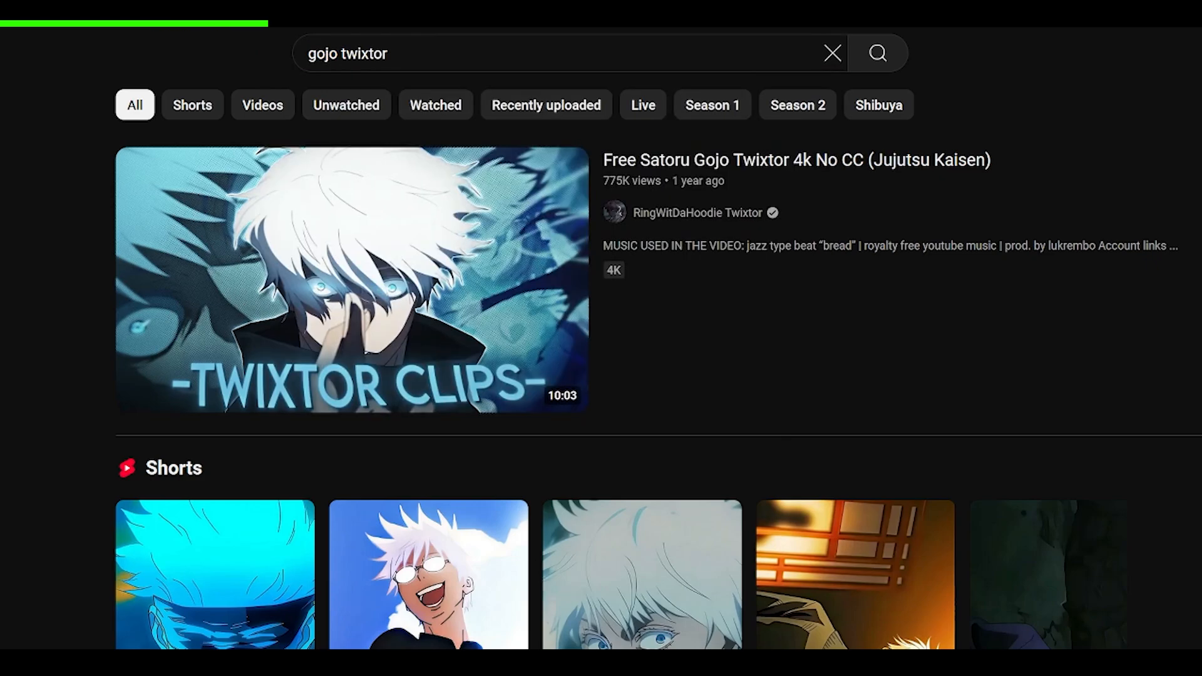
Step: Create Sequence 02 from the ARRI 1080p 30 preset via File > New > Sequence
{"action": "left_click", "coordinate": [350, 279]}
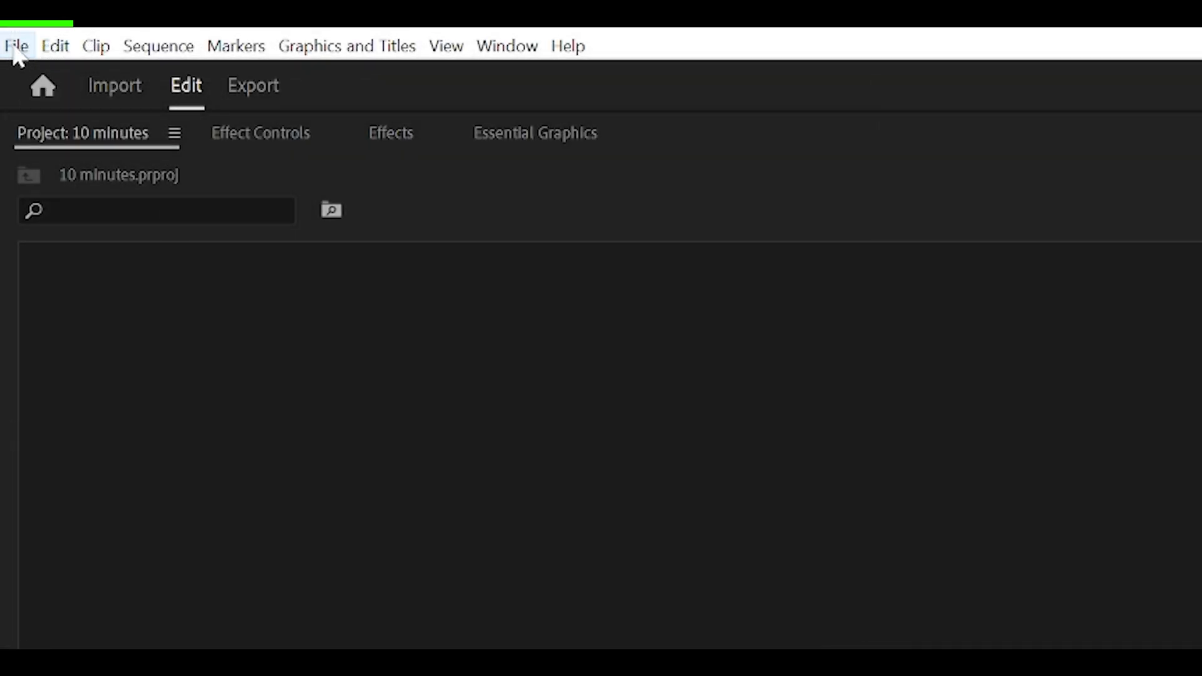
{"action": "left_click", "coordinate": [16, 45]}
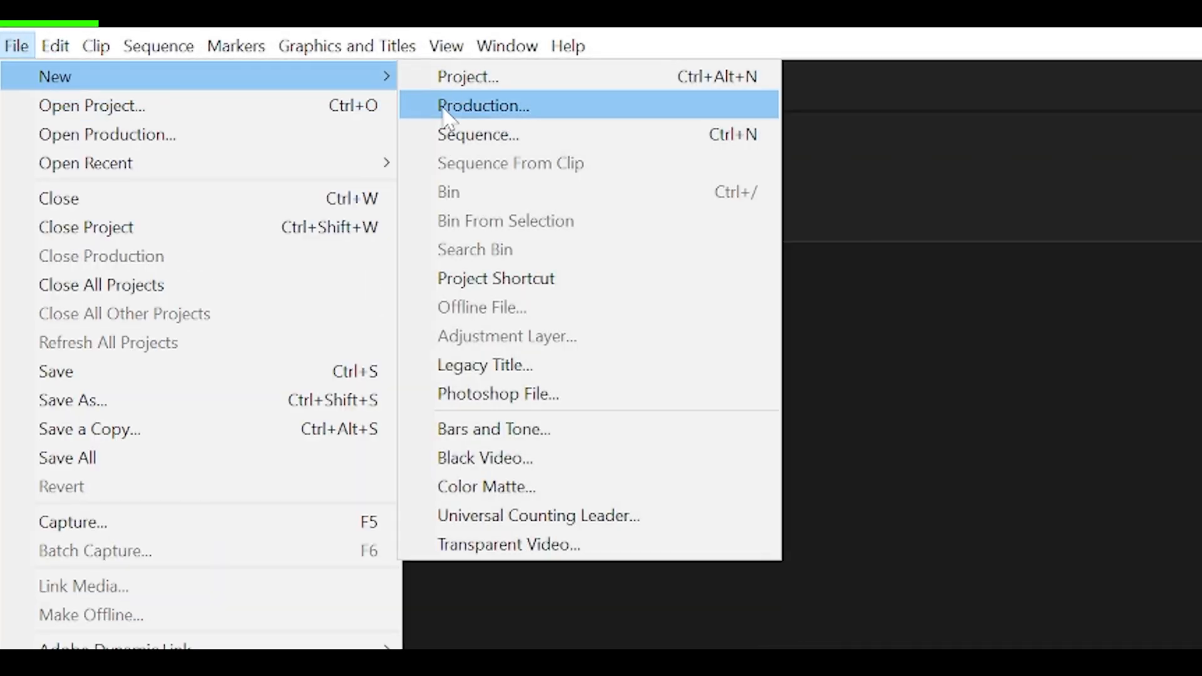
{"action": "left_click", "coordinate": [479, 134]}
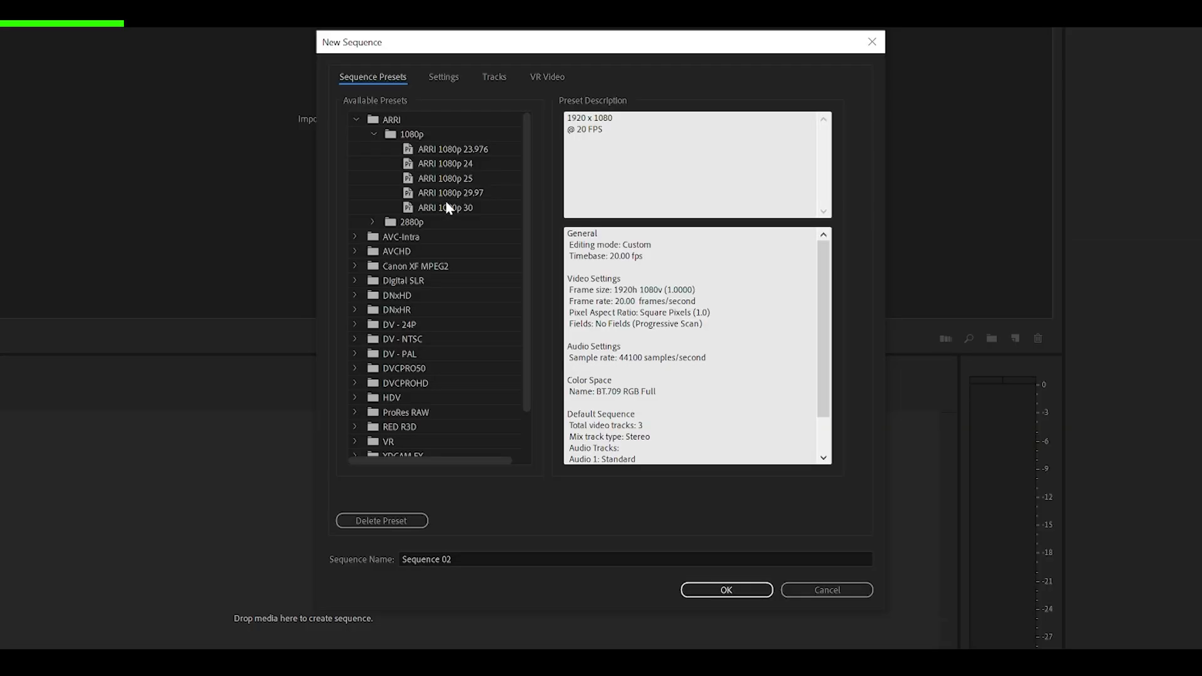
{"action": "left_click", "coordinate": [446, 207]}
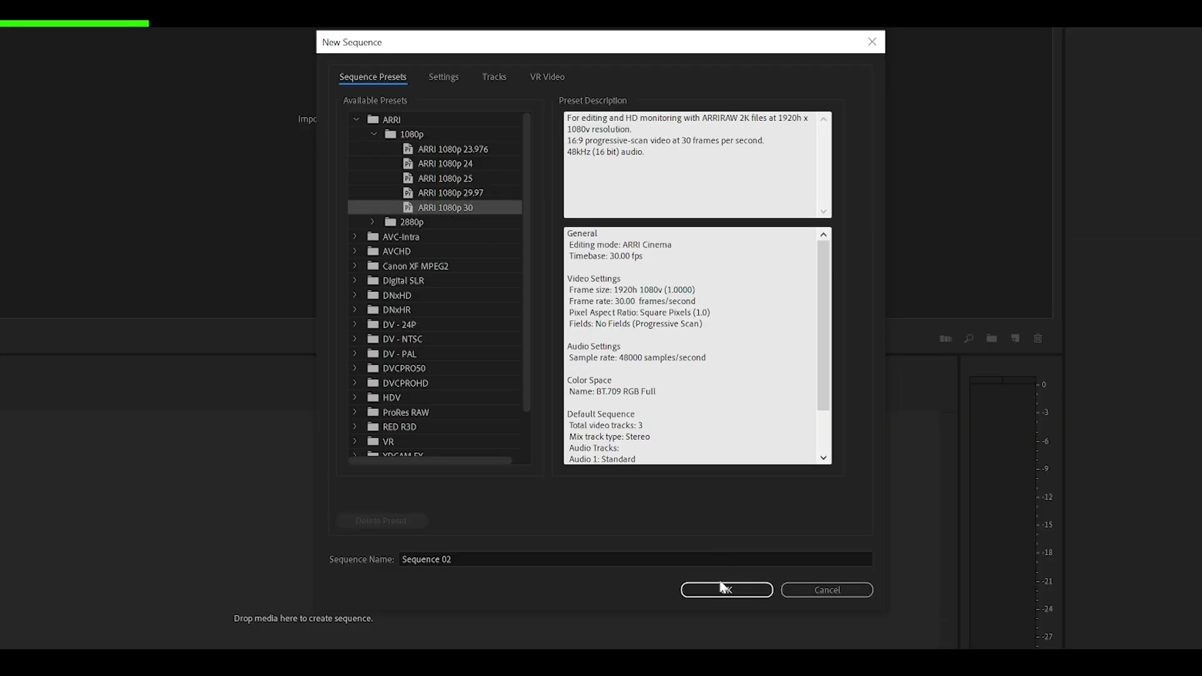
{"action": "left_click", "coordinate": [724, 590]}
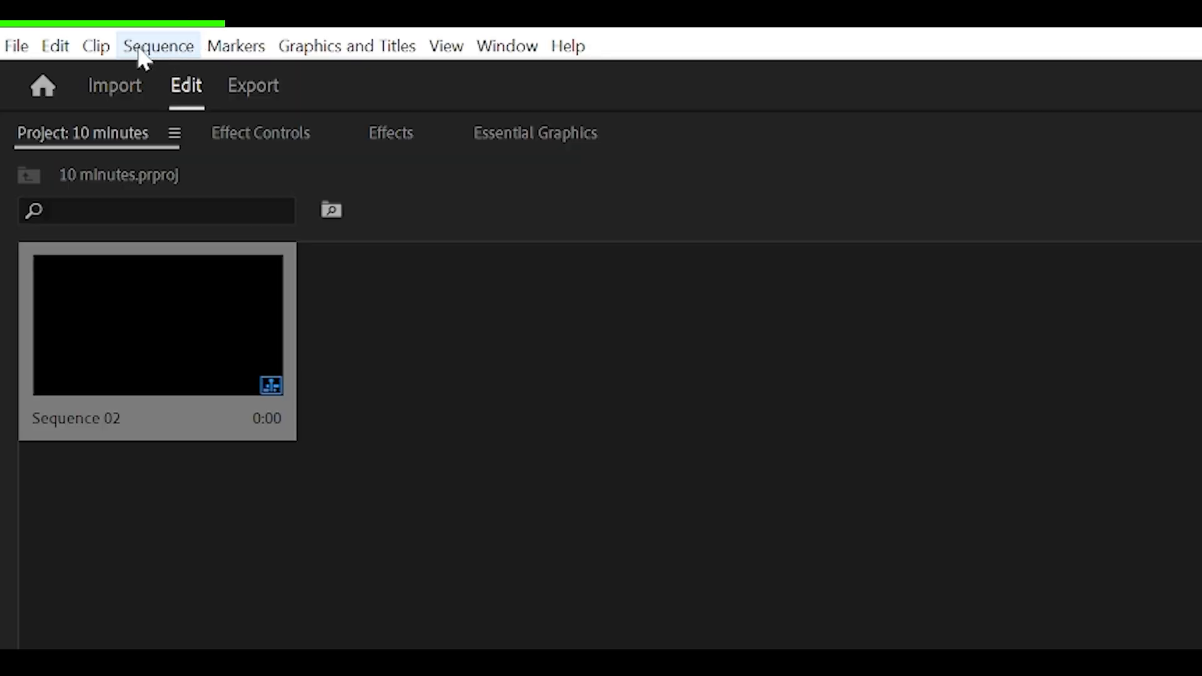
Step: Set Sequence 02 to a 60 fps timebase with a 1080×1440 frame size
{"action": "left_click", "coordinate": [157, 45]}
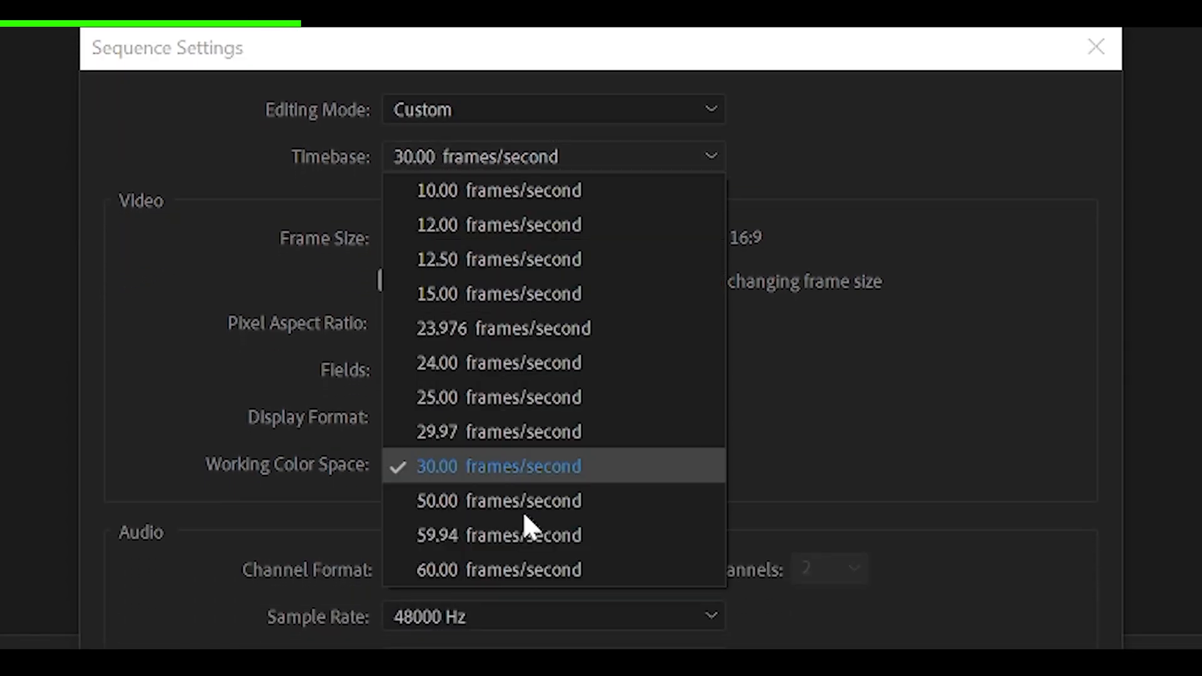
{"action": "mouse_move", "coordinate": [453, 477]}
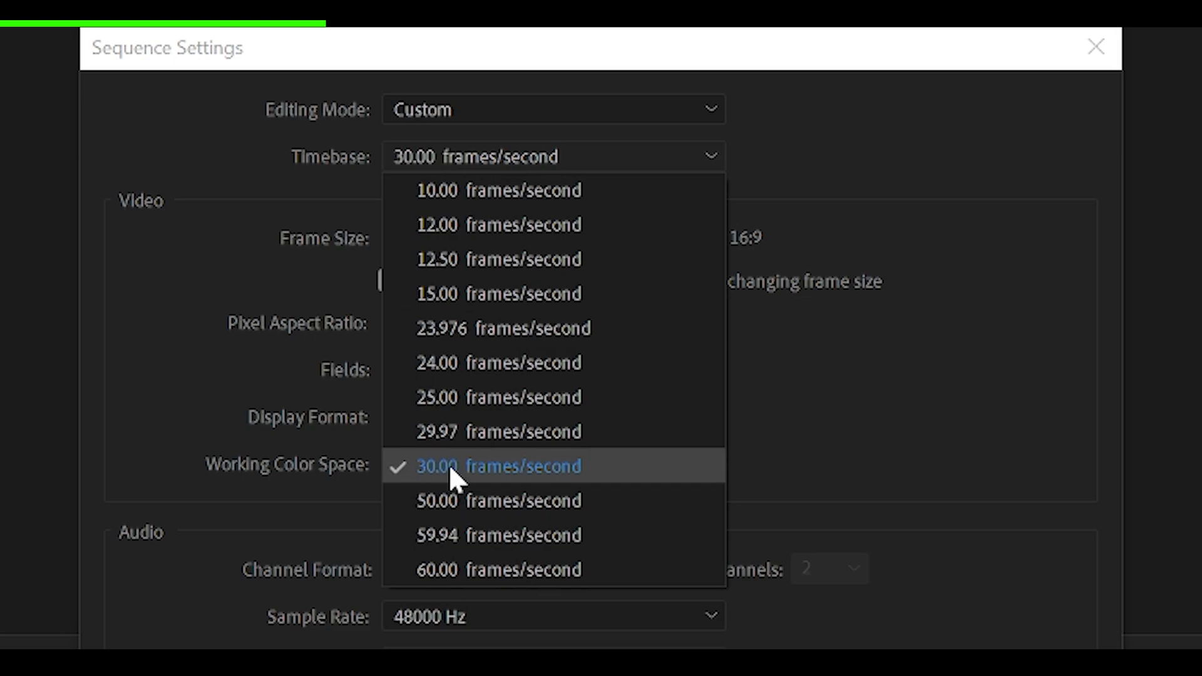
{"action": "mouse_move", "coordinate": [437, 571]}
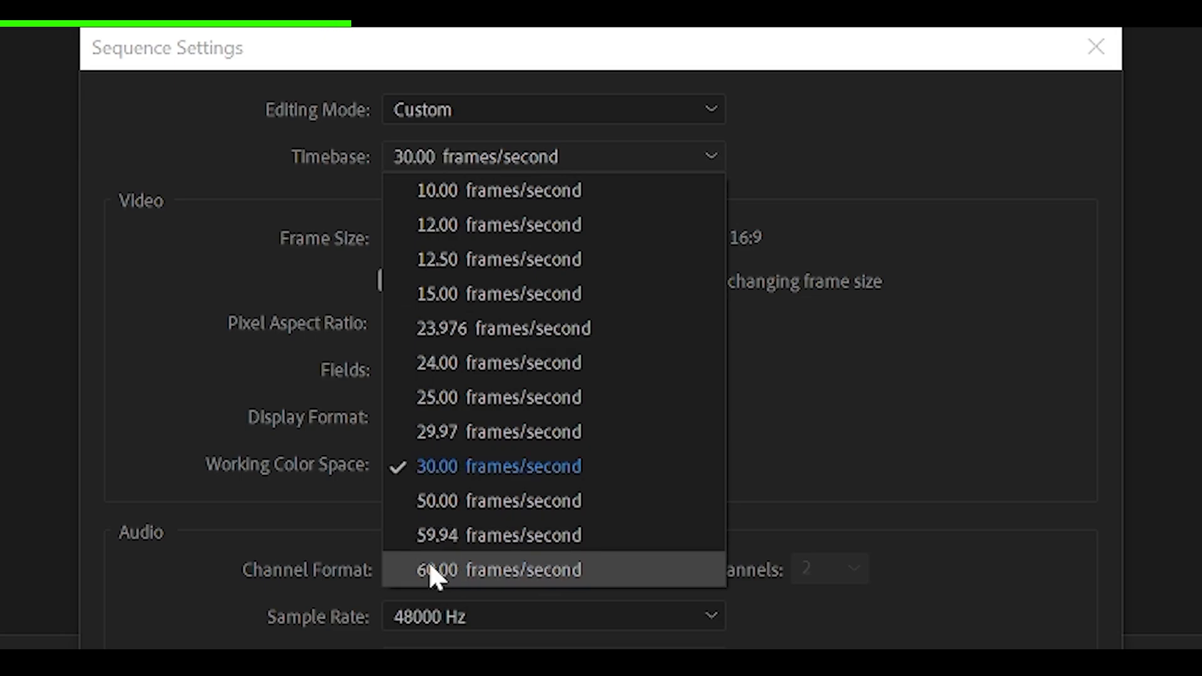
{"action": "left_click", "coordinate": [500, 570]}
{"action": "type", "text": "1080"}
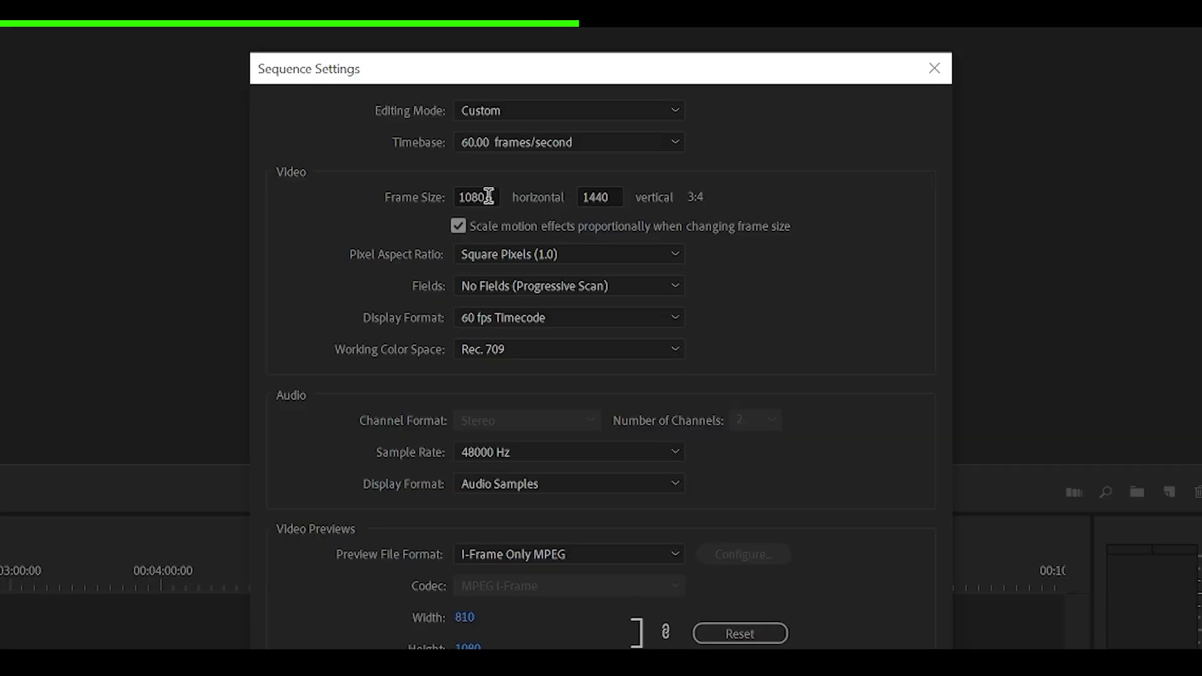
{"action": "scroll", "scroll_direction": "down", "scroll_amount": 3}
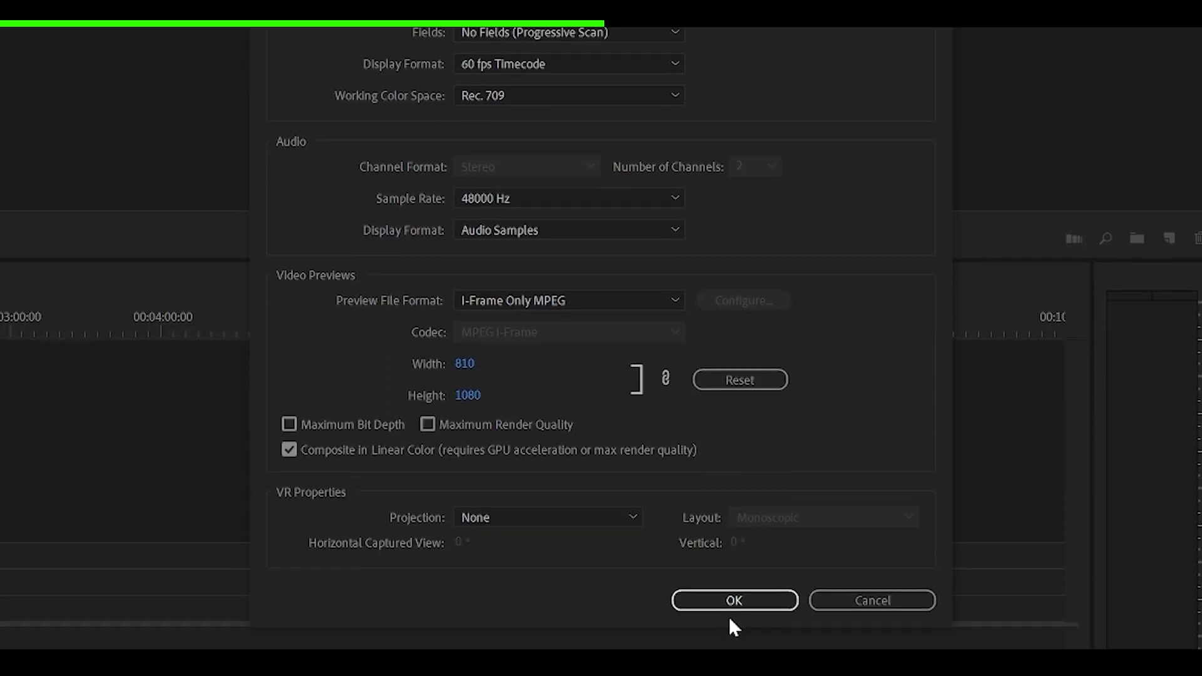
{"action": "left_click", "coordinate": [732, 600]}
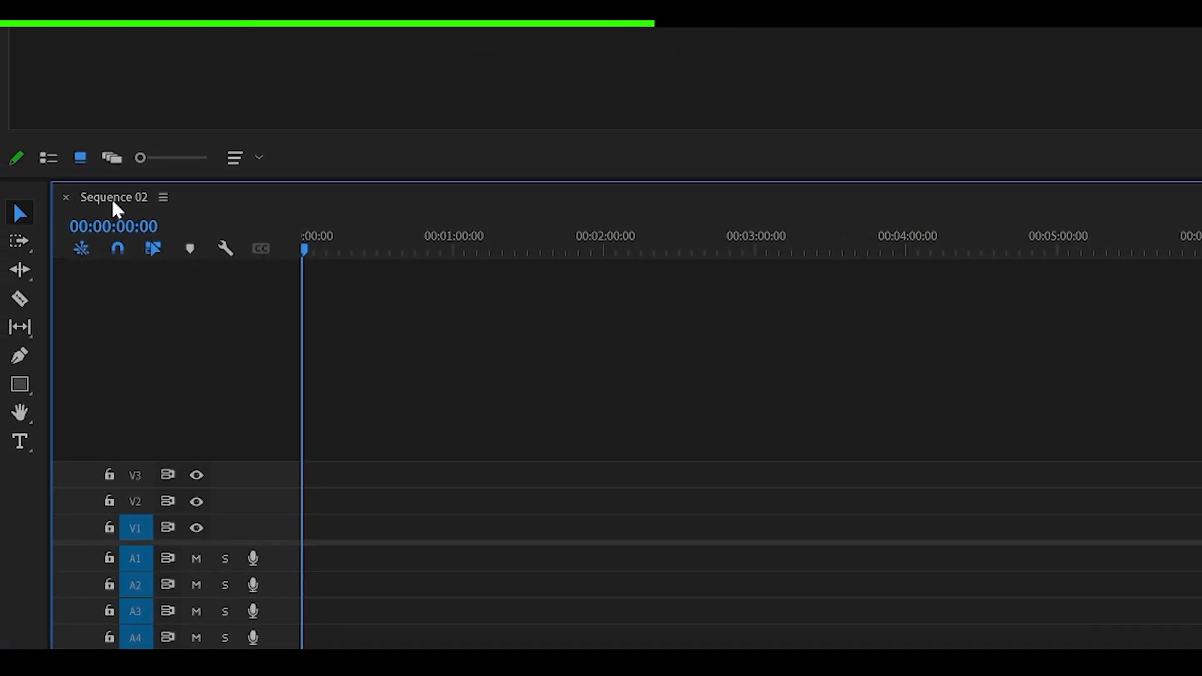
Step: Try saving Sequence 02 as a preset named with a colon, which is rejected
{"action": "left_click", "coordinate": [163, 197]}
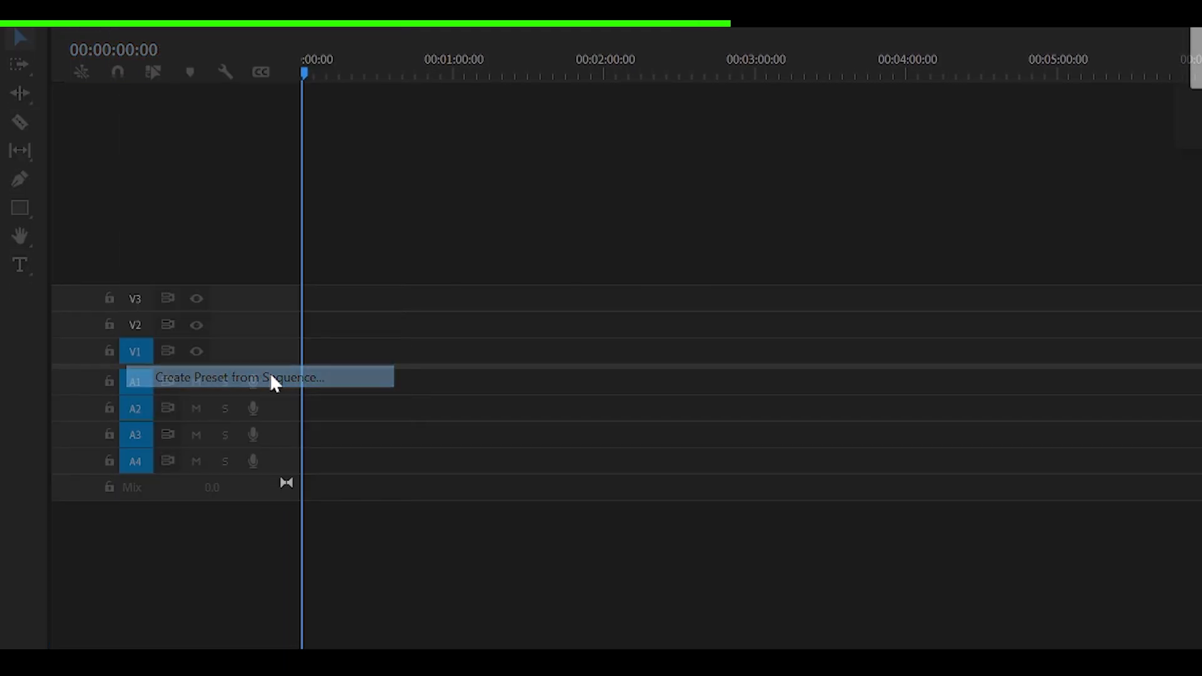
{"action": "left_click", "coordinate": [239, 376]}
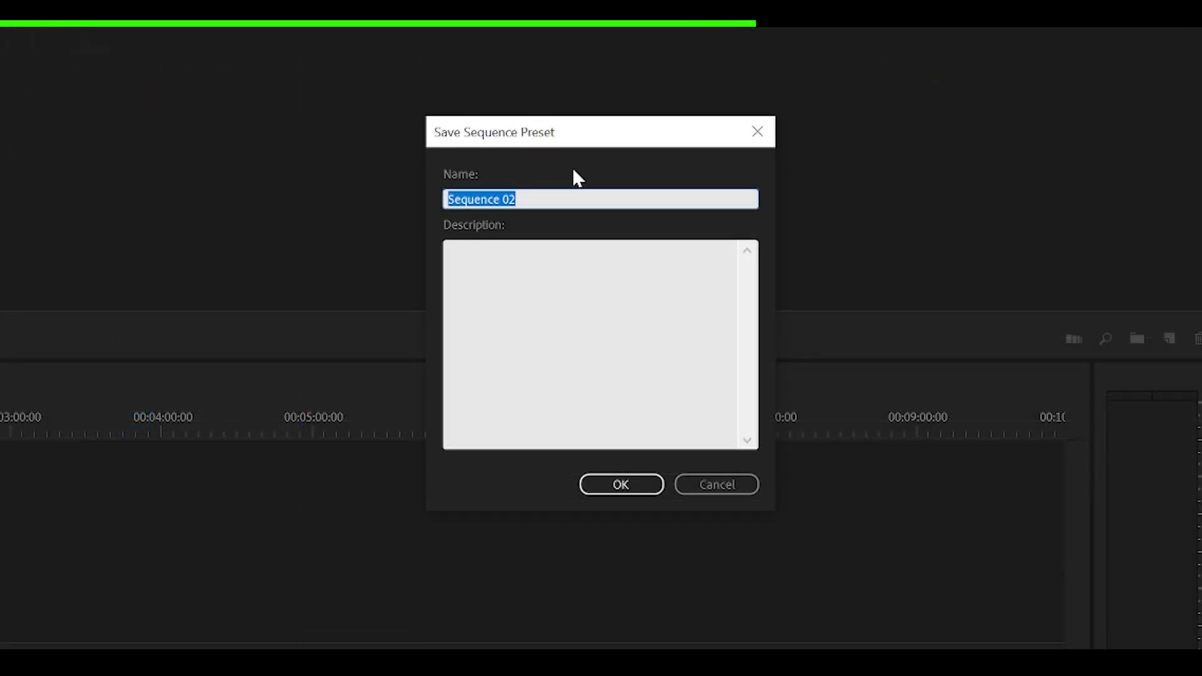
{"action": "type", "text": "MAIN (*"}
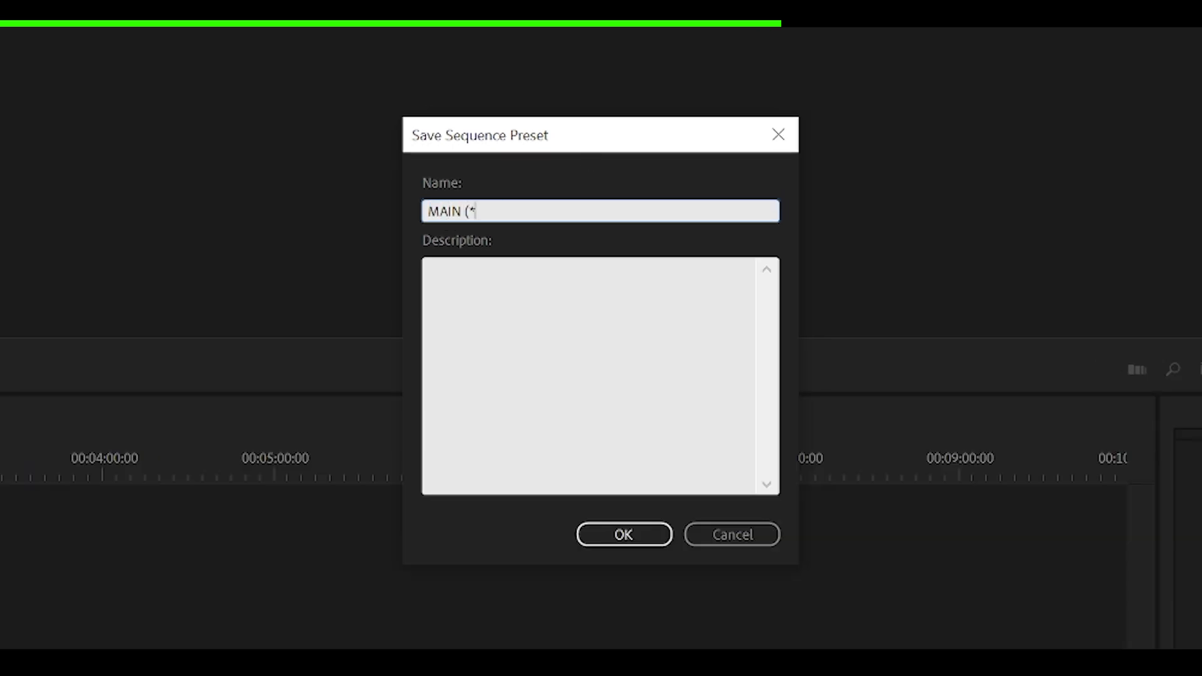
{"action": "type", "text": "3:"}
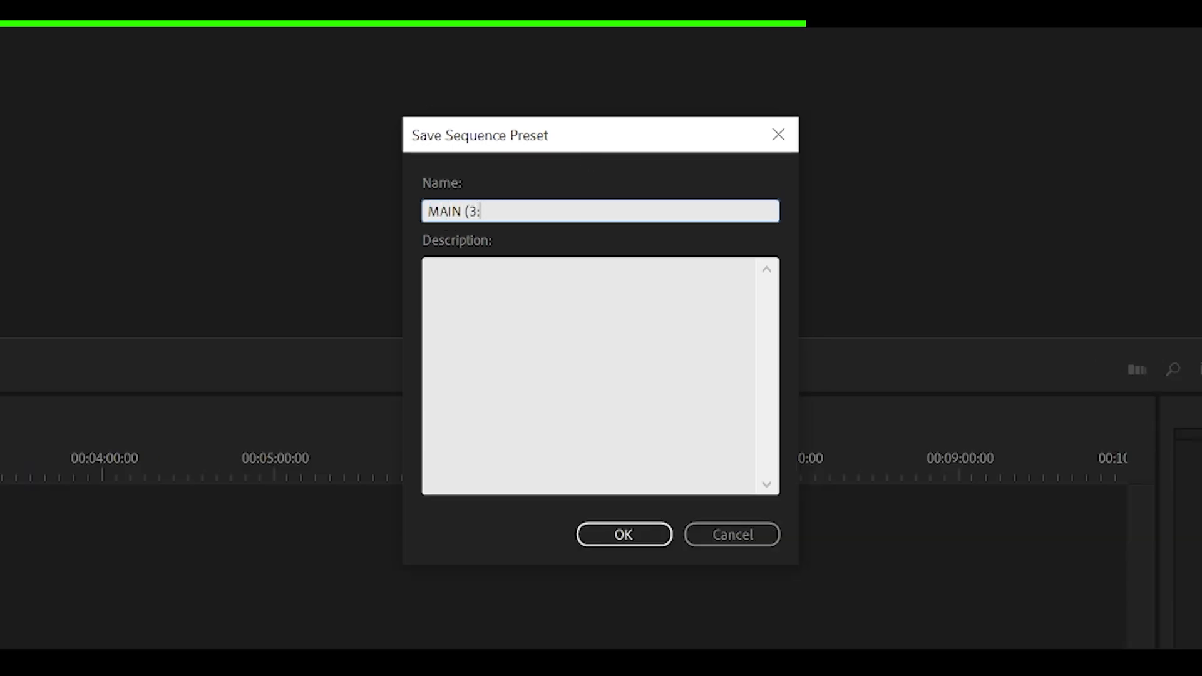
{"action": "type", "text": "4 1080p 60 FPS"}
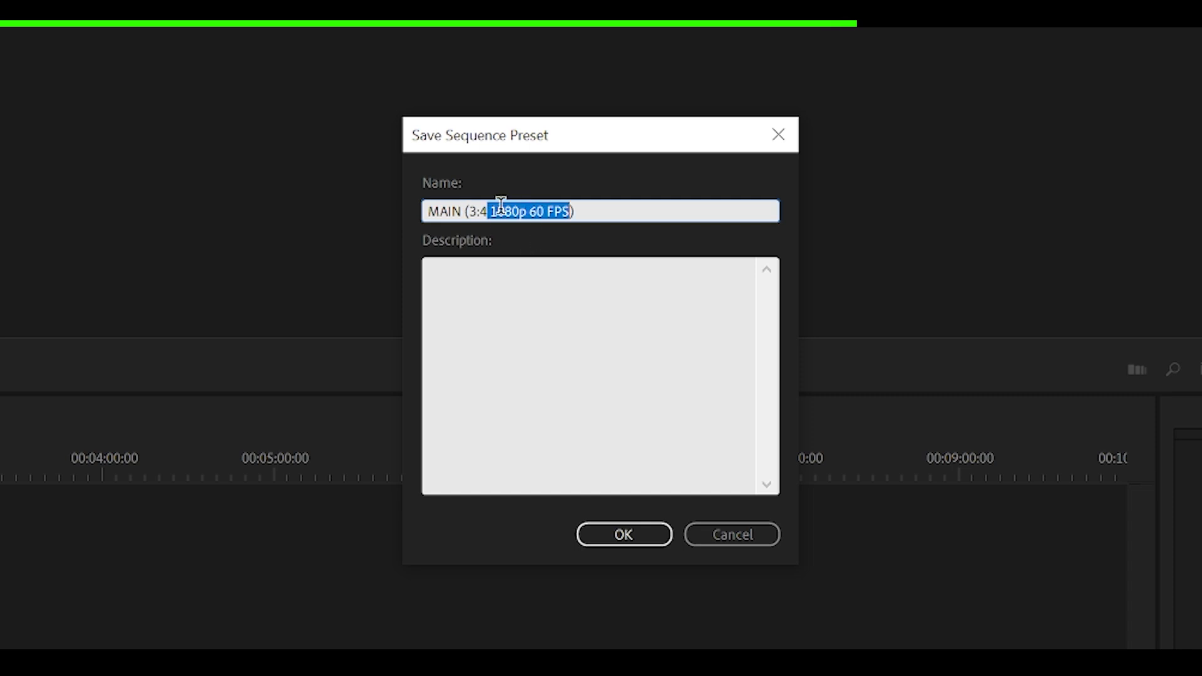
{"action": "key", "text": "Delete"}
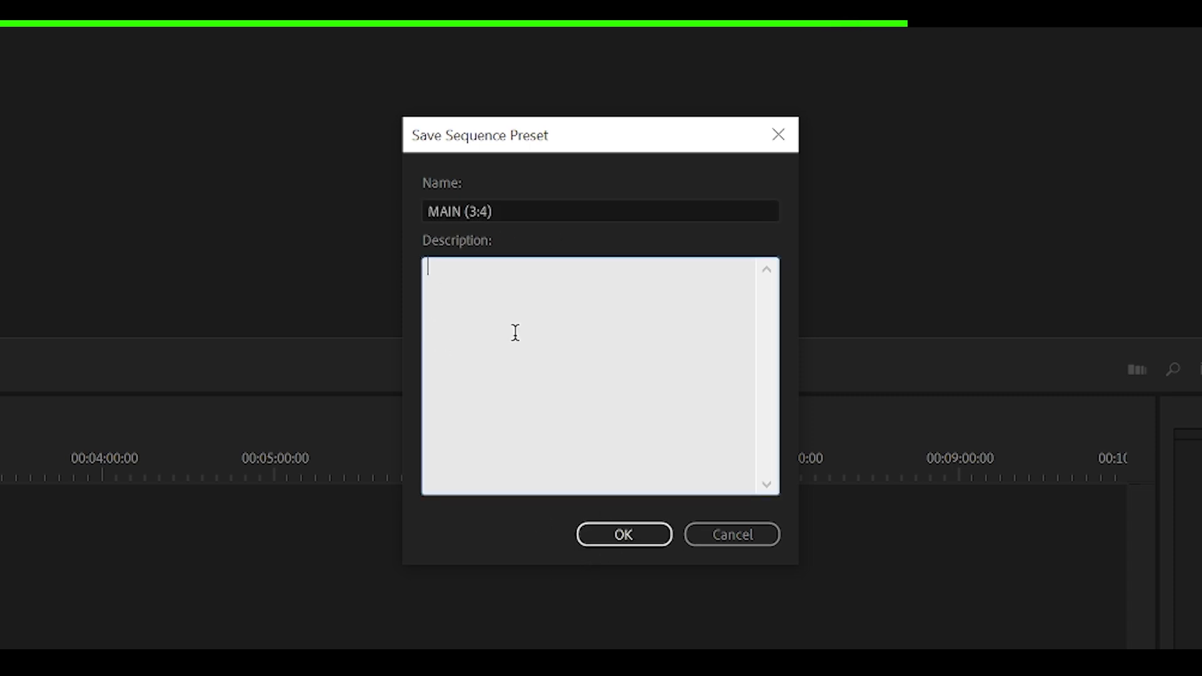
{"action": "left_click", "coordinate": [622, 534]}
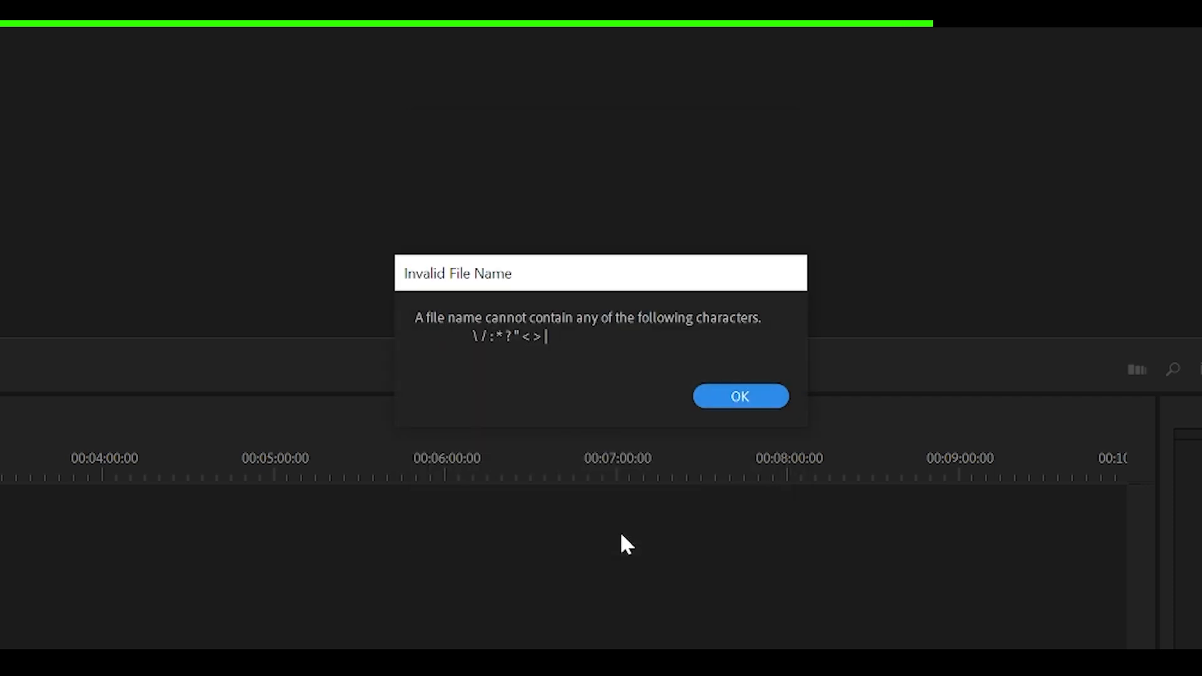
{"action": "mouse_move", "coordinate": [670, 387]}
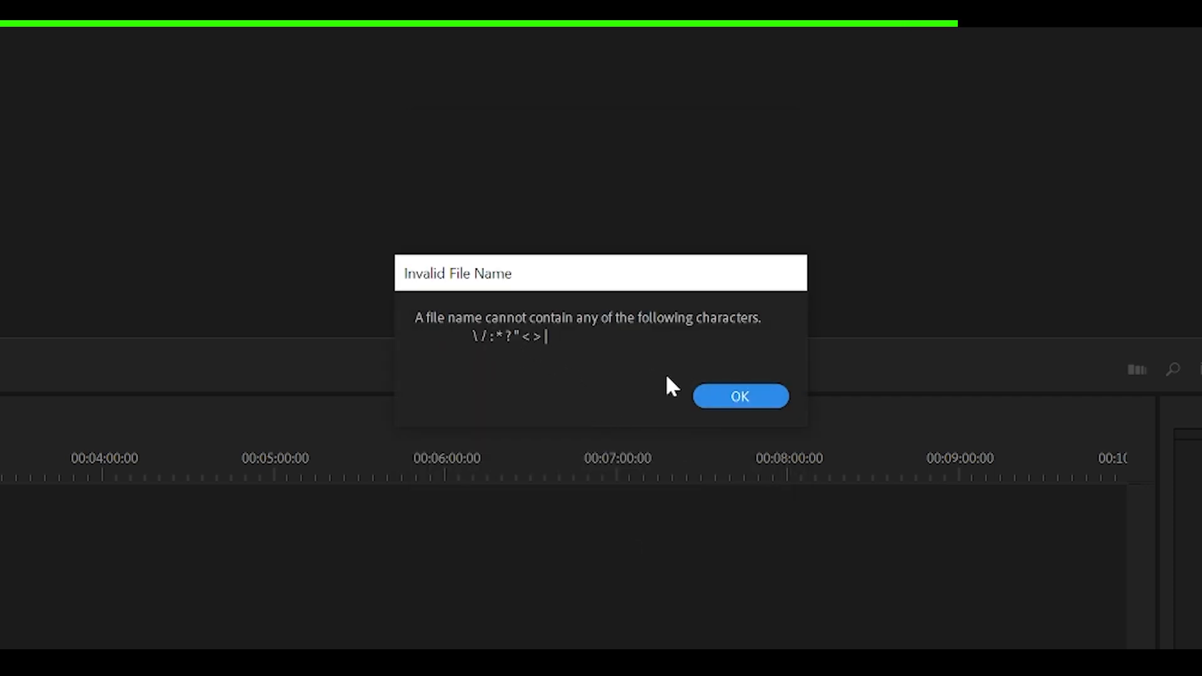
Step: Dismiss the invalid-name warning and re-enter the preset name as 'MAIN (3x4)'
{"action": "left_click", "coordinate": [739, 397]}
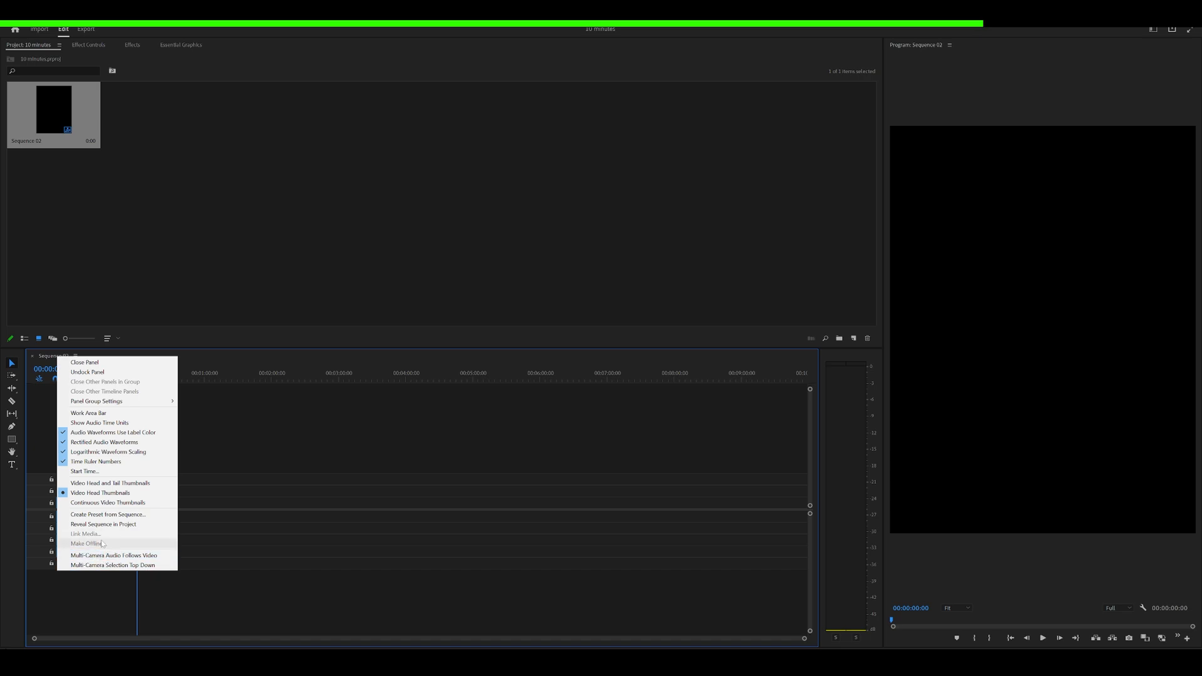
{"action": "left_click", "coordinate": [108, 515]}
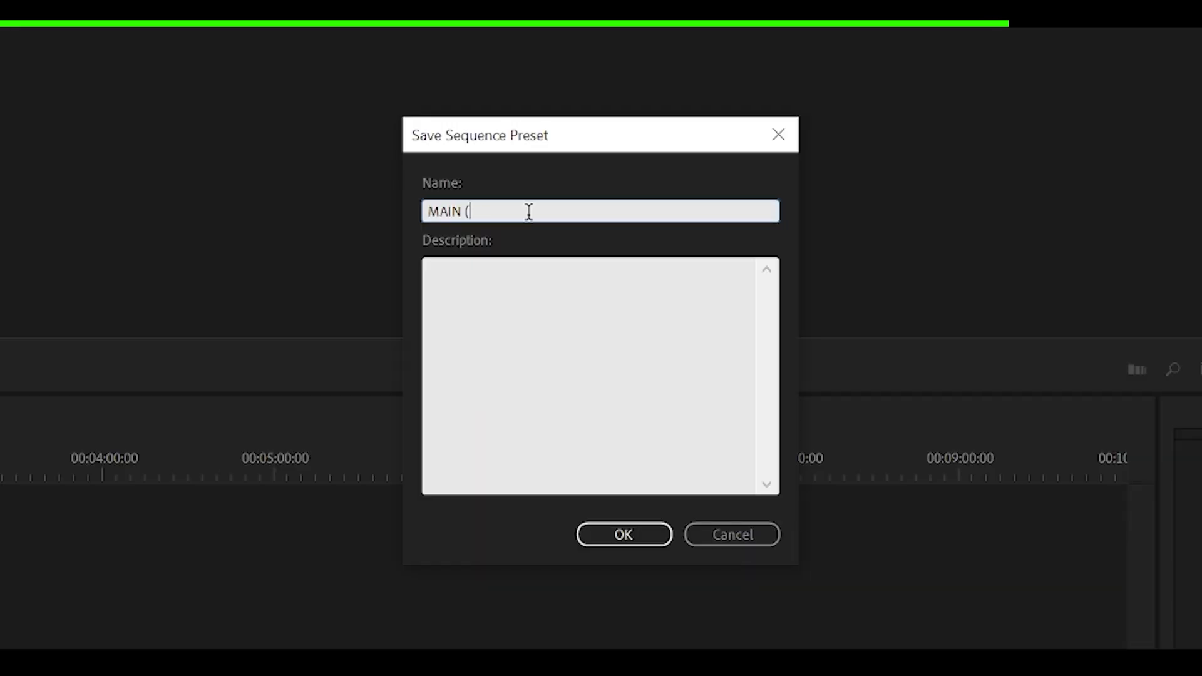
{"action": "type", "text": "3x4)"}
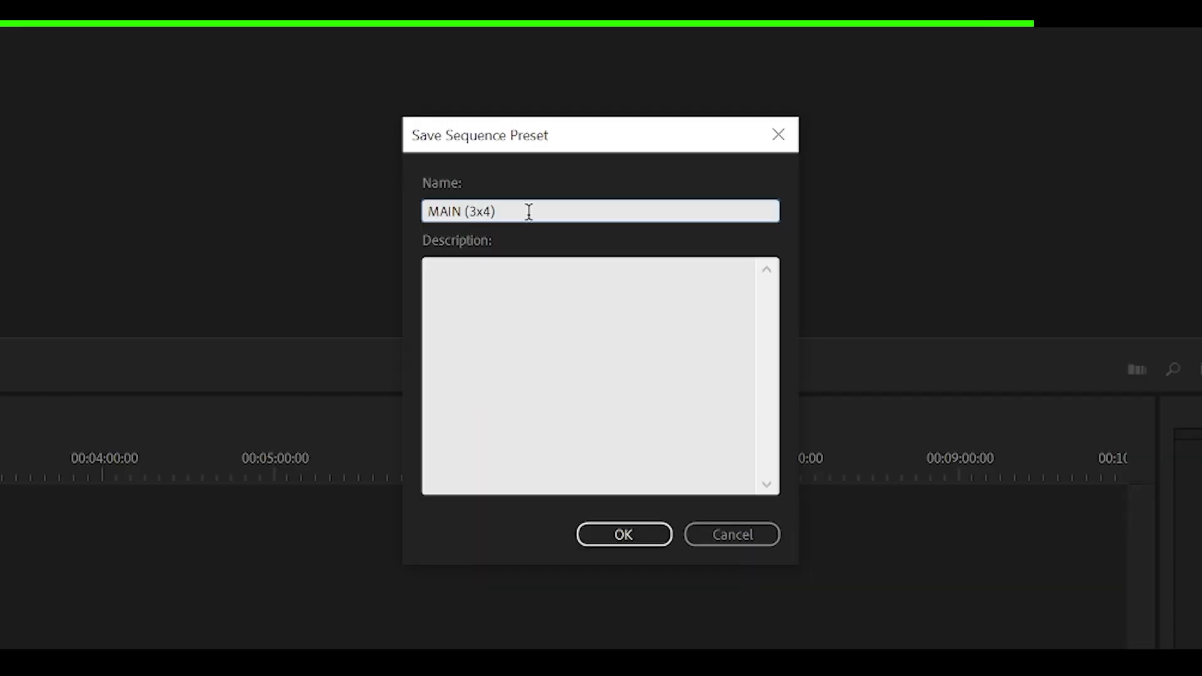
Step: Save the MAIN (3x4) preset and confirm it appears in the Custom sequence presets
{"action": "left_click", "coordinate": [15, 46]}
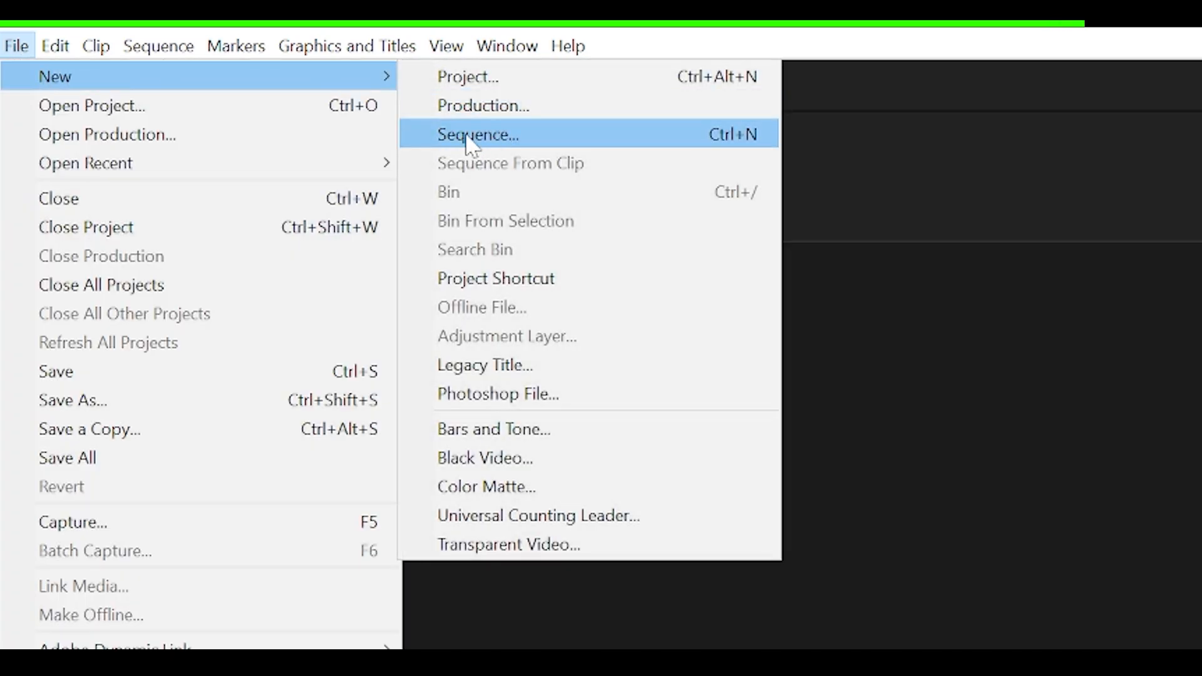
{"action": "left_click", "coordinate": [476, 134]}
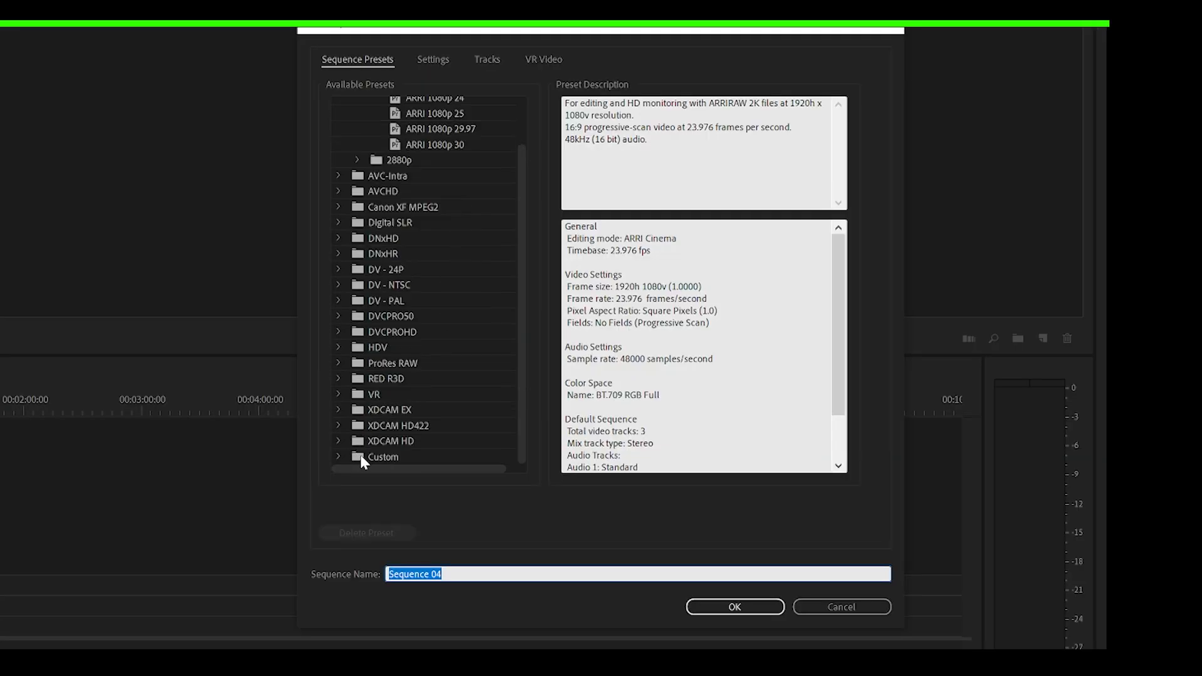
{"action": "left_click", "coordinate": [338, 457]}
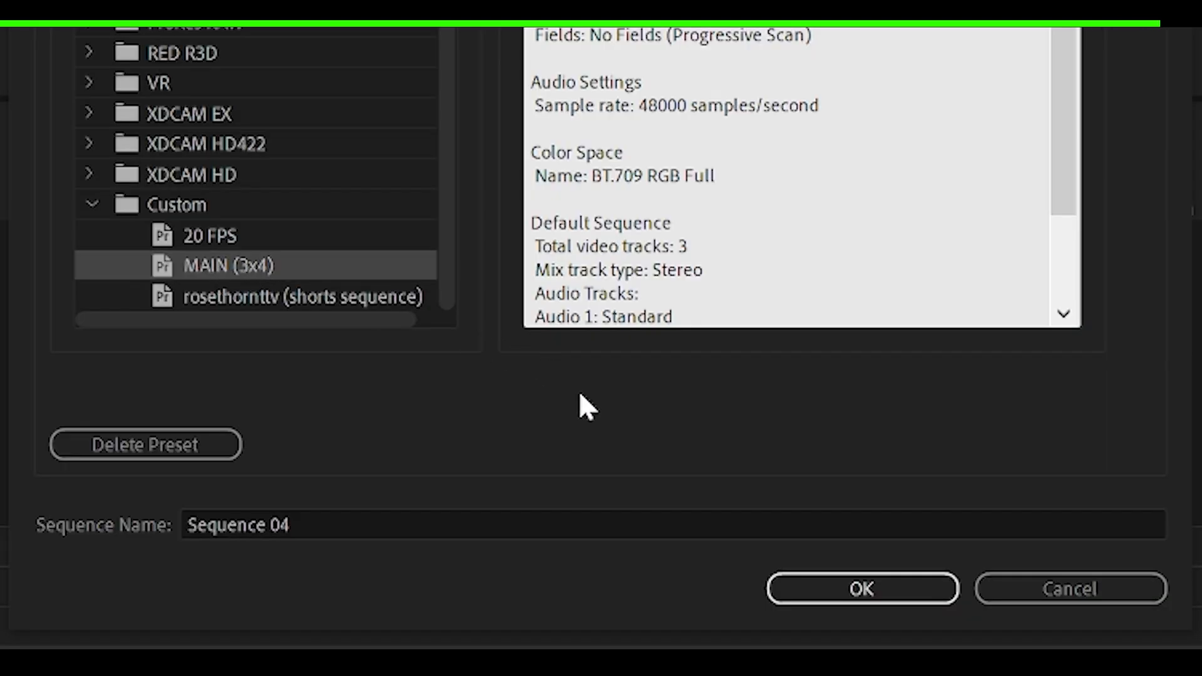
{"action": "left_click", "coordinate": [861, 588]}
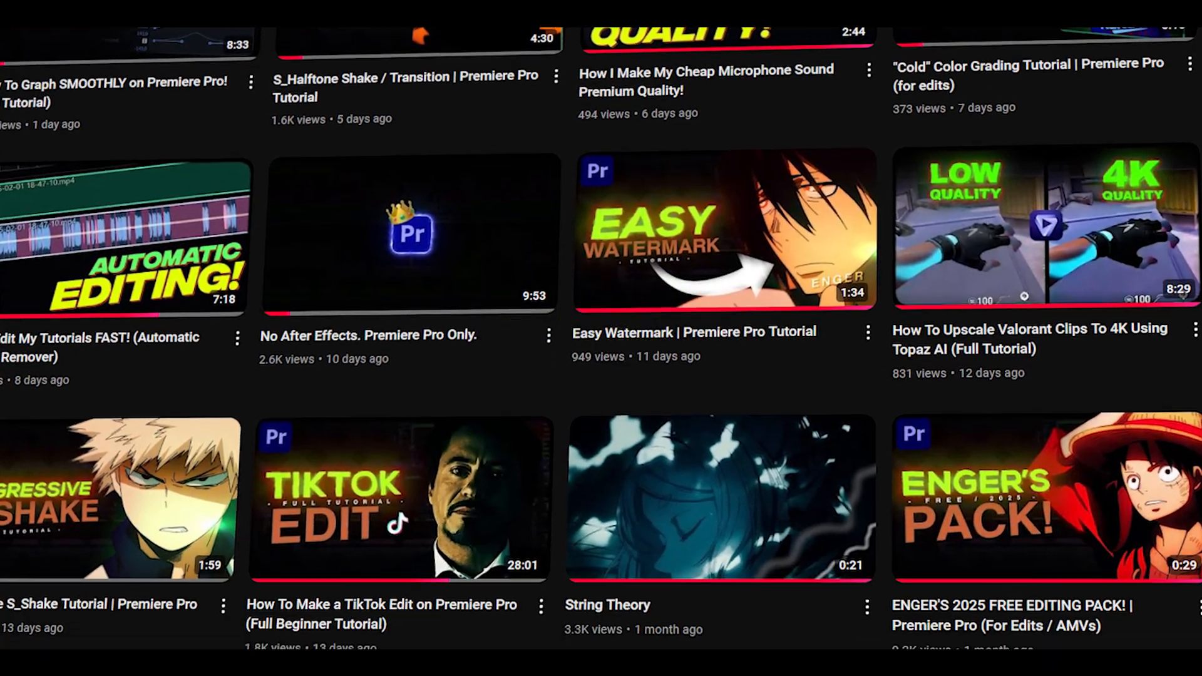
{"action": "scroll", "scroll_direction": "down", "scroll_amount": 3}
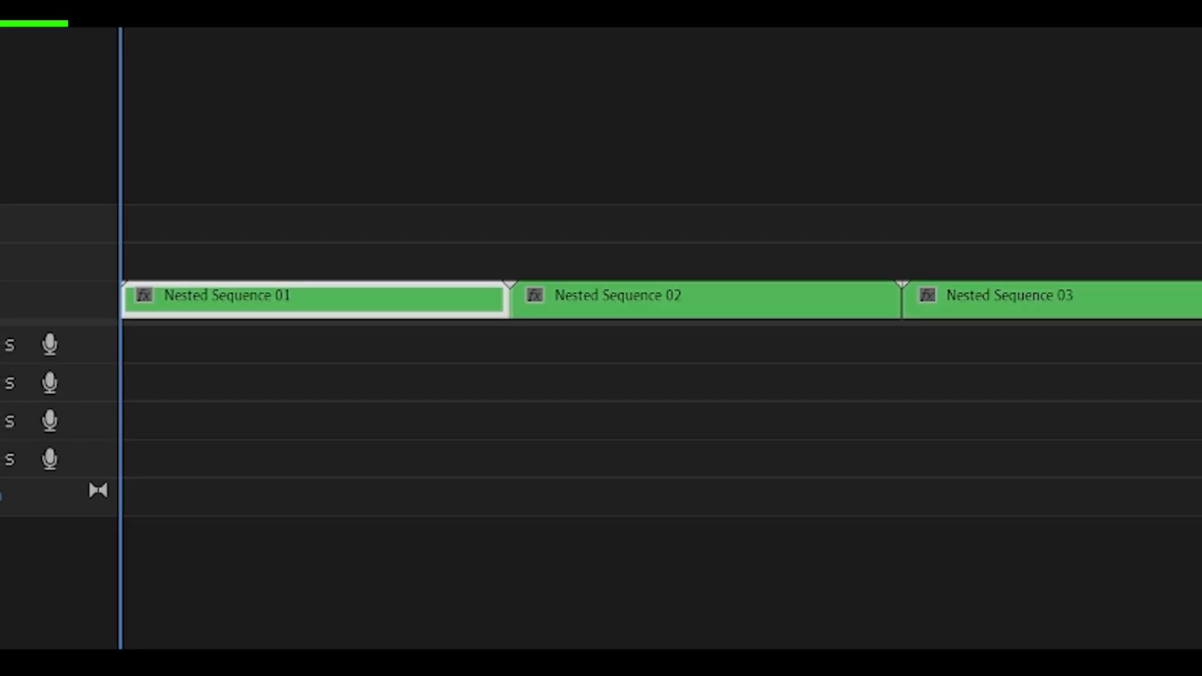
Step: Add a new presets bin inside the Presets folder of the Effects panel
{"action": "left_click", "coordinate": [296, 79]}
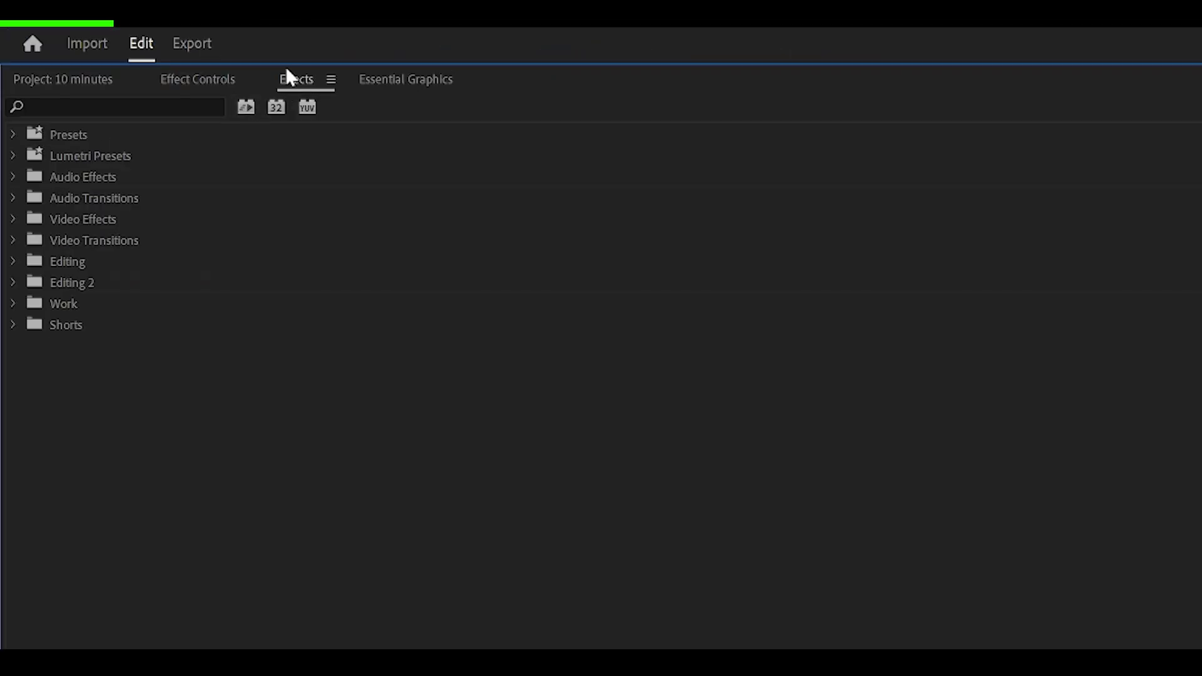
{"action": "left_click", "coordinate": [67, 134]}
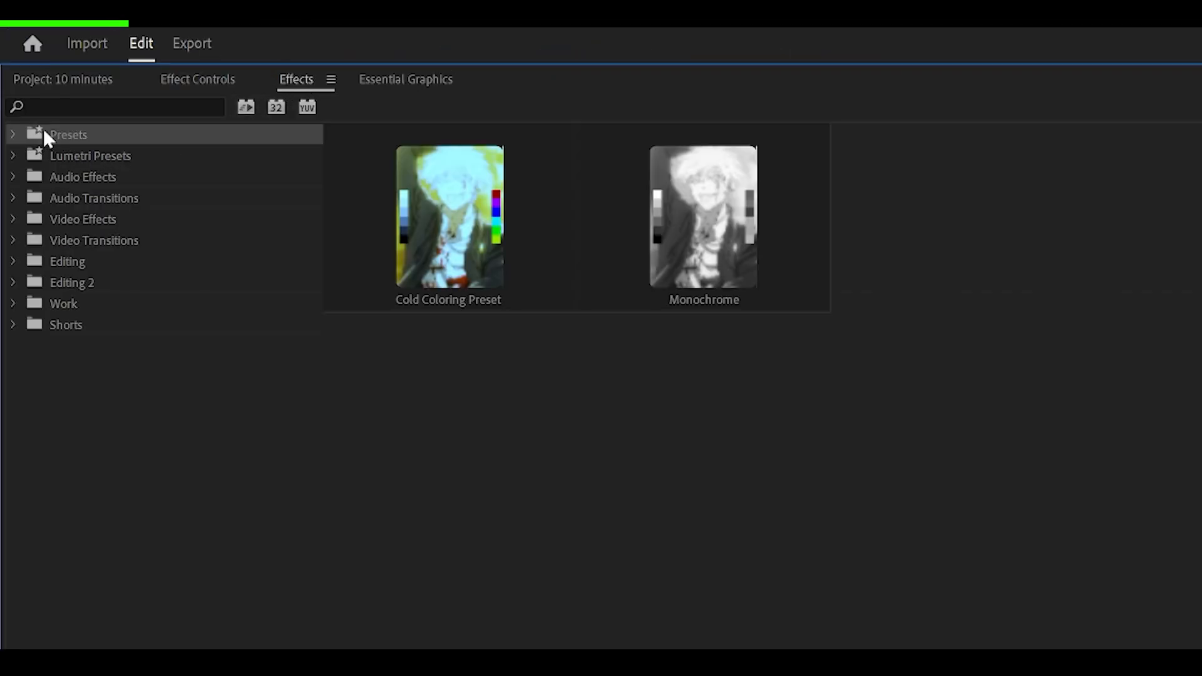
{"action": "right_click", "coordinate": [67, 134]}
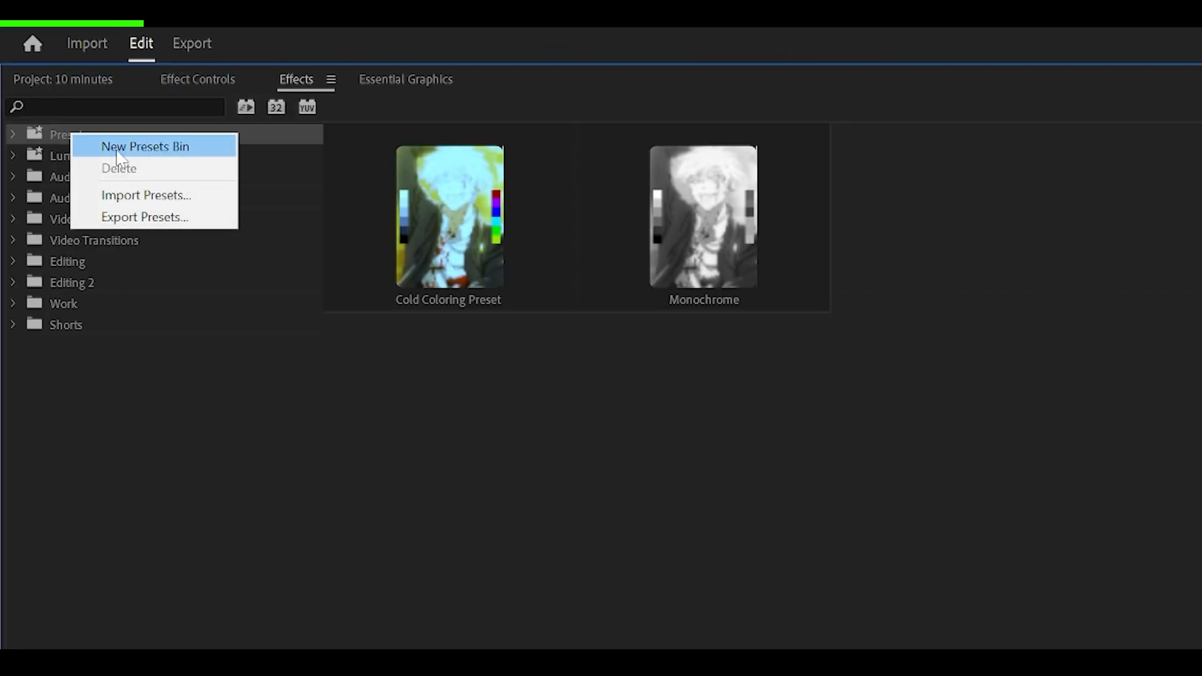
{"action": "left_click", "coordinate": [13, 134]}
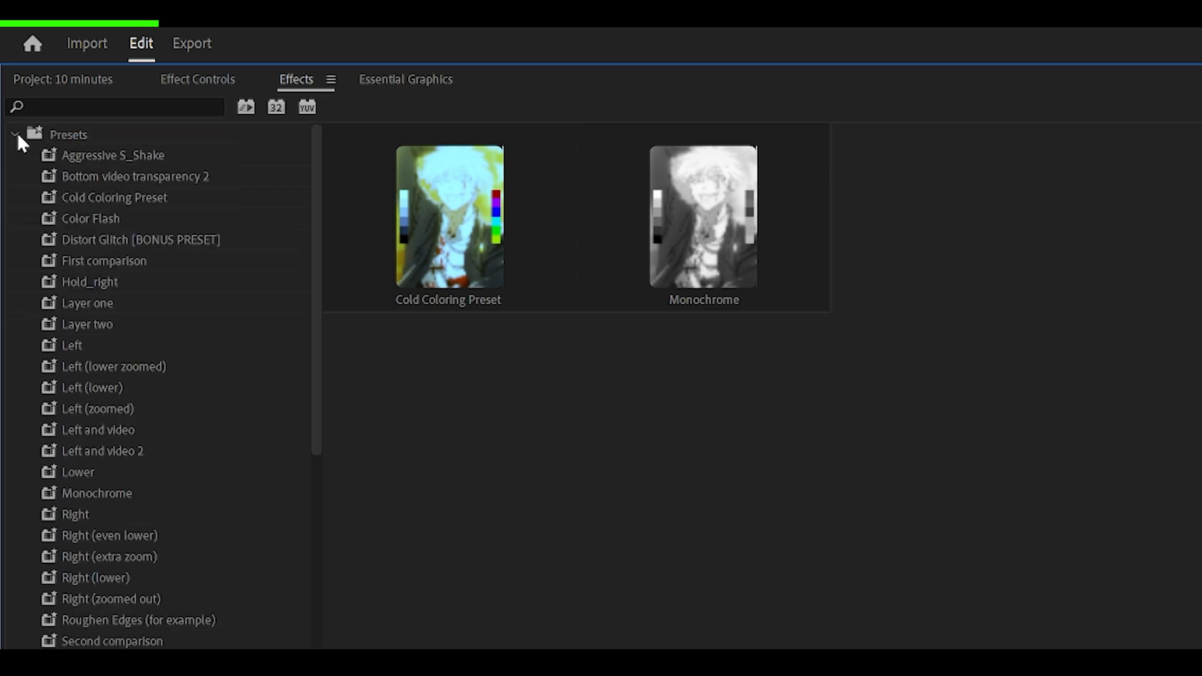
Step: Scroll through the Enger's TikTok Editing Pack presets
{"action": "scroll", "scroll_direction": "down", "scroll_amount": 3}
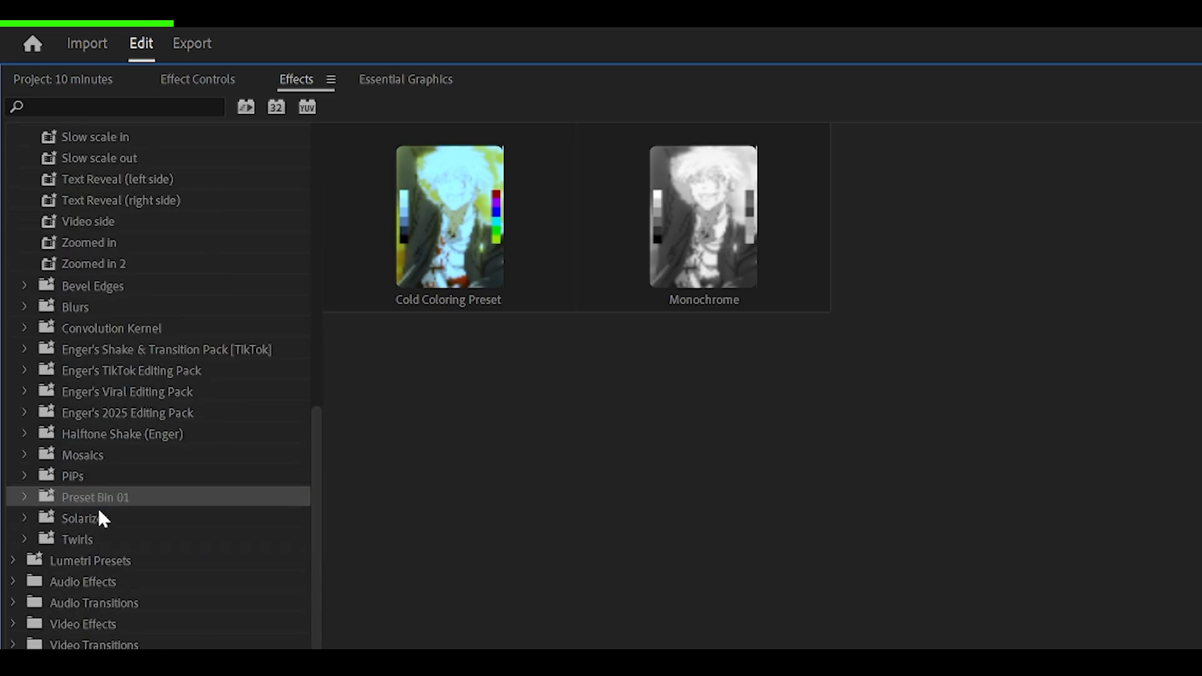
{"action": "mouse_move", "coordinate": [104, 508]}
{"action": "type", "text": "enger tiktok edit"}
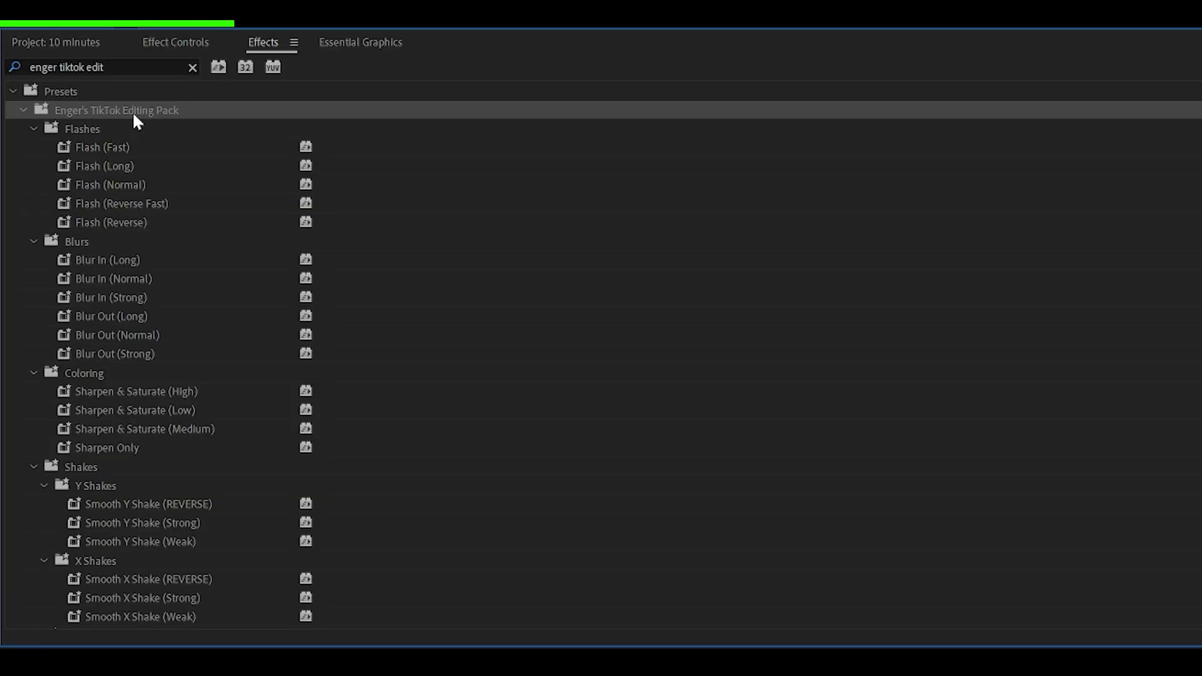
{"action": "scroll", "scroll_direction": "down", "scroll_amount": 3}
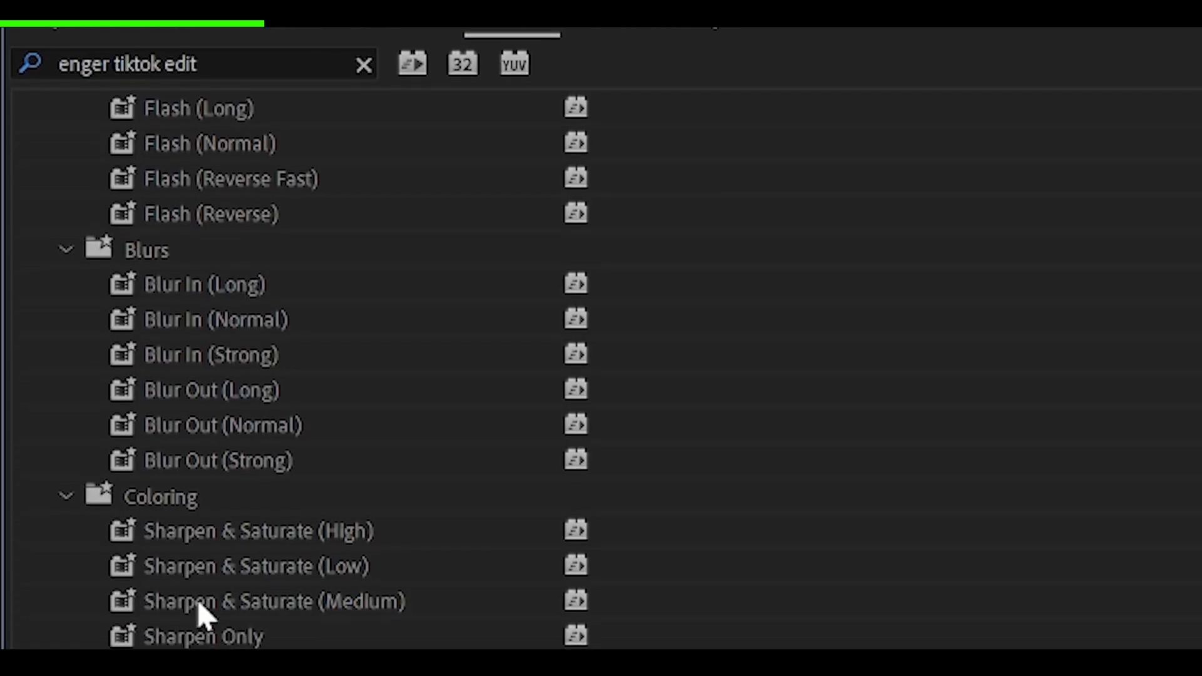
{"action": "scroll", "scroll_direction": "down", "scroll_amount": 3}
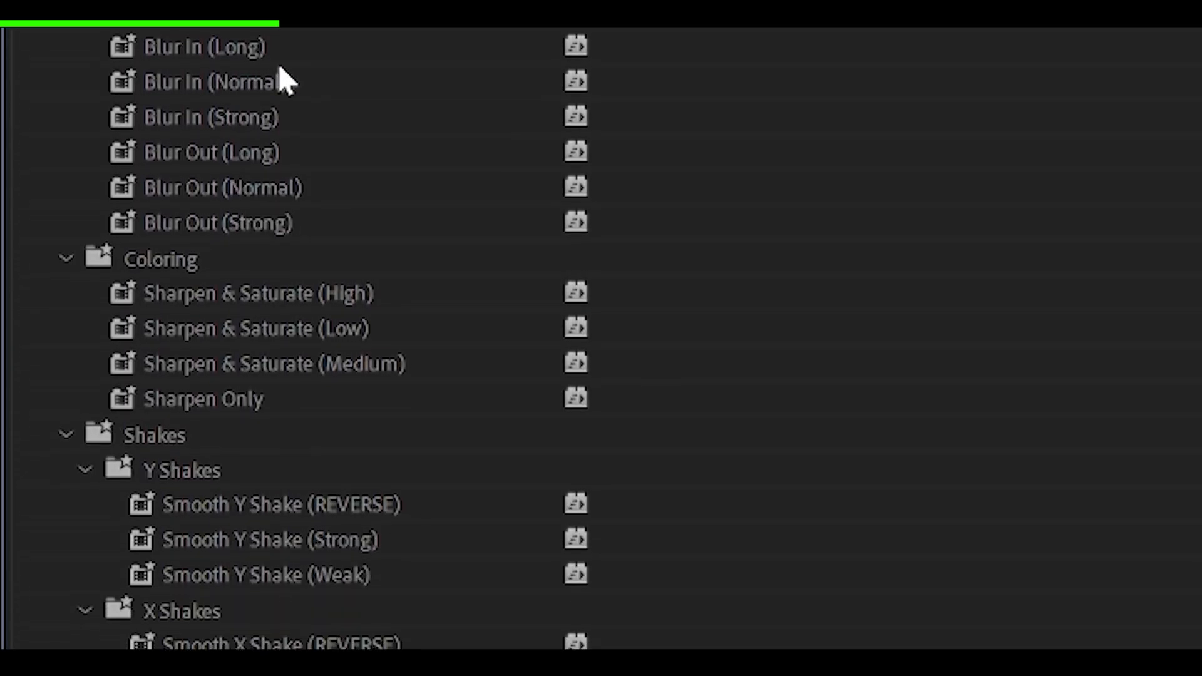
{"action": "scroll", "scroll_direction": "down", "scroll_amount": 3}
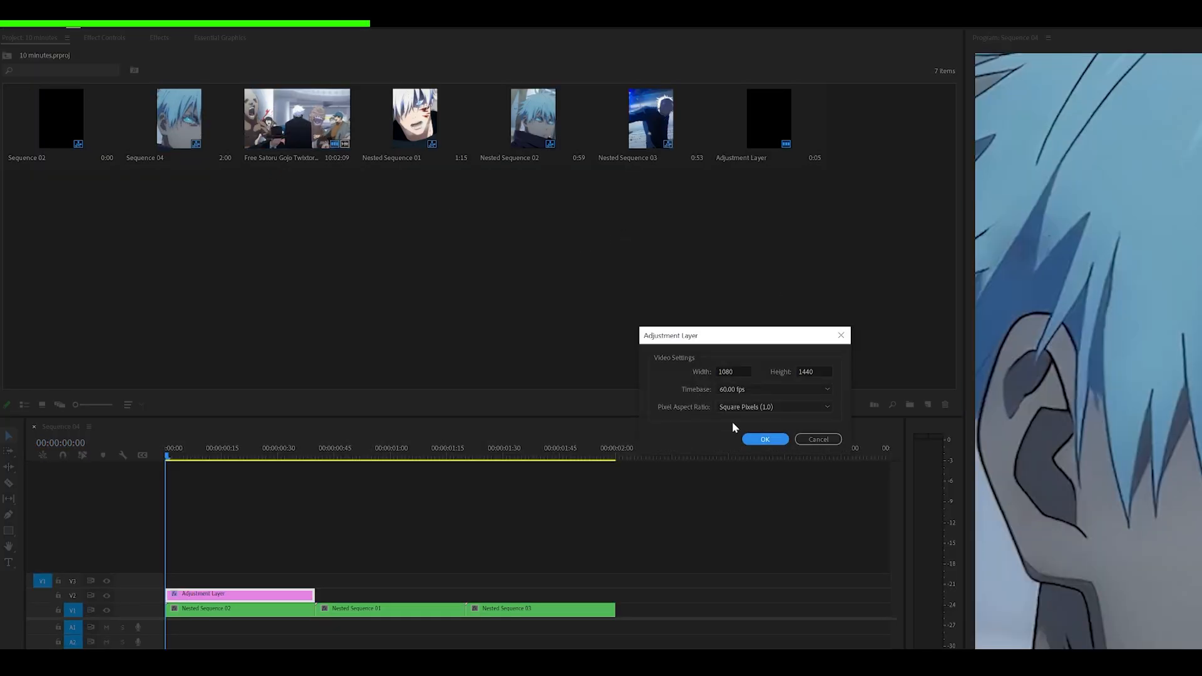
Step: Confirm the 1080×1440 adjustment layer settings for the layer above the first nested clip
{"action": "left_click", "coordinate": [764, 439]}
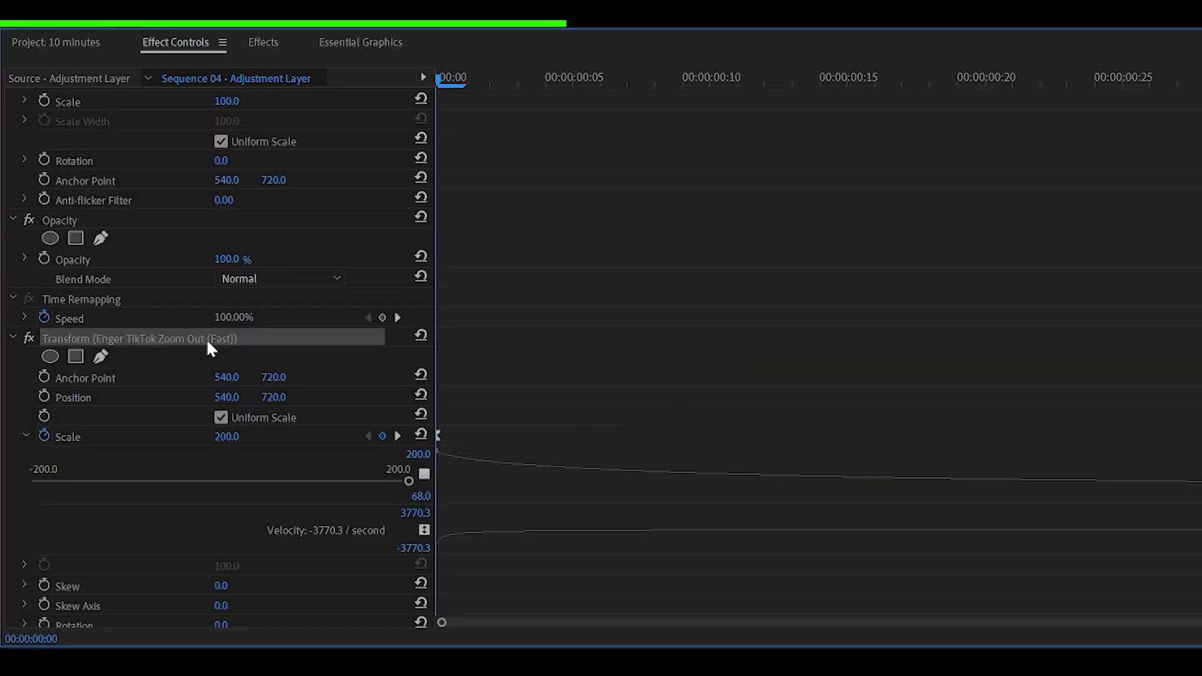
{"action": "mouse_move", "coordinate": [264, 54]}
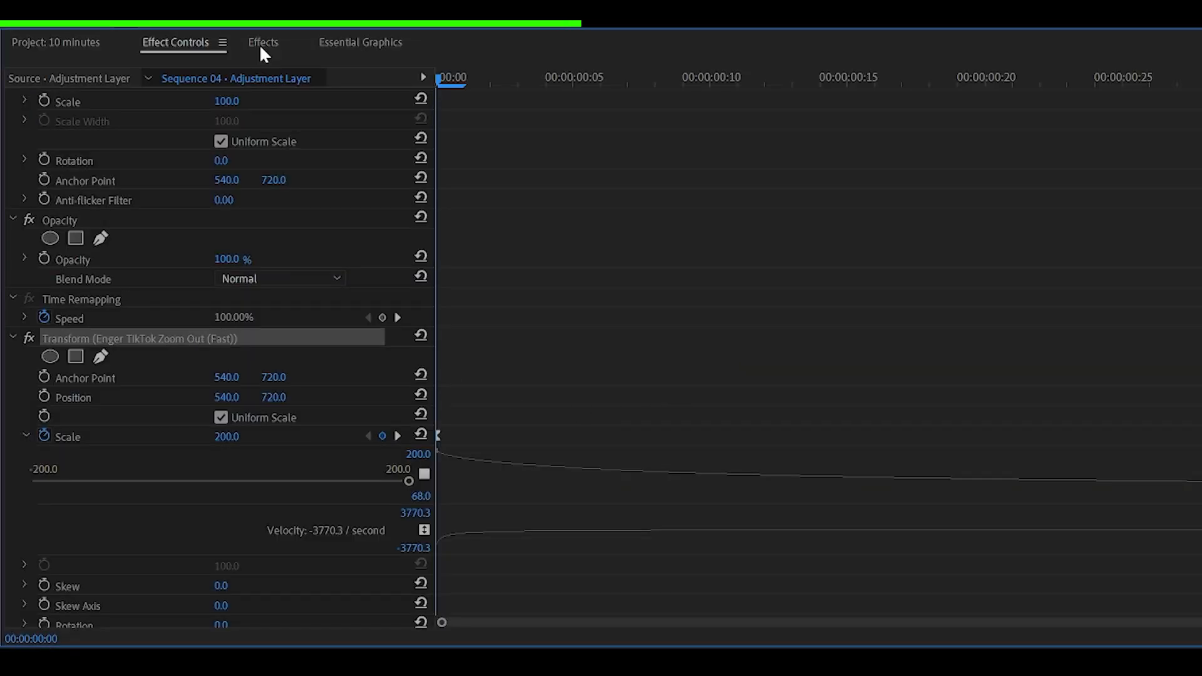
Step: Create a Zoom transitions bin inside the Example folder of effect presets
{"action": "left_click", "coordinate": [263, 43]}
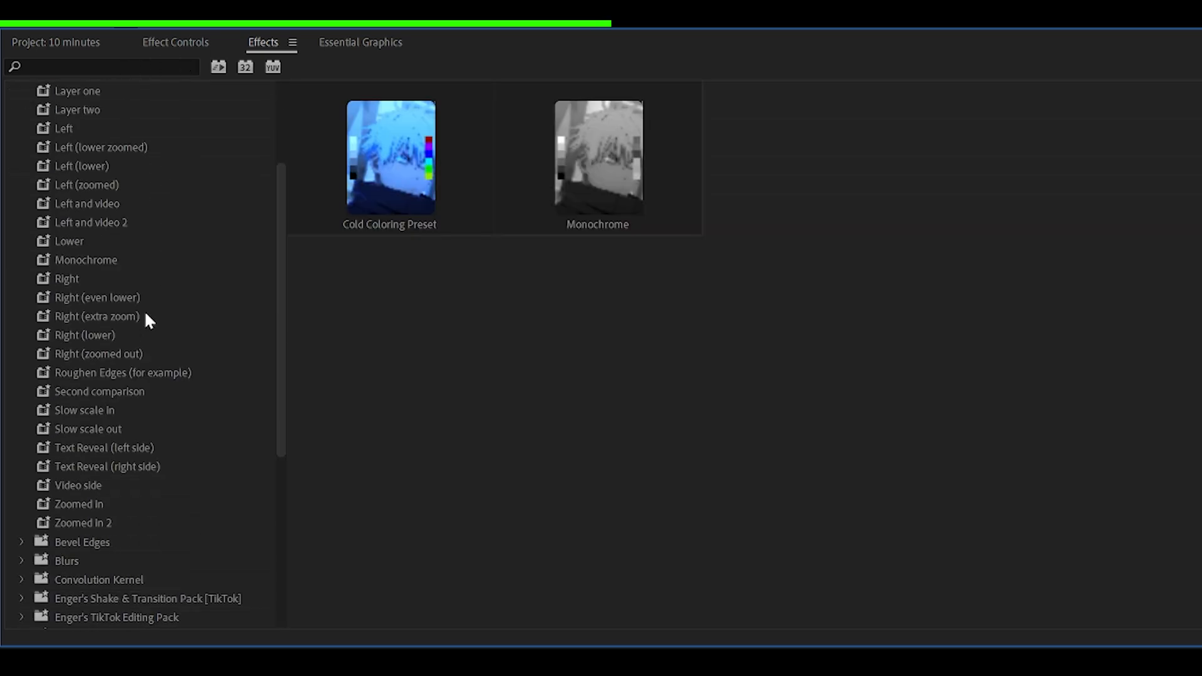
{"action": "scroll", "scroll_direction": "down", "scroll_amount": 3}
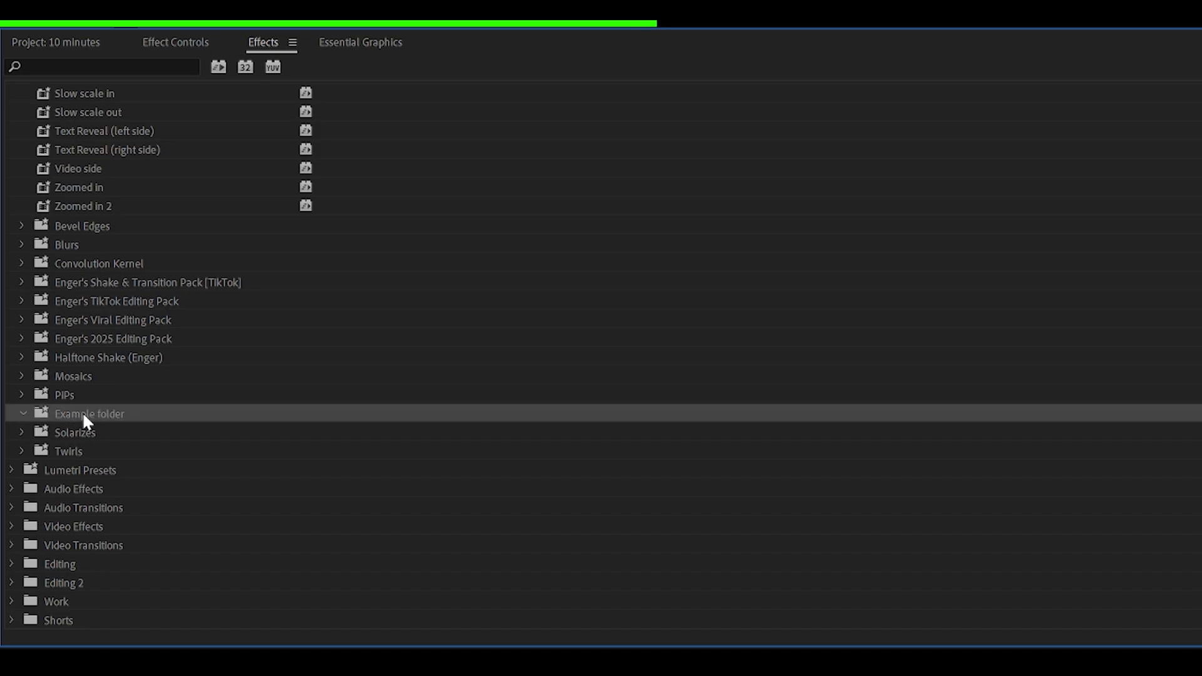
{"action": "right_click", "coordinate": [89, 413]}
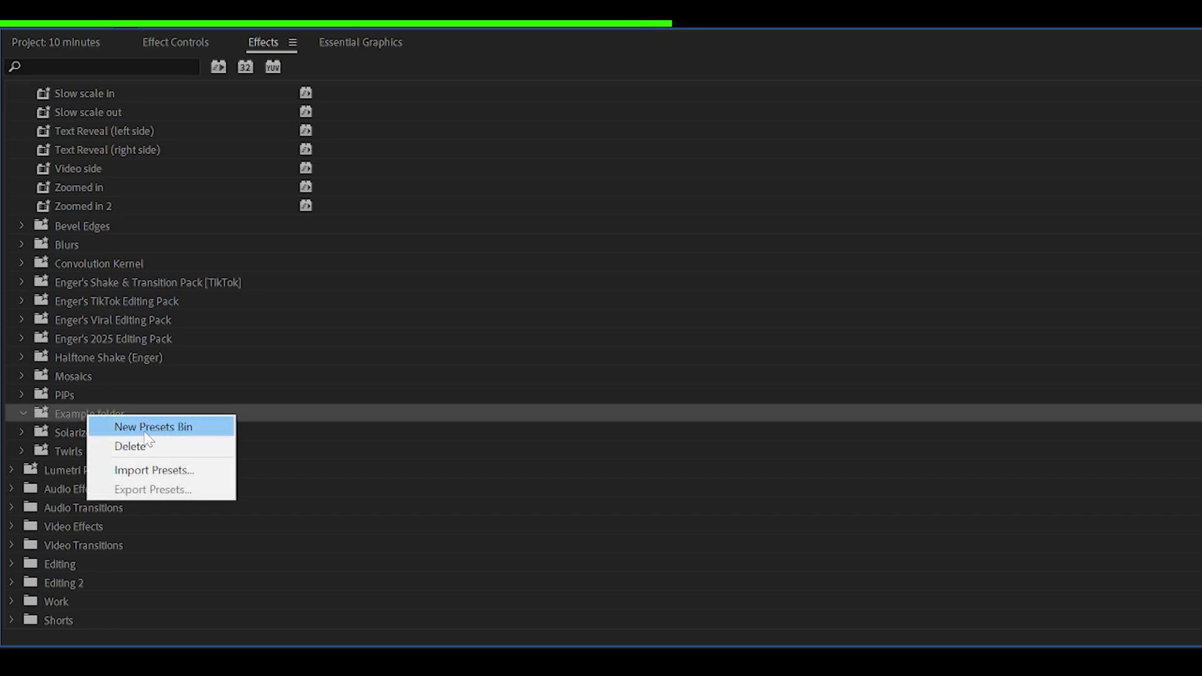
{"action": "left_click", "coordinate": [153, 425]}
{"action": "type", "text": "Zoom transitions"}
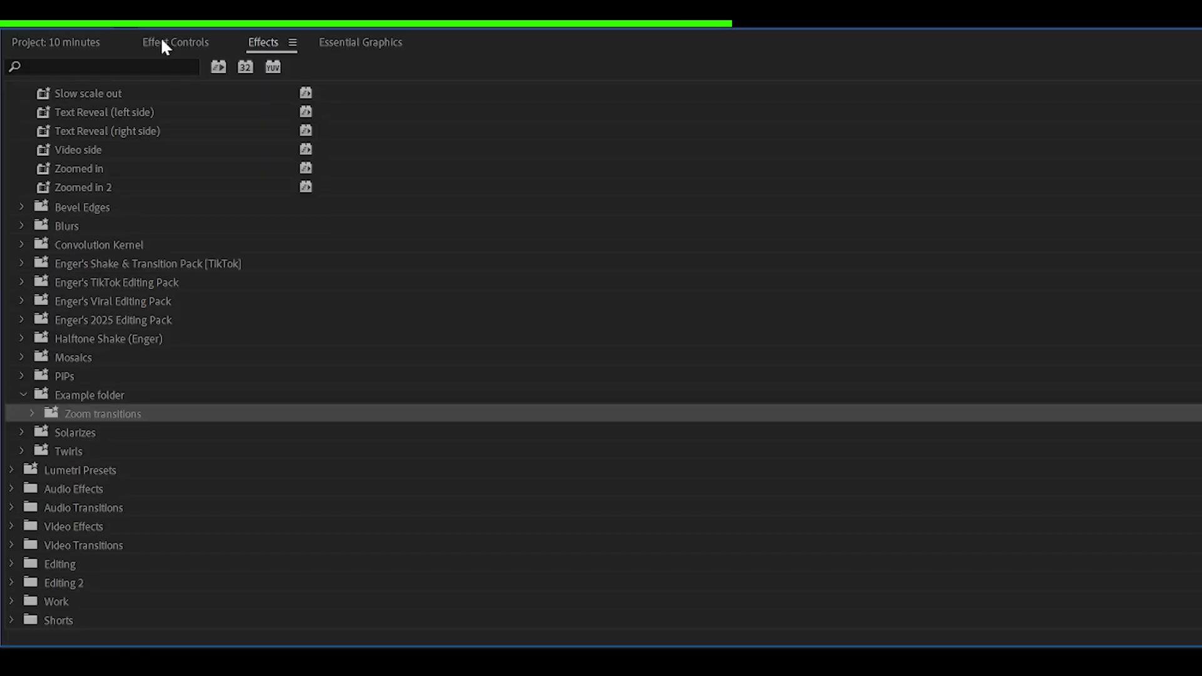
Step: Begin saving the zoom-out Transform effect as a preset anchored to the in point
{"action": "left_click", "coordinate": [175, 42]}
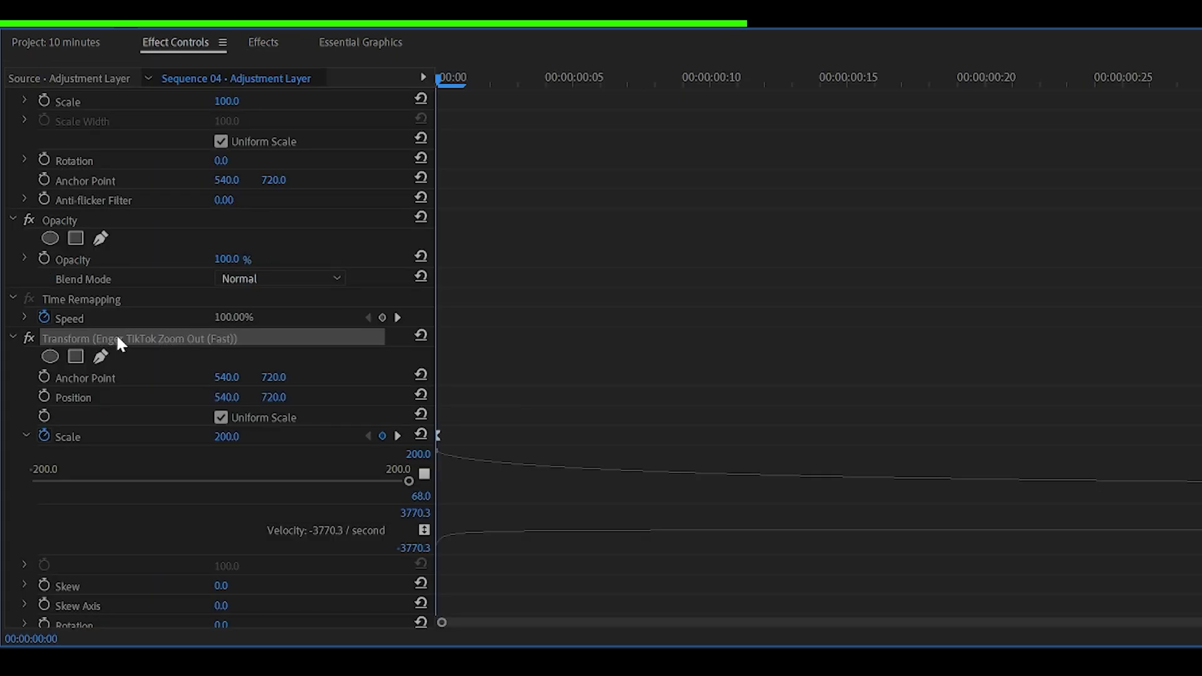
{"action": "right_click", "coordinate": [119, 343]}
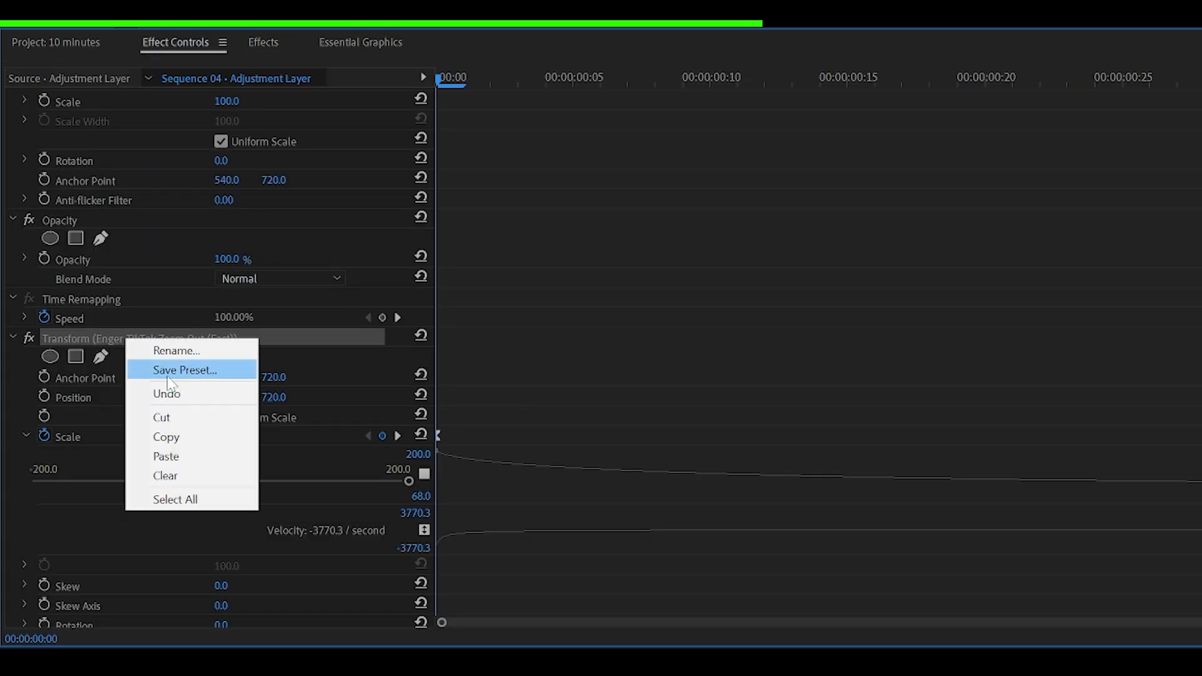
{"action": "left_click", "coordinate": [185, 370]}
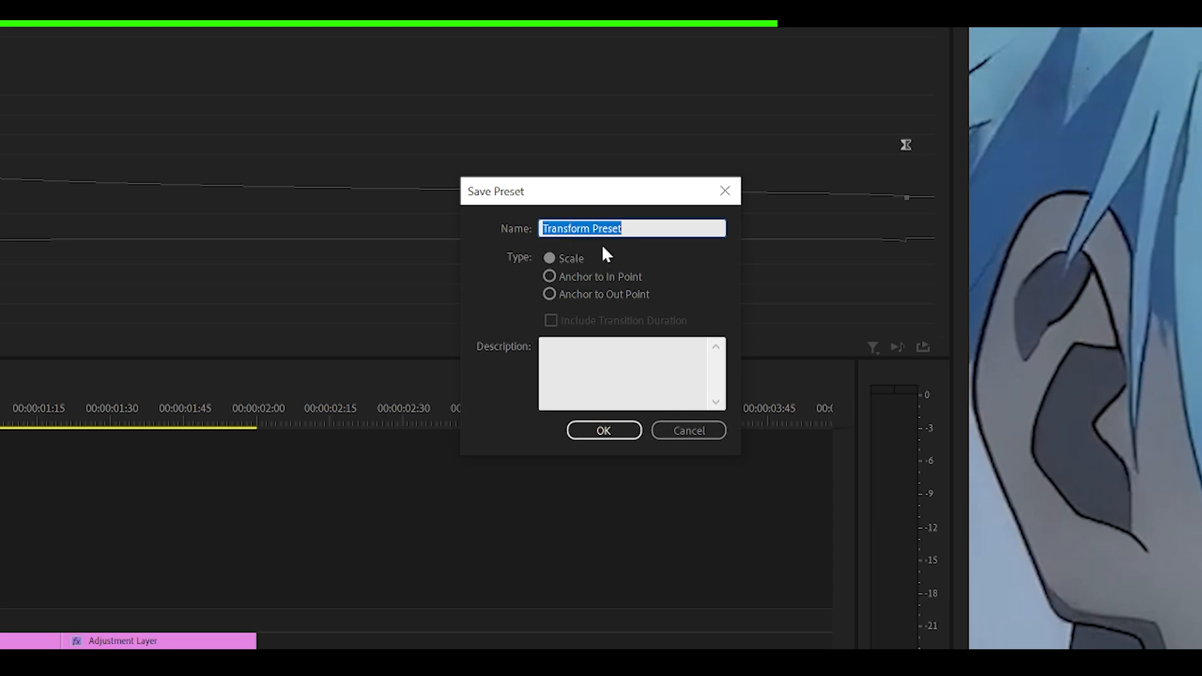
{"action": "left_click", "coordinate": [550, 258]}
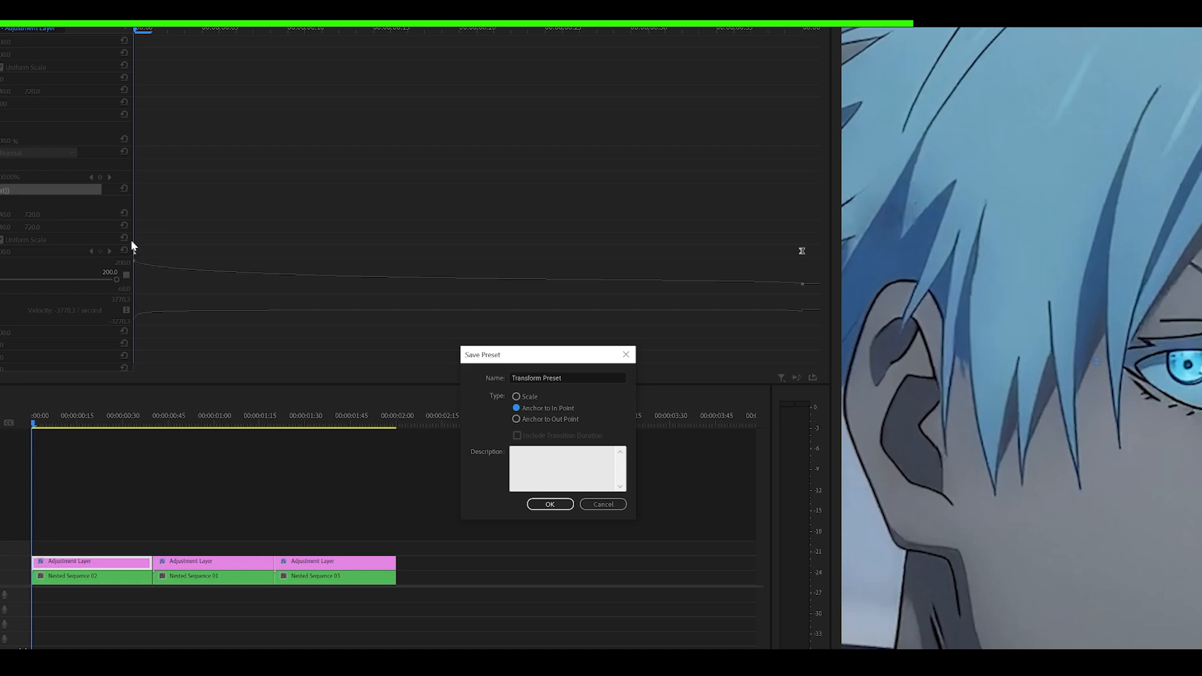
{"action": "mouse_move", "coordinate": [580, 424]}
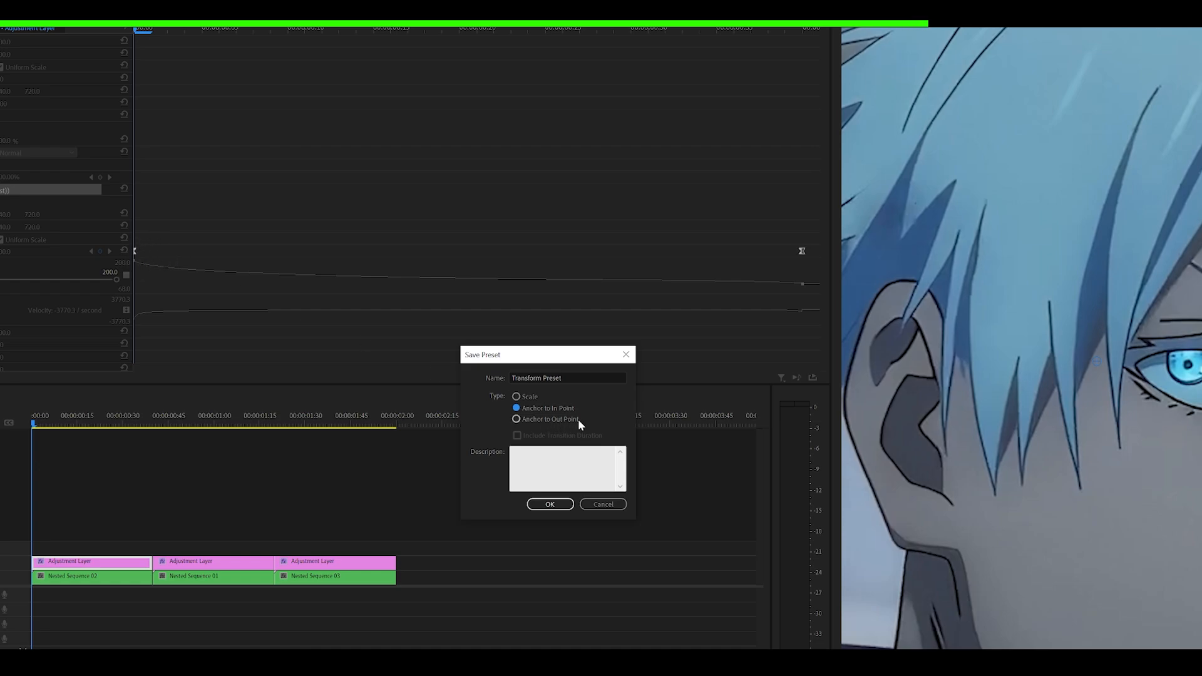
Step: Name the preset 'Zoom transition' in the Save Preset dialog, keeping Anchor to In Point
{"action": "left_click", "coordinate": [548, 503]}
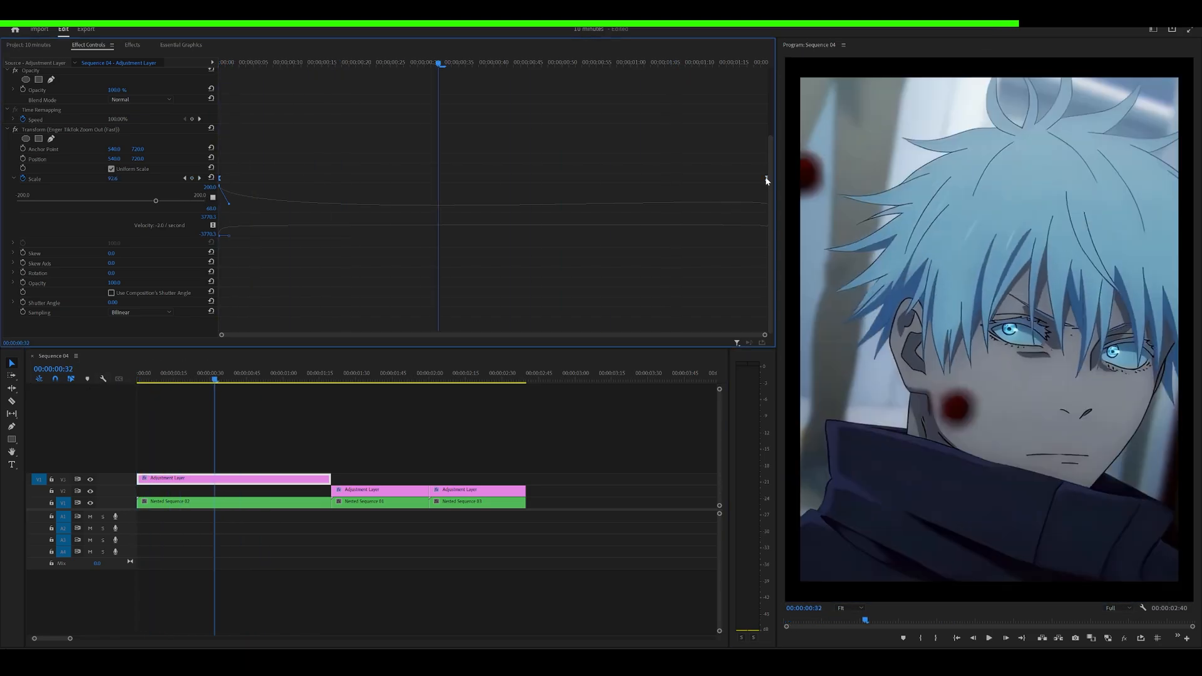
{"action": "mouse_move", "coordinate": [510, 183]}
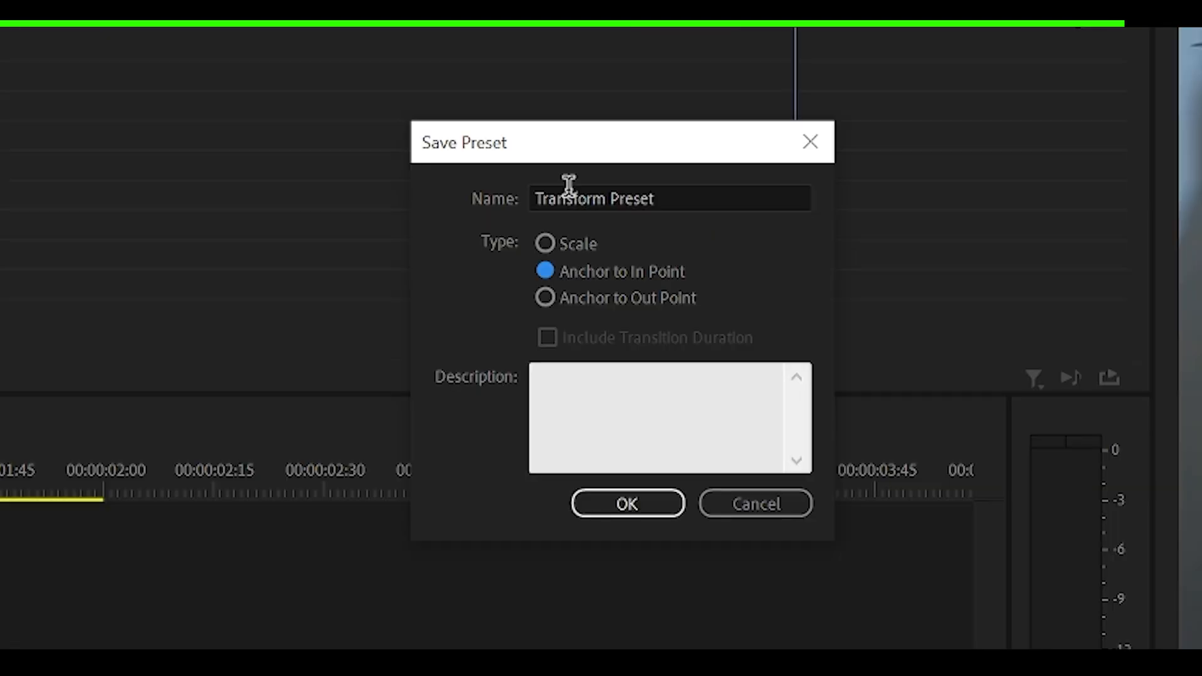
{"action": "mouse_move", "coordinate": [622, 289]}
{"action": "type", "text": "Zoom transition"}
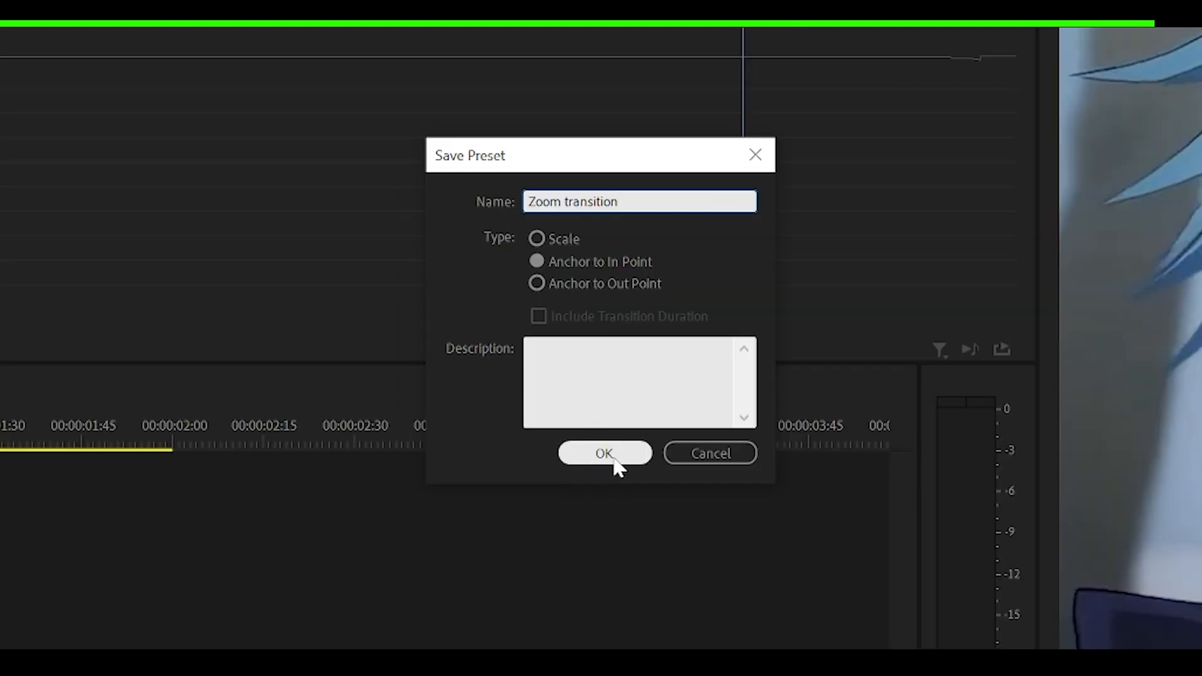
Step: Save the Zoom transition preset and expand the Zoom transitions bin
{"action": "left_click", "coordinate": [604, 453]}
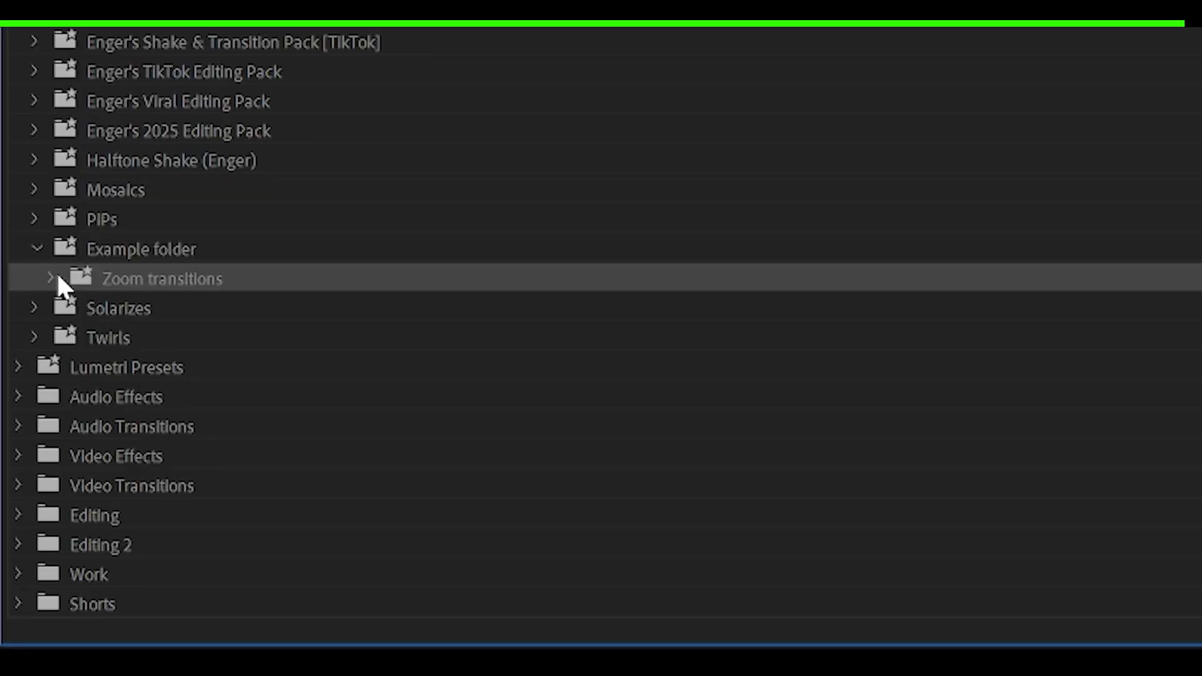
{"action": "left_click", "coordinate": [50, 278]}
{"action": "type", "text": "enger tiktok edit"}
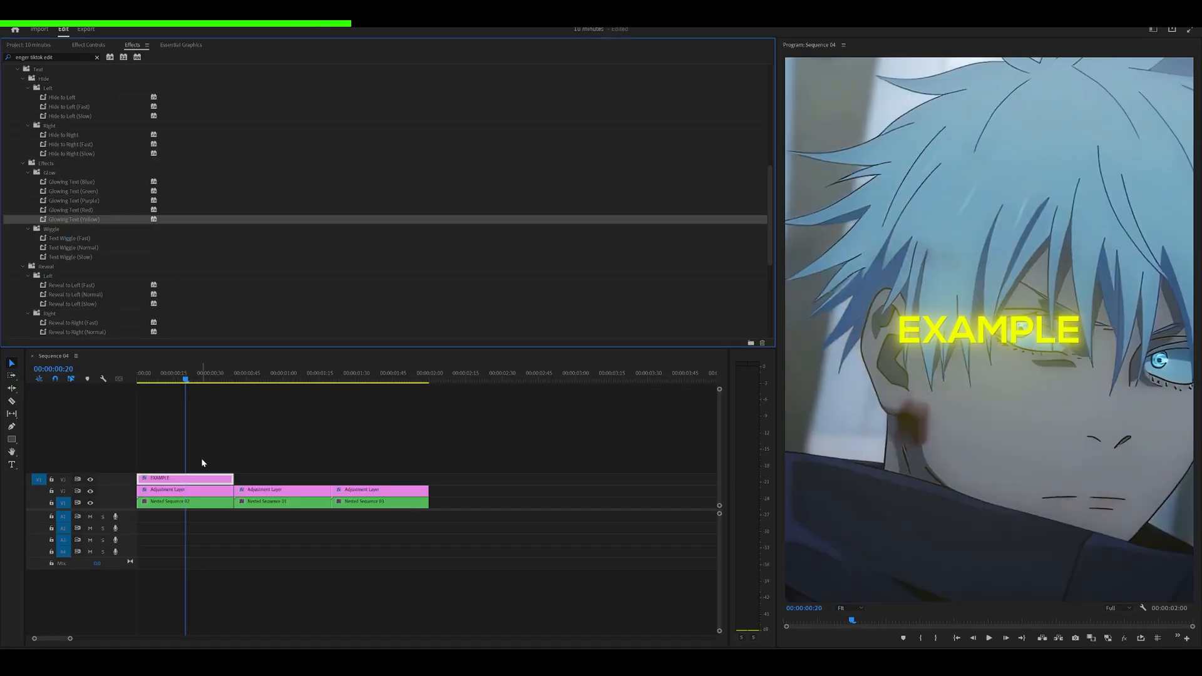
Step: Swap the EXAMPLE title's yellow glow for the Glowing Text (Green) preset
{"action": "left_click", "coordinate": [87, 45]}
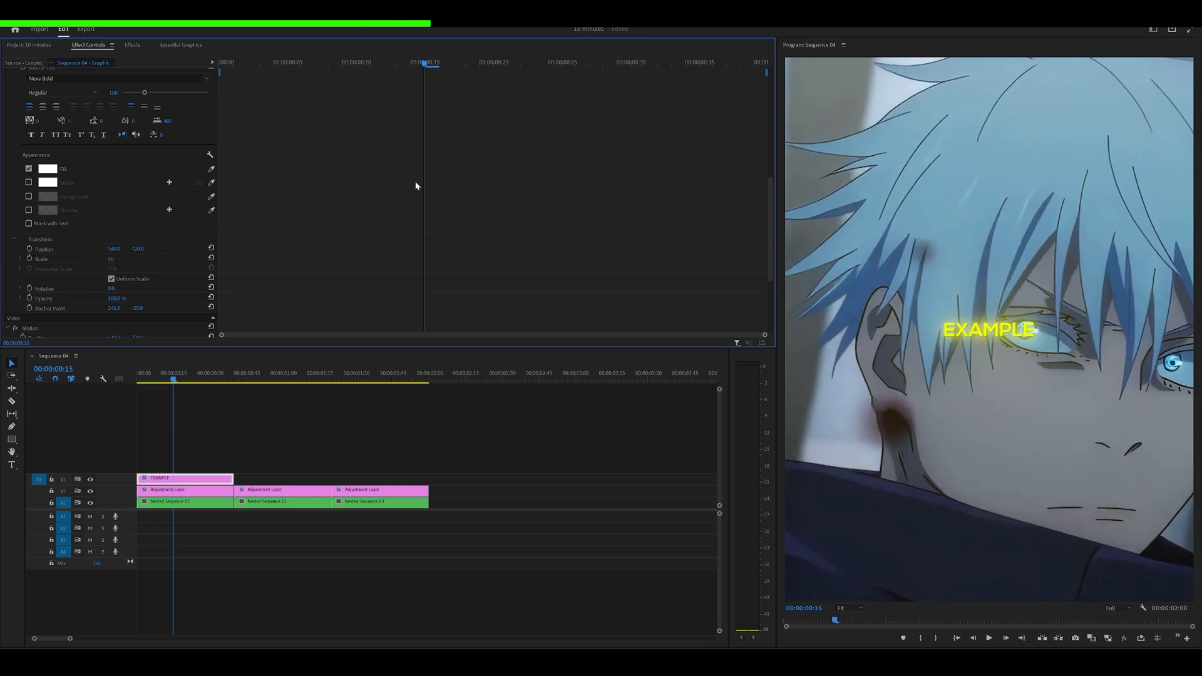
{"action": "left_click", "coordinate": [131, 45]}
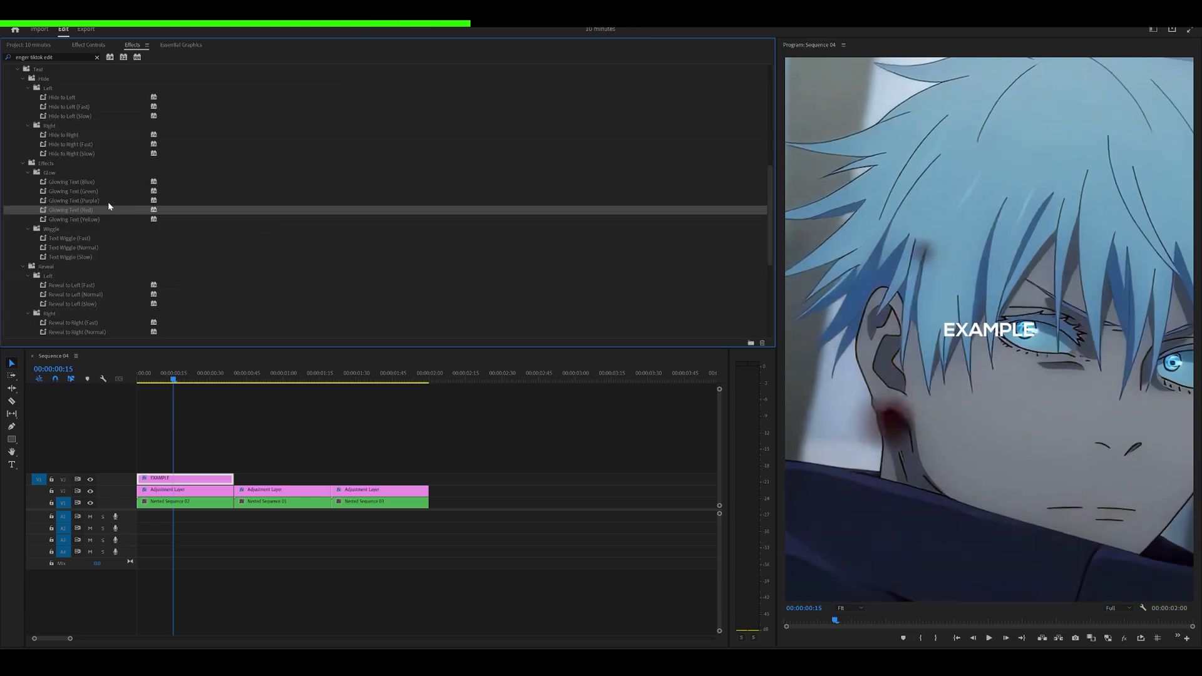
{"action": "left_click", "coordinate": [72, 201]}
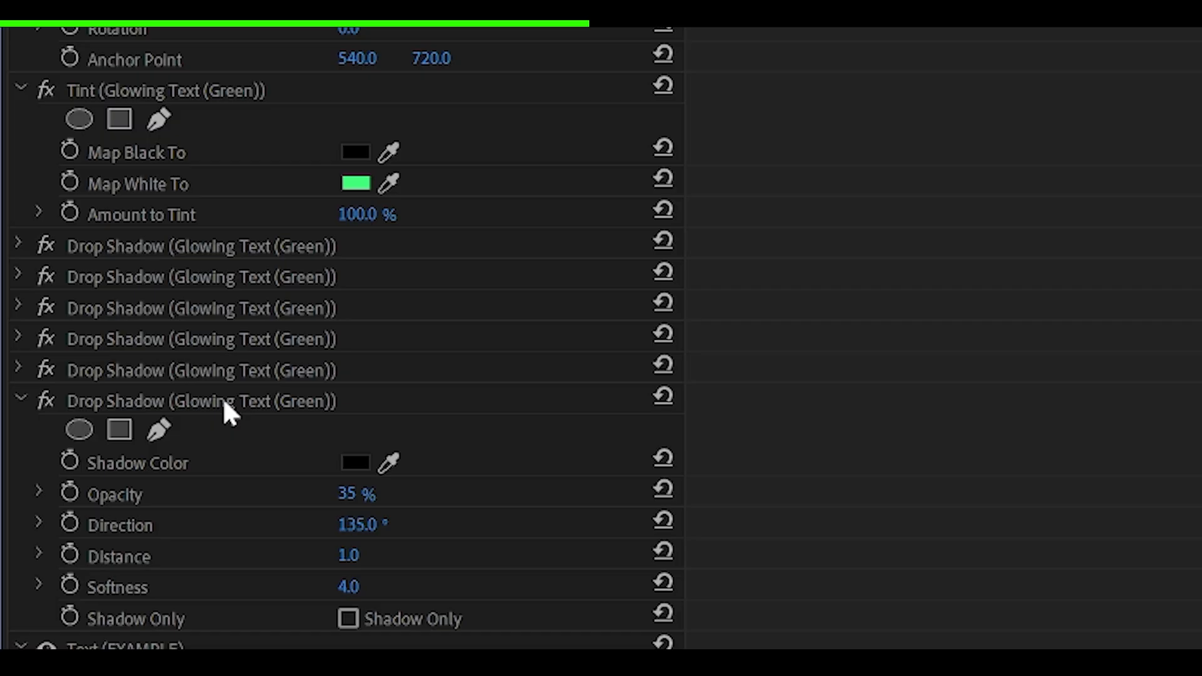
{"action": "mouse_move", "coordinate": [184, 410]}
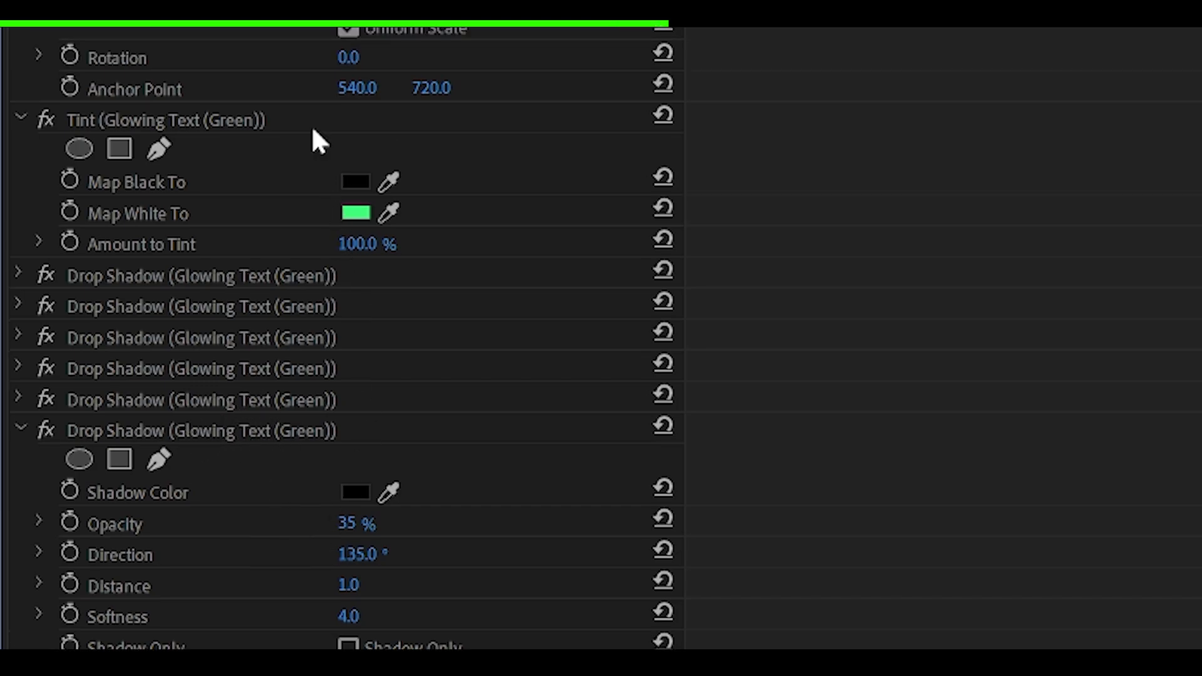
{"action": "mouse_move", "coordinate": [278, 443]}
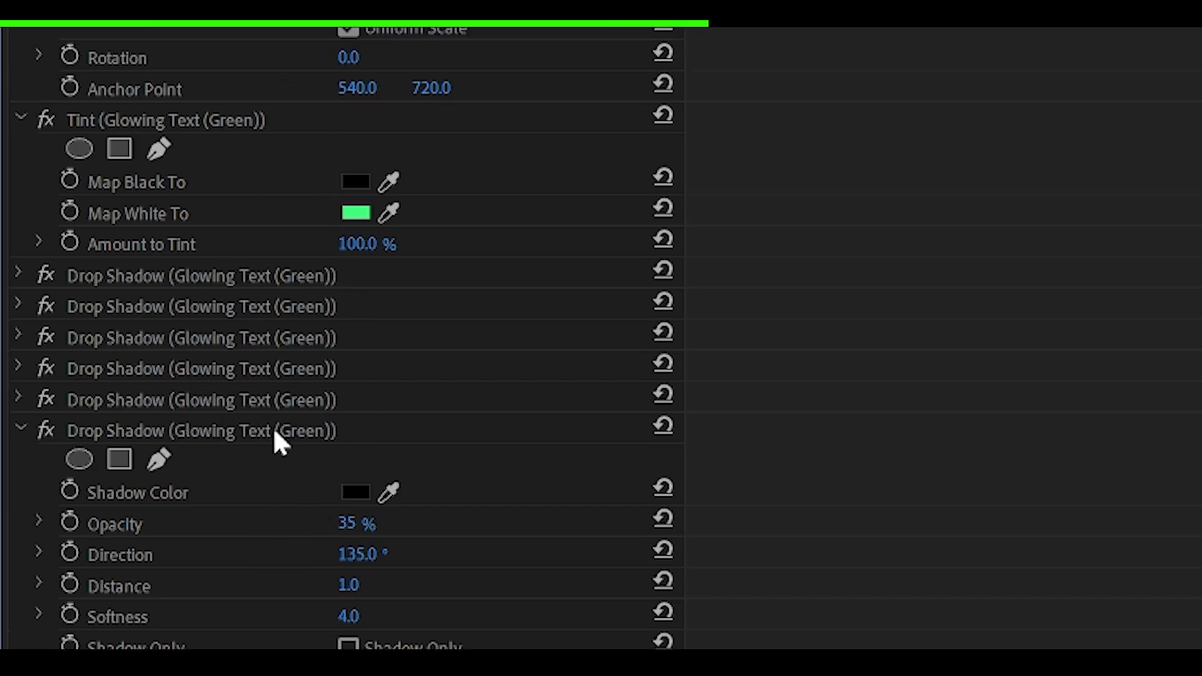
Step: Select the green glow's Tint and Drop Shadow effects and bring up their context menu
{"action": "left_click", "coordinate": [201, 429]}
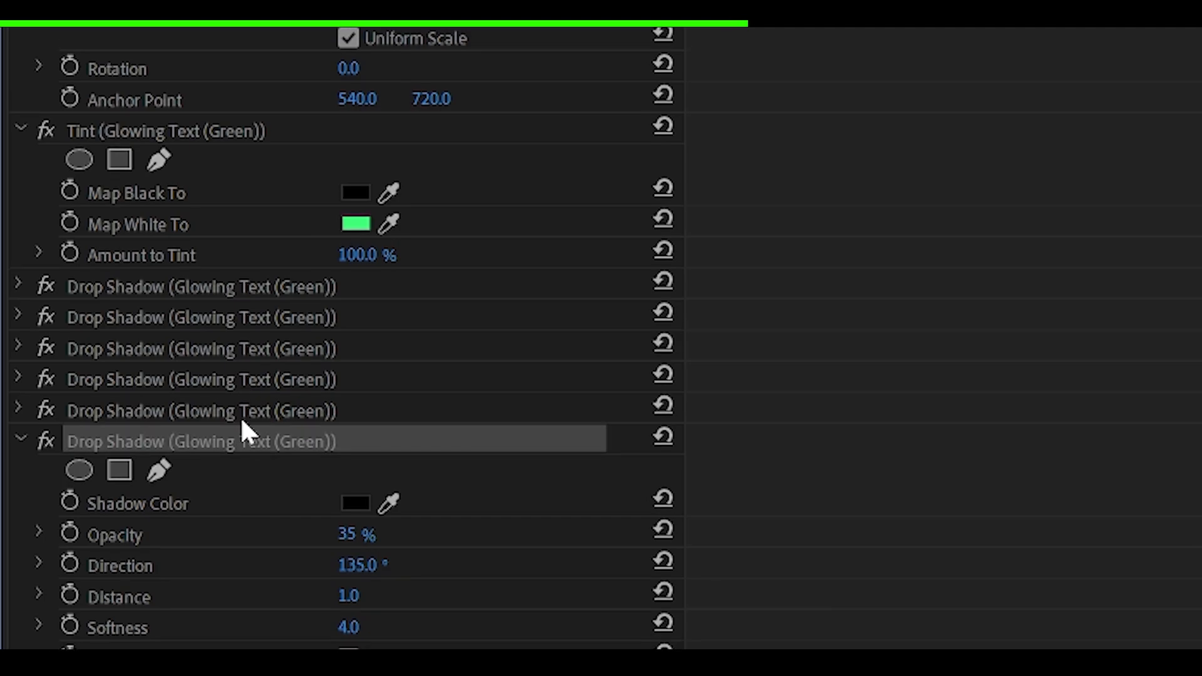
{"action": "scroll", "scroll_direction": "up", "scroll_amount": 3}
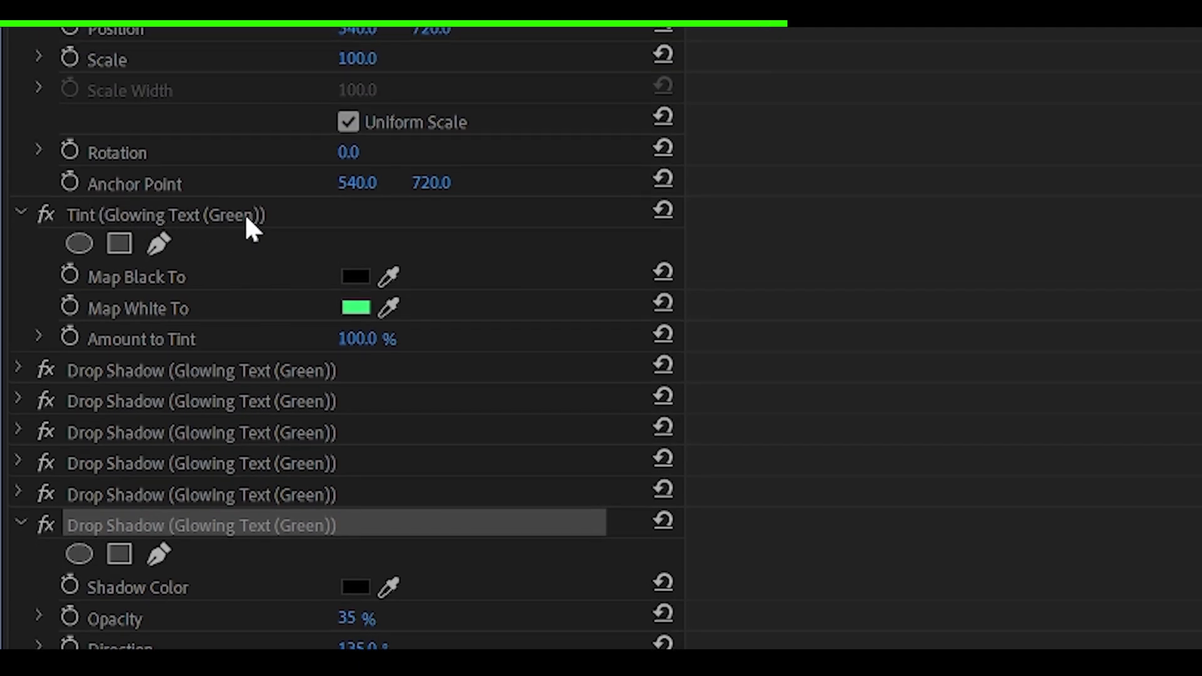
{"action": "right_click", "coordinate": [162, 215]}
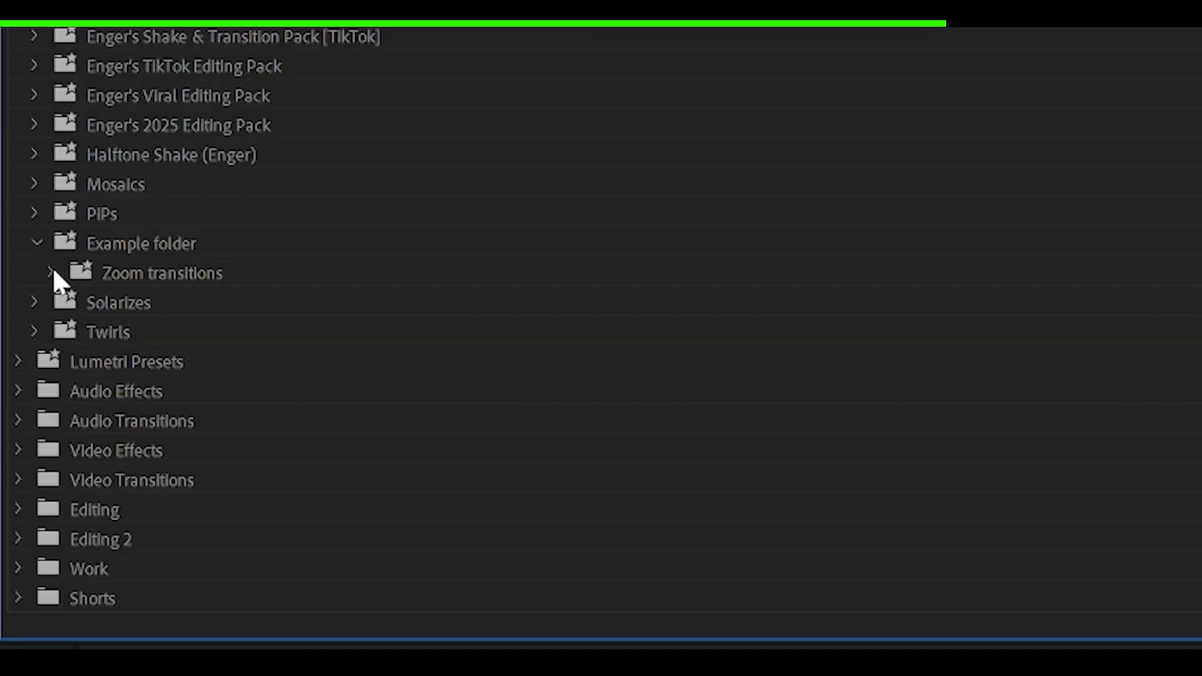
Step: Create a 'Text effect' preset bin in Example folder and save the green glow effects as a preset
{"action": "right_click", "coordinate": [140, 243]}
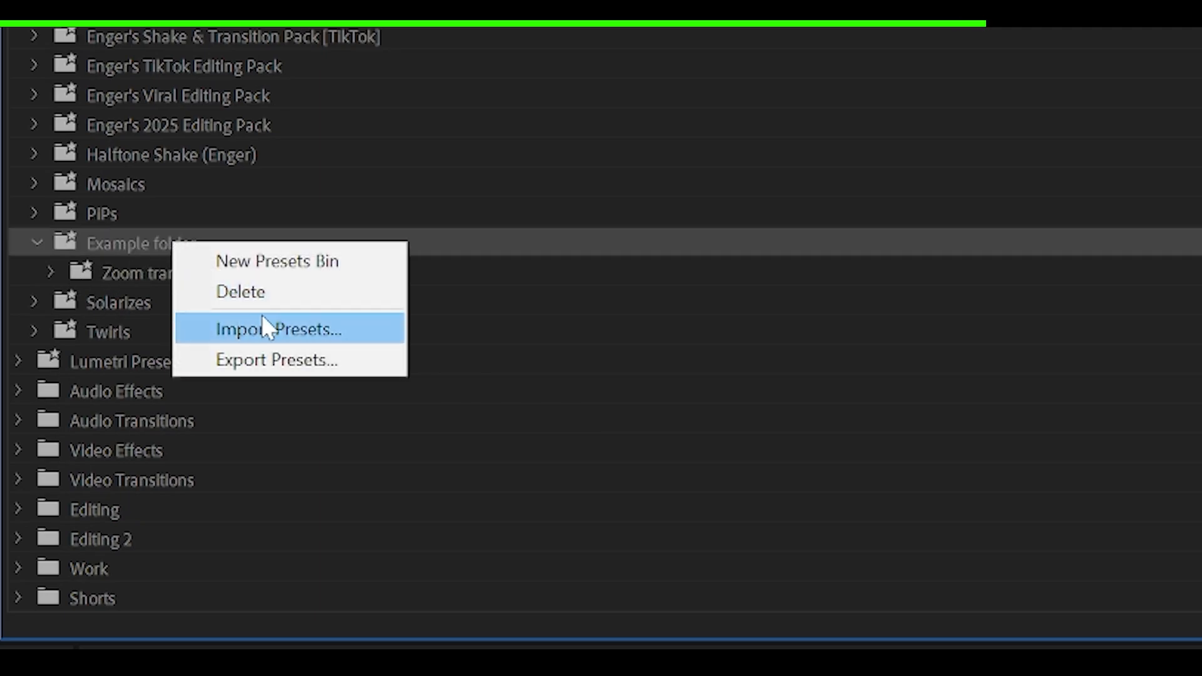
{"action": "left_click", "coordinate": [276, 260]}
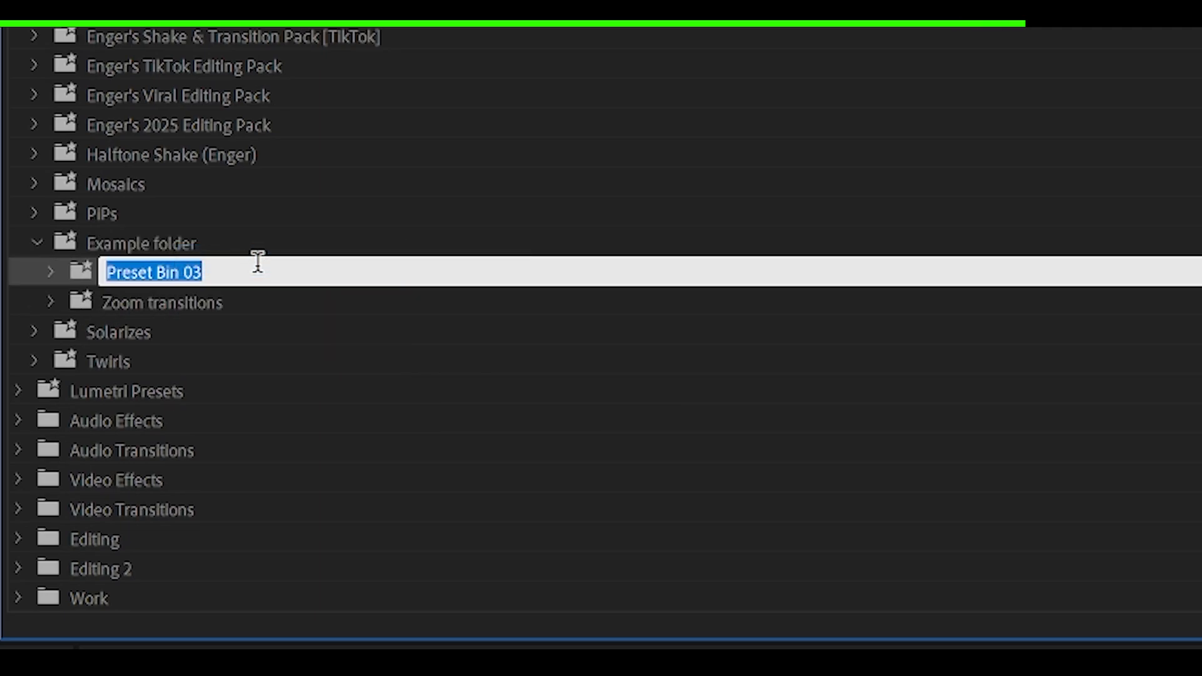
{"action": "type", "text": "Text effect"}
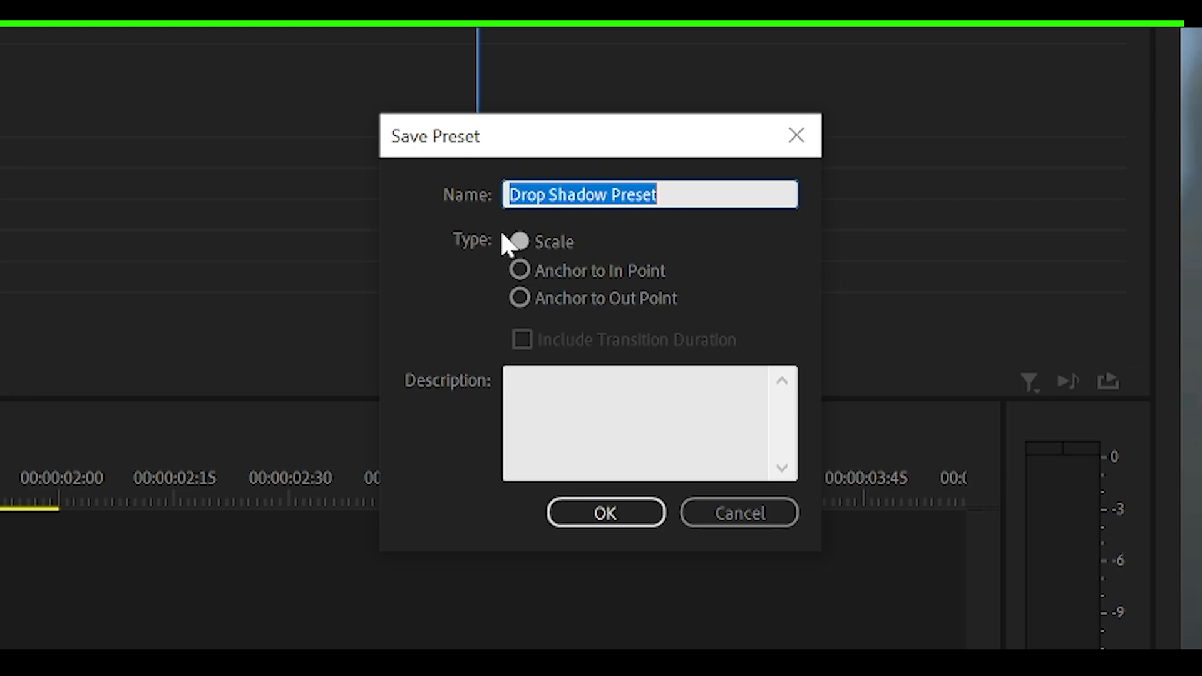
{"action": "left_click", "coordinate": [604, 512]}
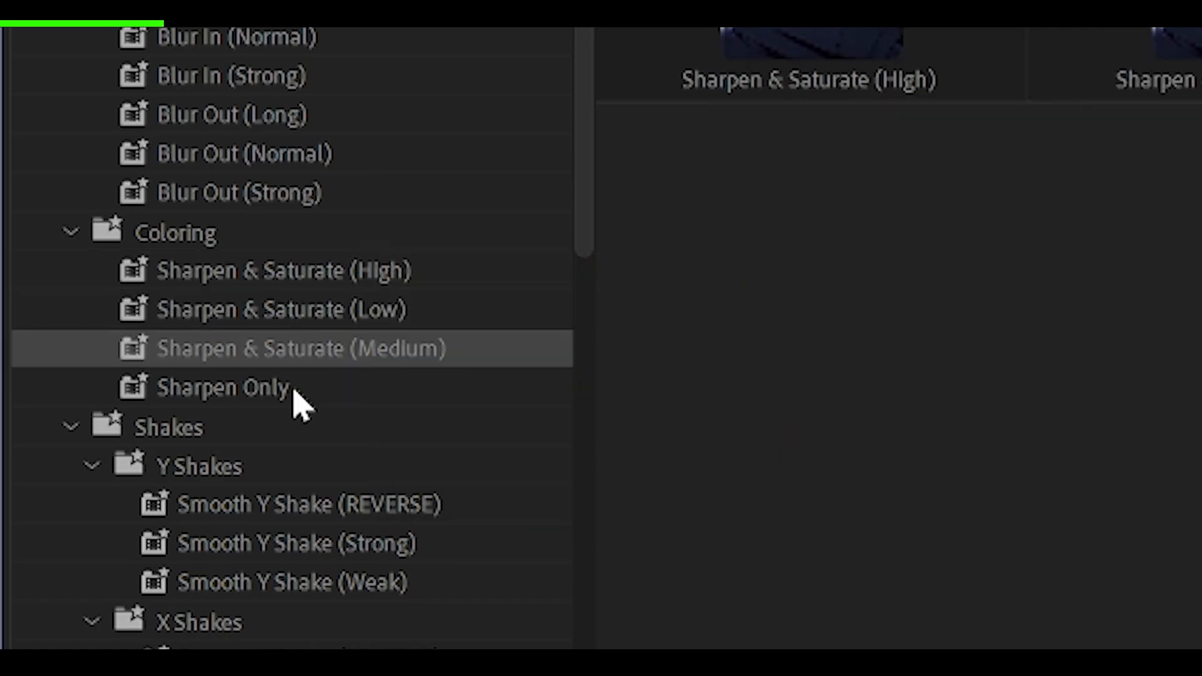
Step: Apply Sharpen & Saturate (High) and Smooth Y Shake (REVERSE) to the nested sequence clips
{"action": "left_click", "coordinate": [266, 270]}
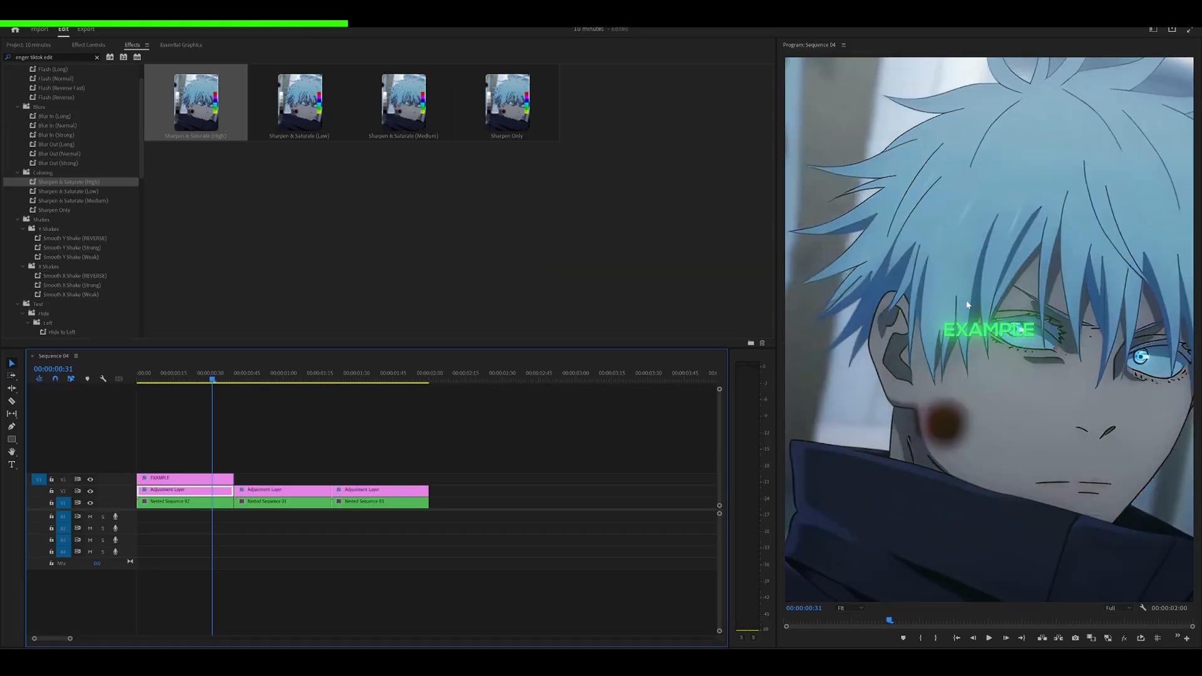
{"action": "left_click", "coordinate": [54, 210]}
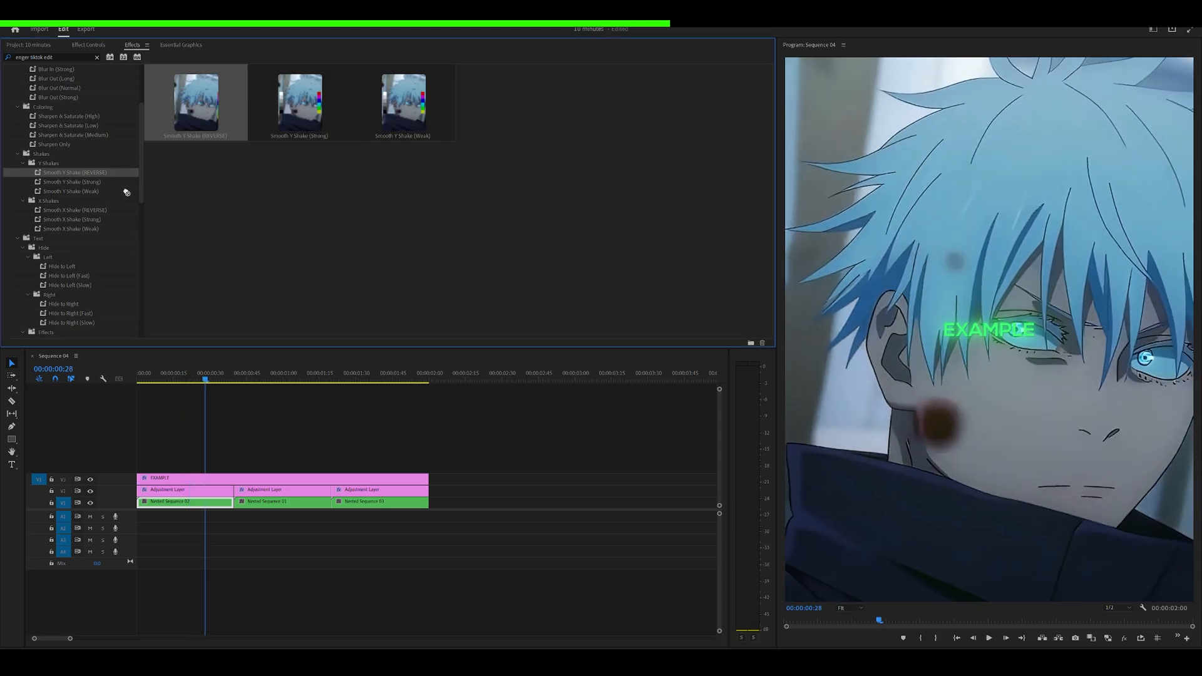
{"action": "left_click", "coordinate": [184, 490]}
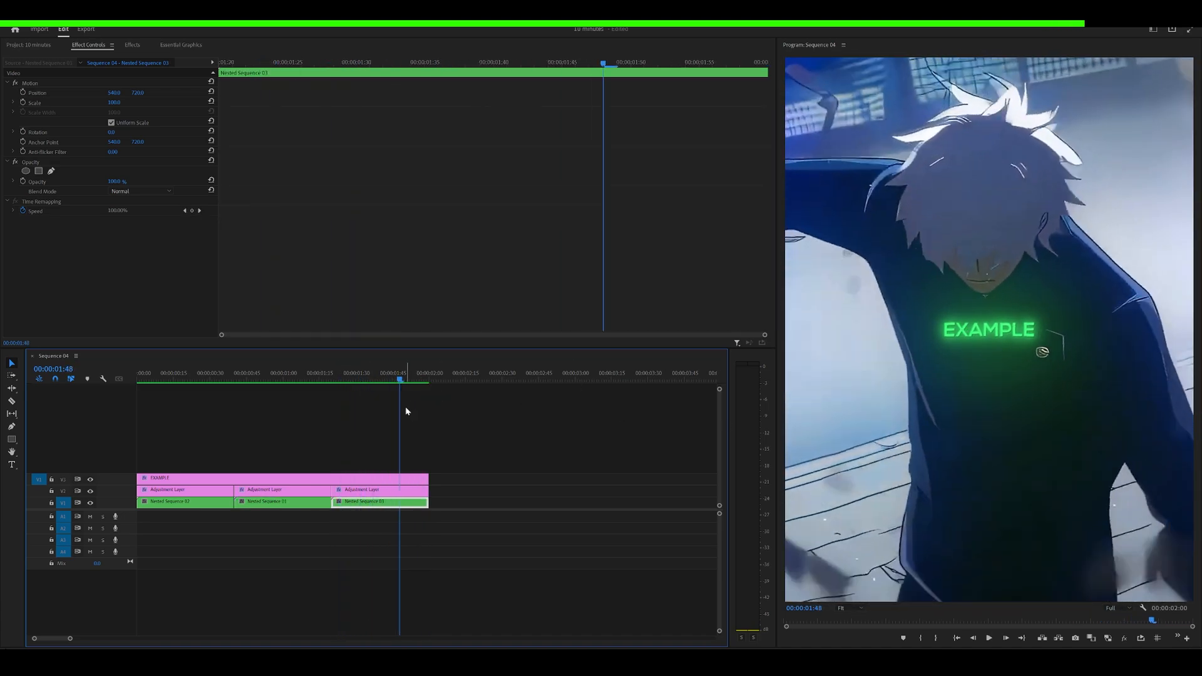
{"action": "left_click", "coordinate": [132, 45]}
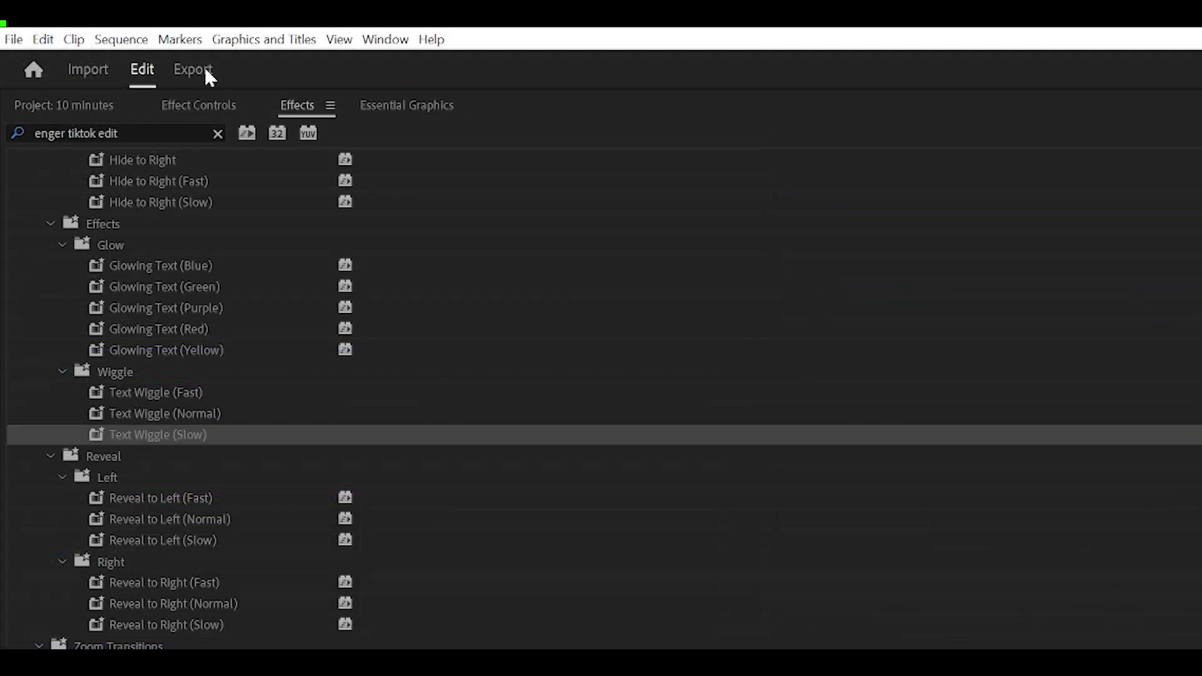
Step: Switch to the Export workspace for Sequence 04 and expand the advanced H.264 video options
{"action": "left_click", "coordinate": [193, 68]}
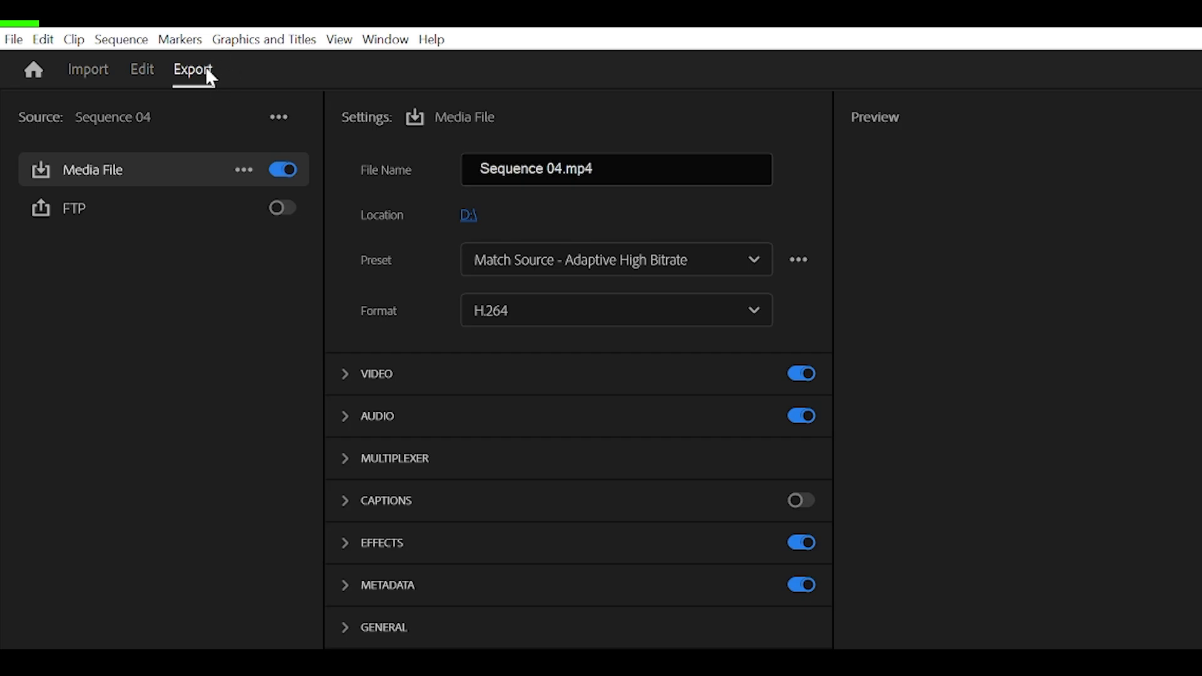
{"action": "mouse_move", "coordinate": [207, 94]}
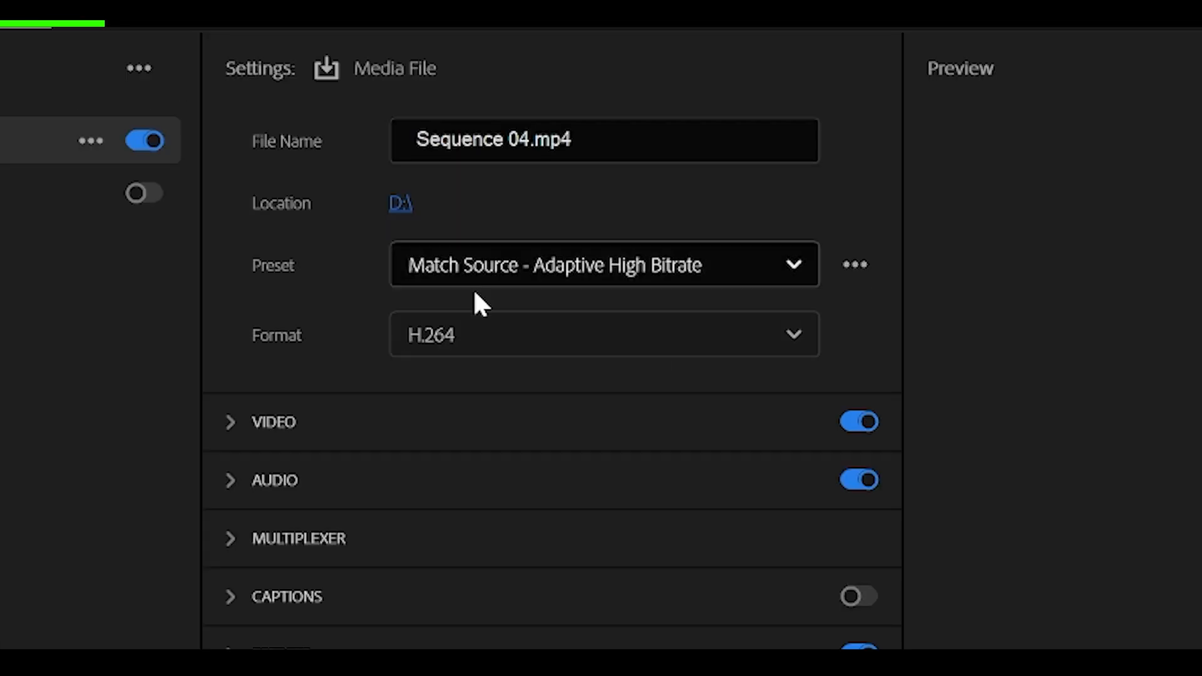
{"action": "left_click", "coordinate": [230, 422]}
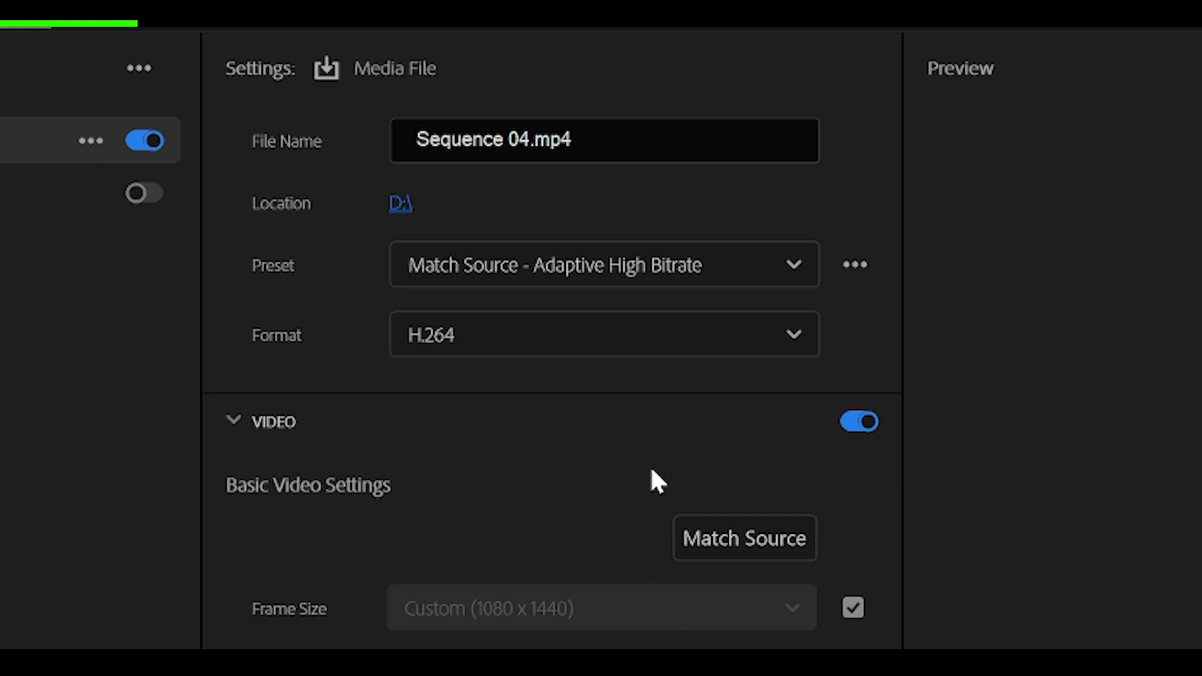
{"action": "scroll", "scroll_direction": "down", "scroll_amount": 3}
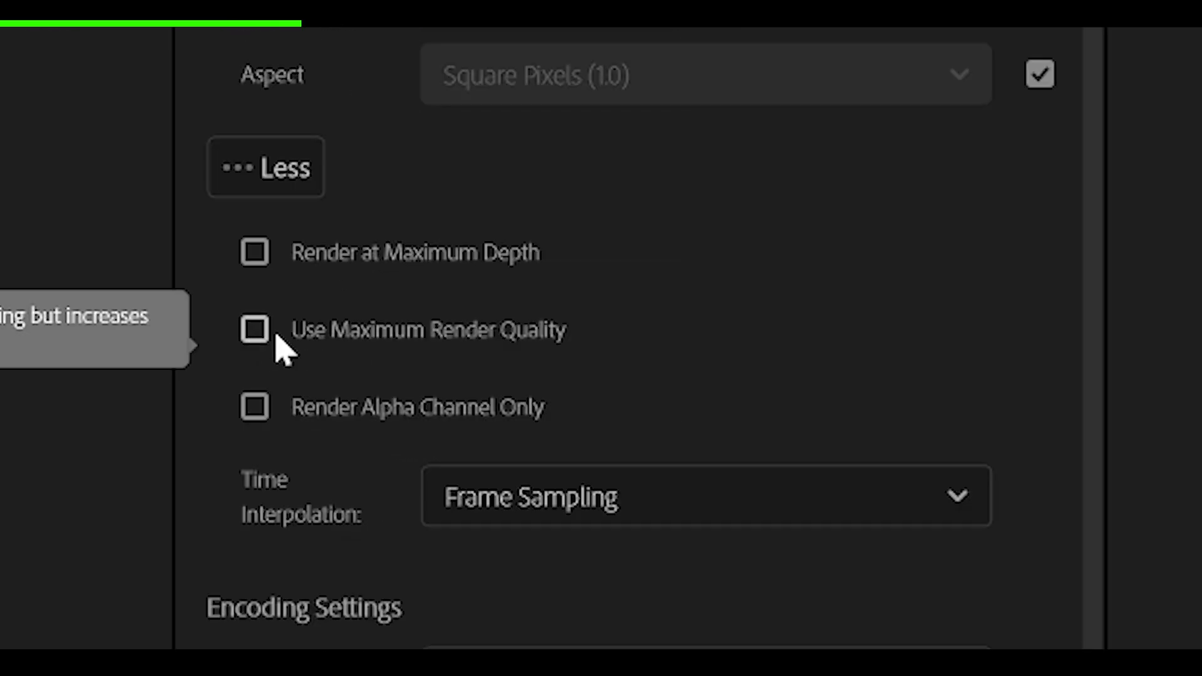
Step: Enable maximum render quality, High profile and VBR 1 pass at about 29 Mbps target bitrate
{"action": "left_click", "coordinate": [254, 329]}
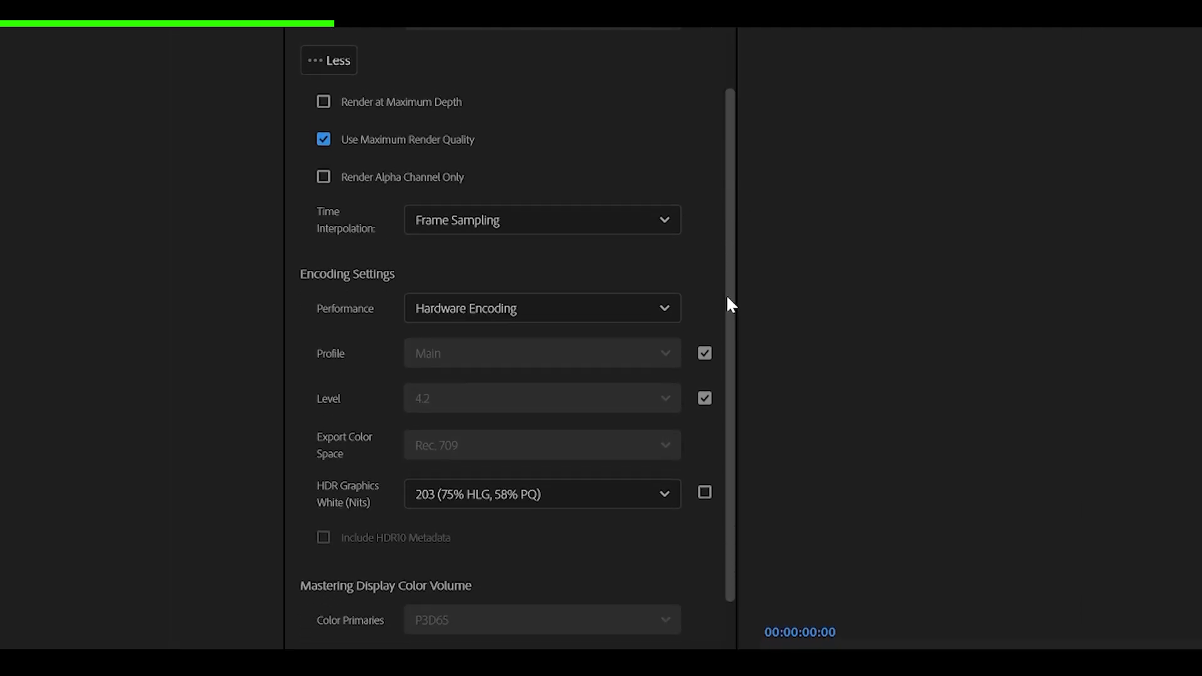
{"action": "scroll", "scroll_direction": "down", "scroll_amount": 3}
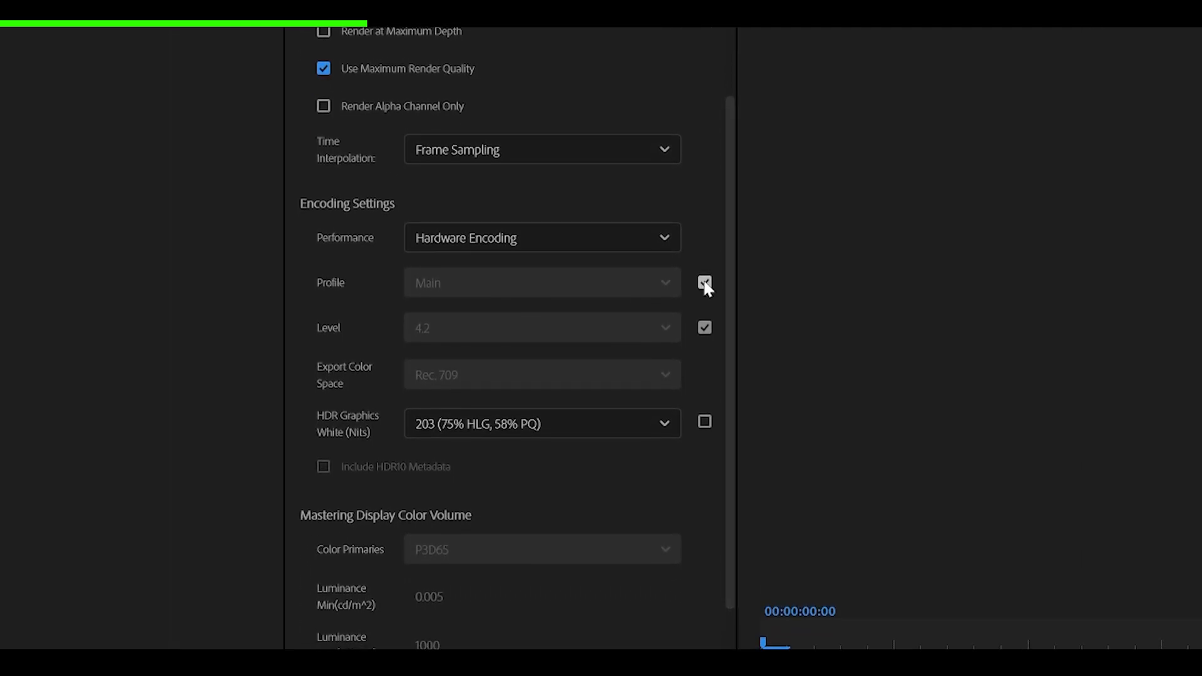
{"action": "left_click", "coordinate": [703, 286]}
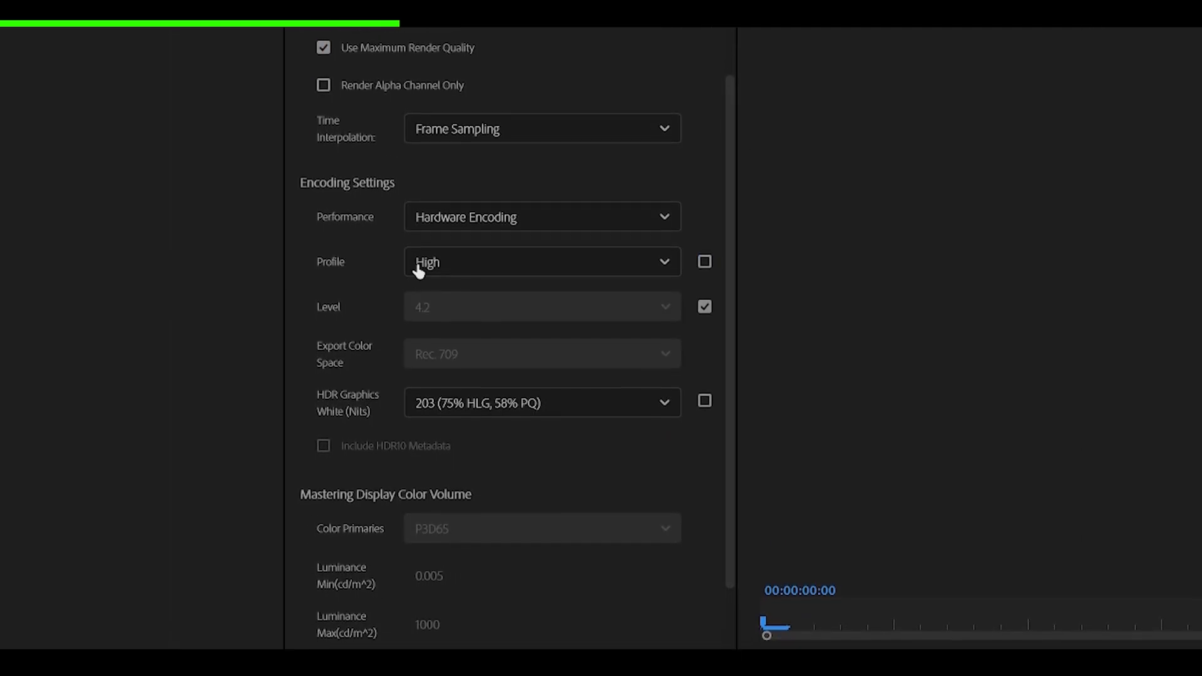
{"action": "scroll", "scroll_direction": "down", "scroll_amount": 3}
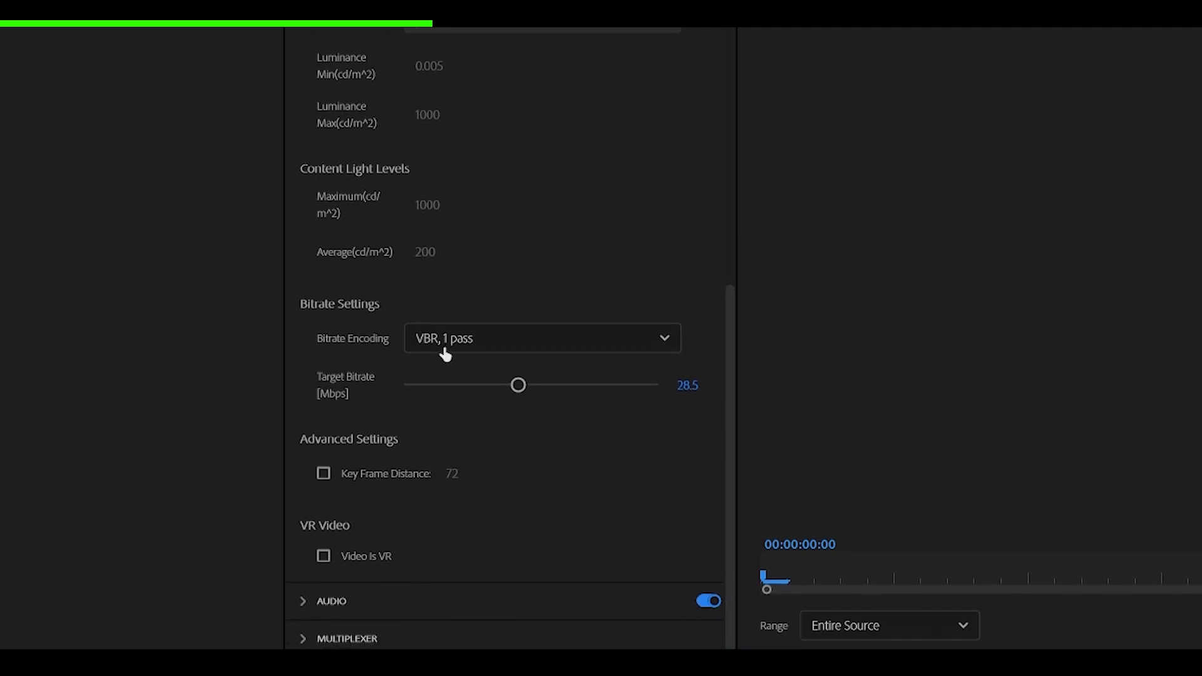
{"action": "left_click", "coordinate": [541, 337]}
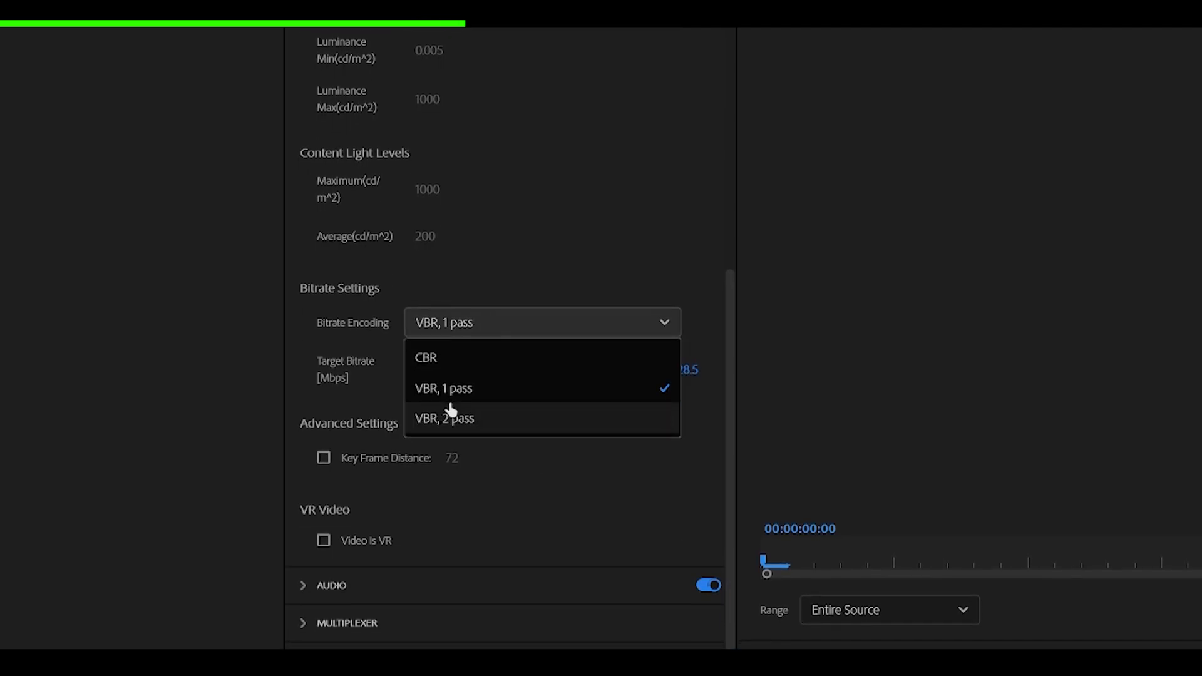
{"action": "left_click", "coordinate": [444, 388]}
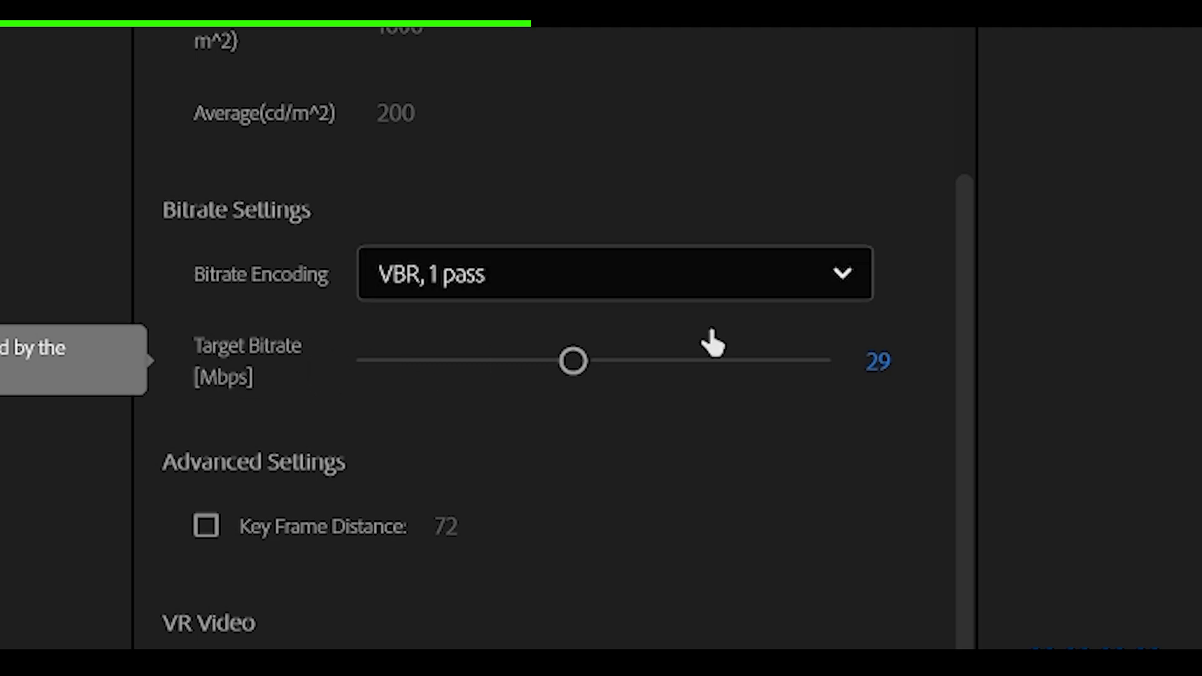
{"action": "mouse_move", "coordinate": [885, 380]}
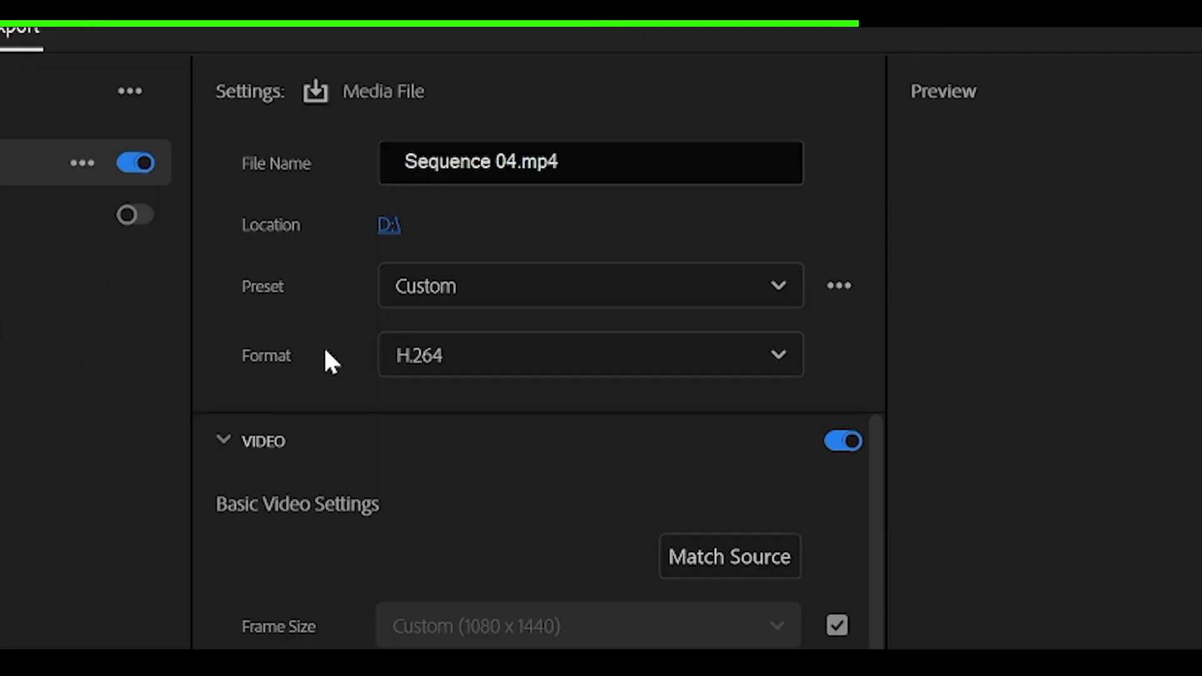
Step: Save the export settings as a preset named 'TikTok Edit Export Settings'
{"action": "left_click", "coordinate": [589, 354]}
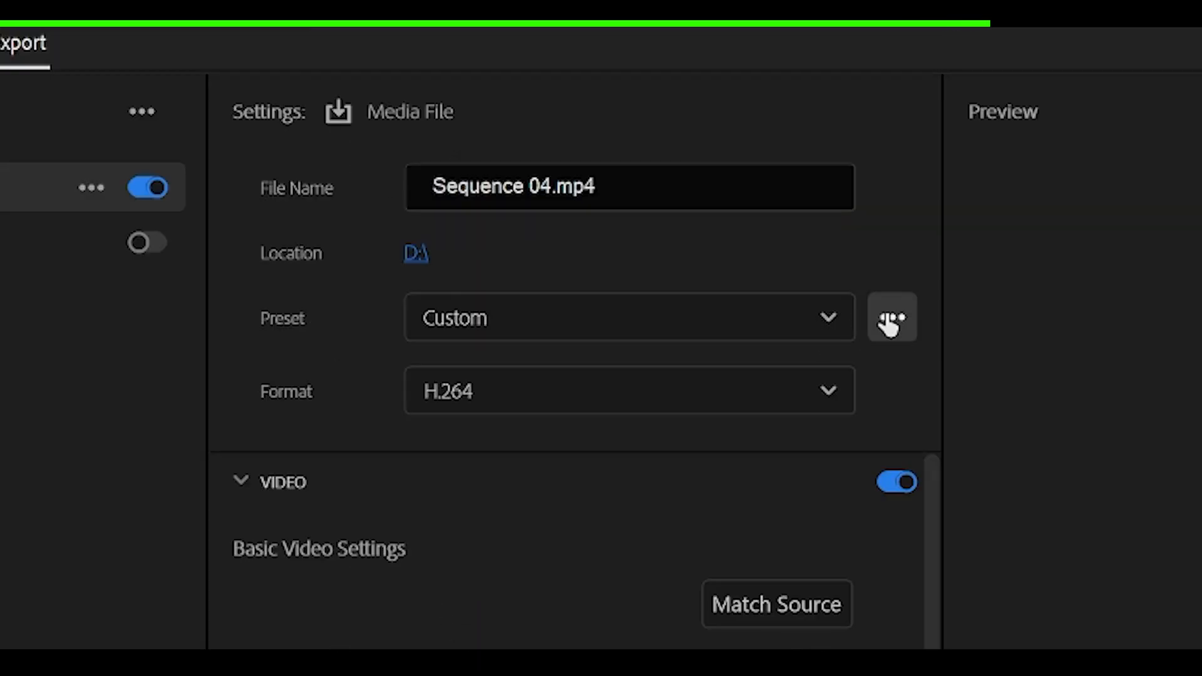
{"action": "left_click", "coordinate": [890, 317]}
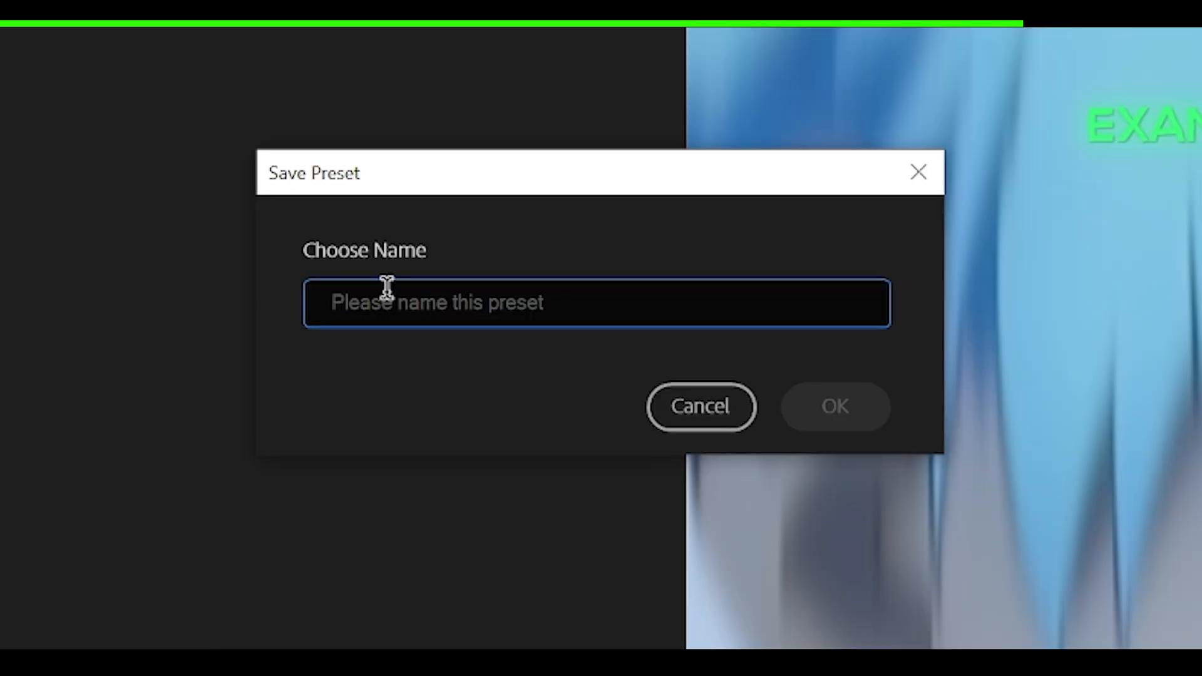
{"action": "type", "text": "TikTok Edit Export Set"}
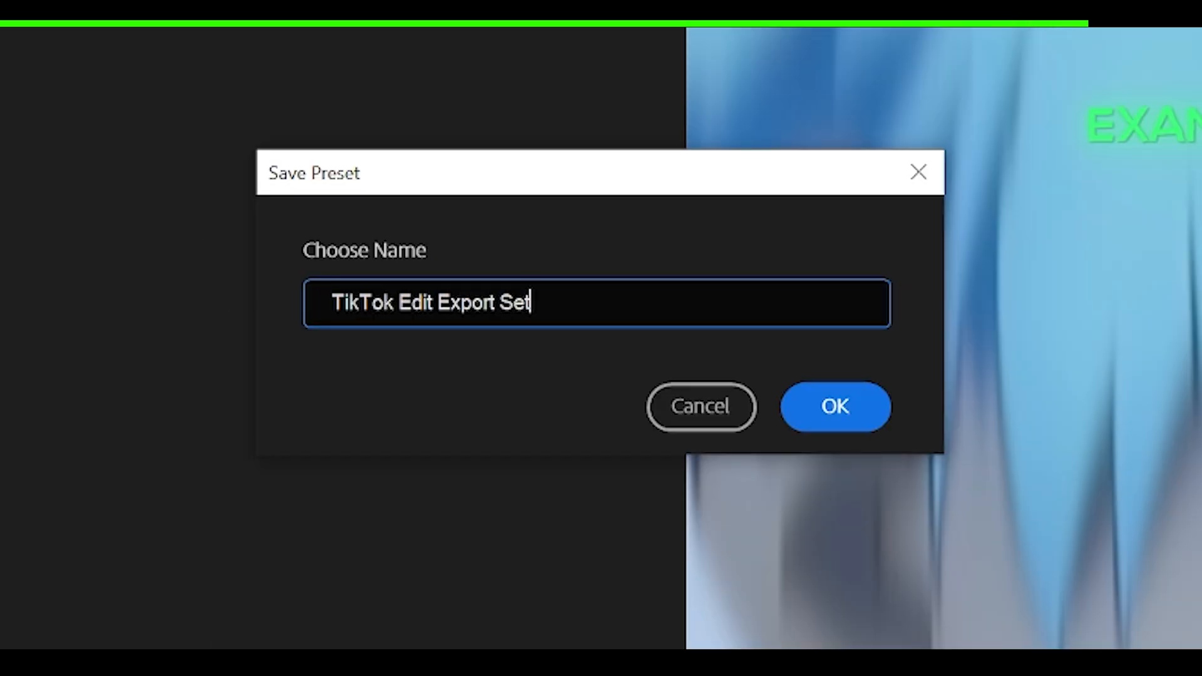
{"action": "left_click", "coordinate": [835, 407]}
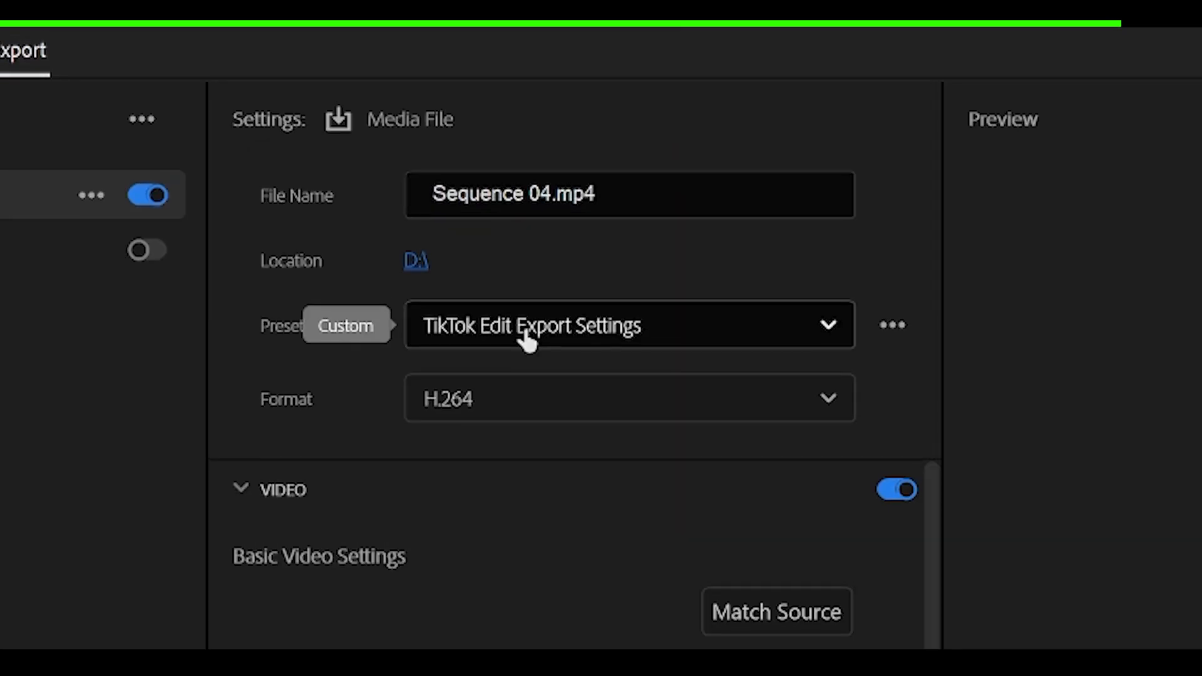
{"action": "scroll", "scroll_direction": "down", "scroll_amount": 3}
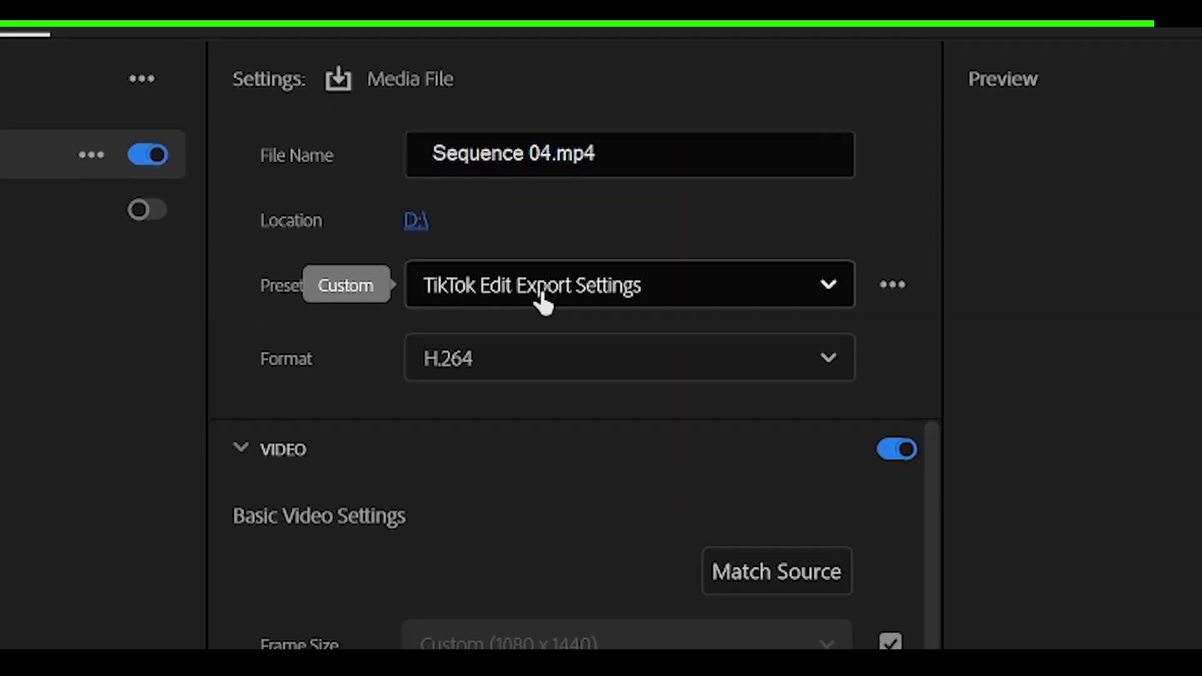
{"action": "scroll", "scroll_direction": "down", "scroll_amount": 3}
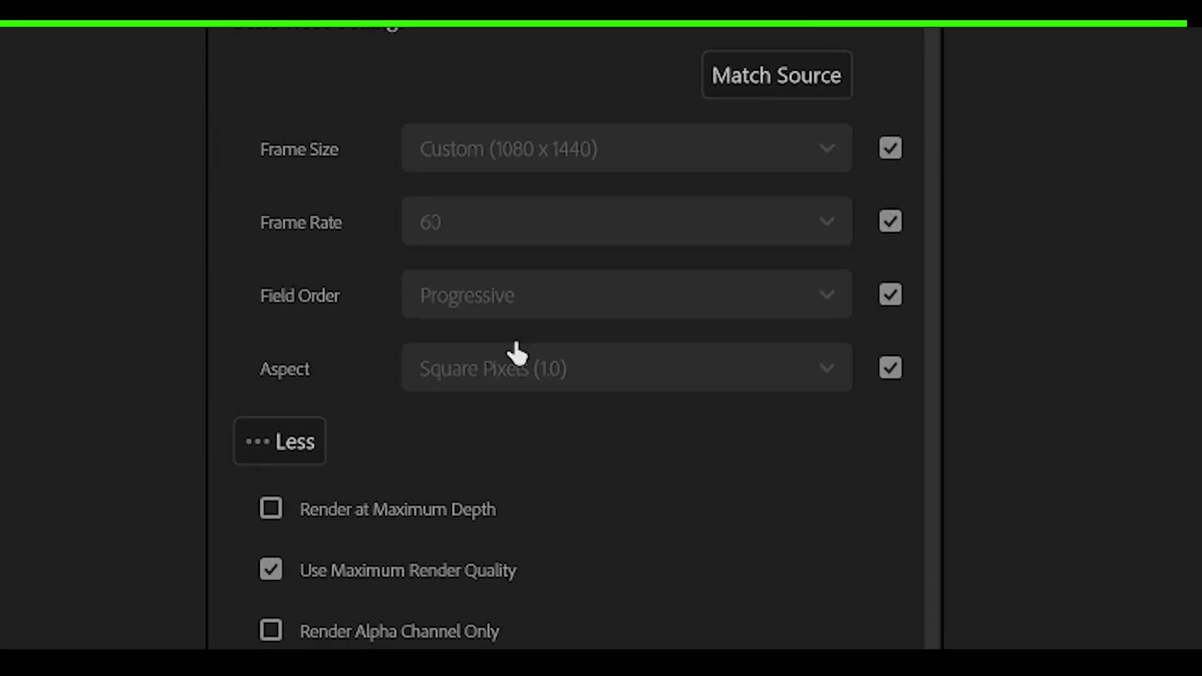